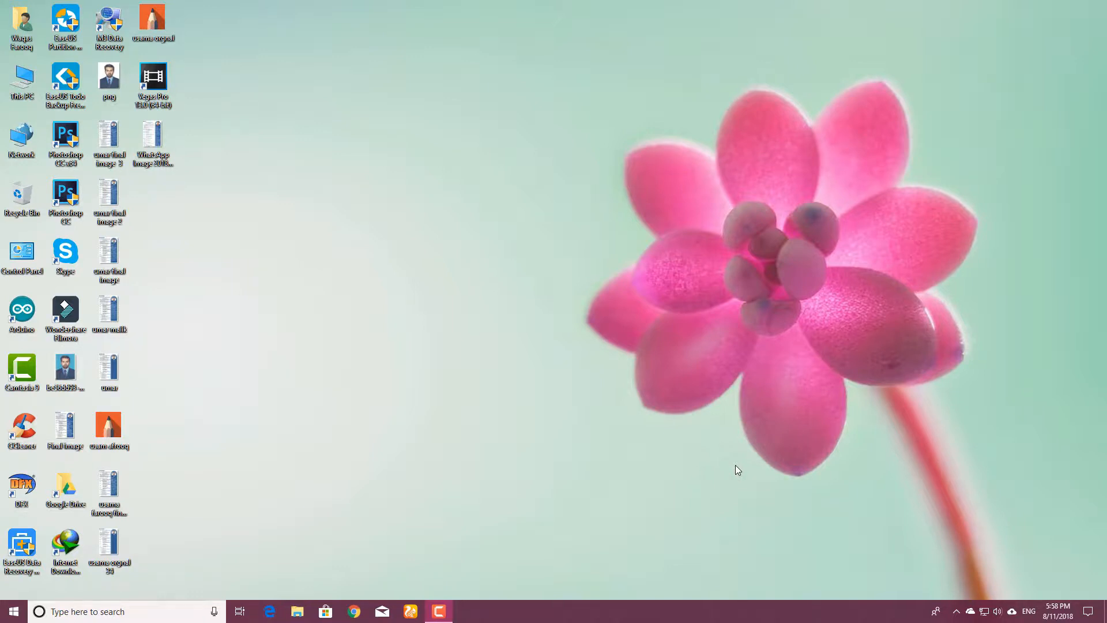
pyautogui.moveTo(422, 284)
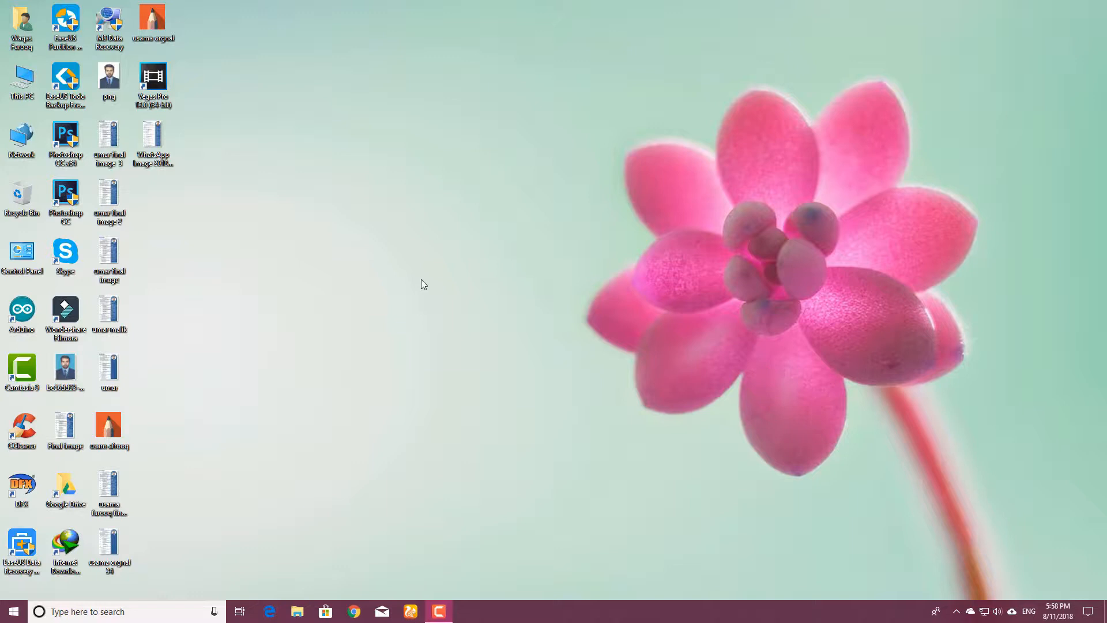
# Launch Camtasia 9 from its desktop shortcut.
pyautogui.click(21, 366)
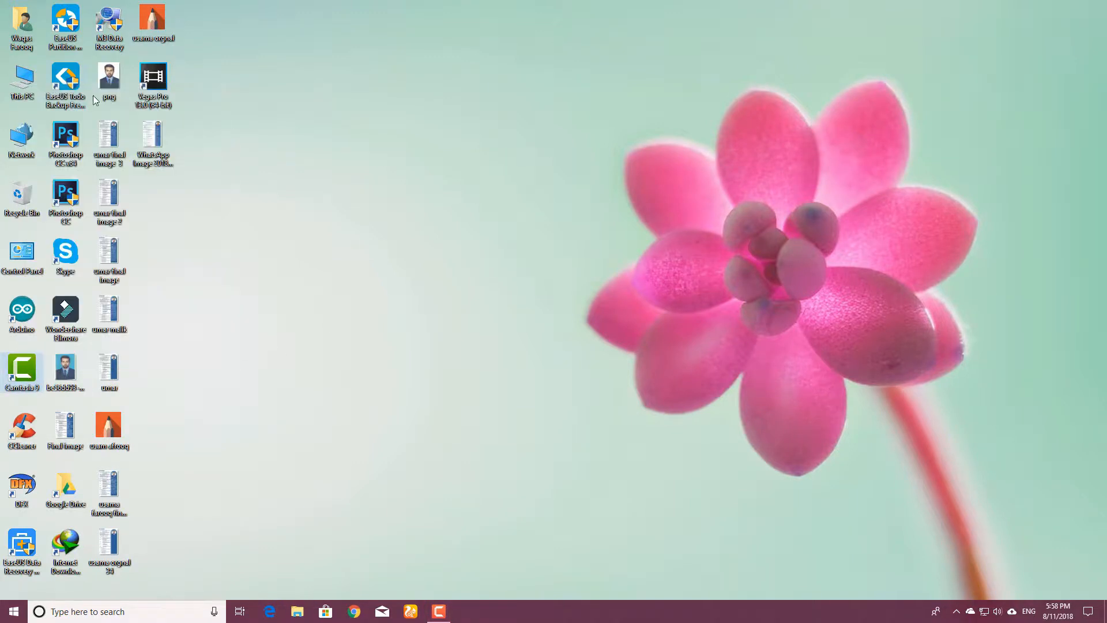
pyautogui.moveTo(374, 362)
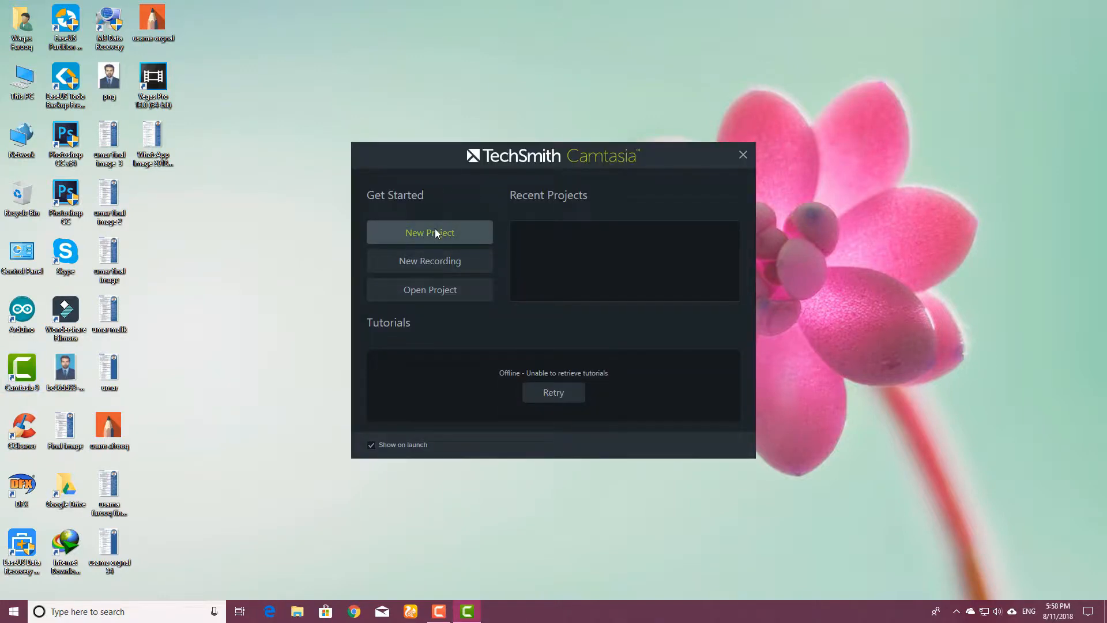
# Start a new, empty untitled project from the start screen.
pyautogui.click(429, 232)
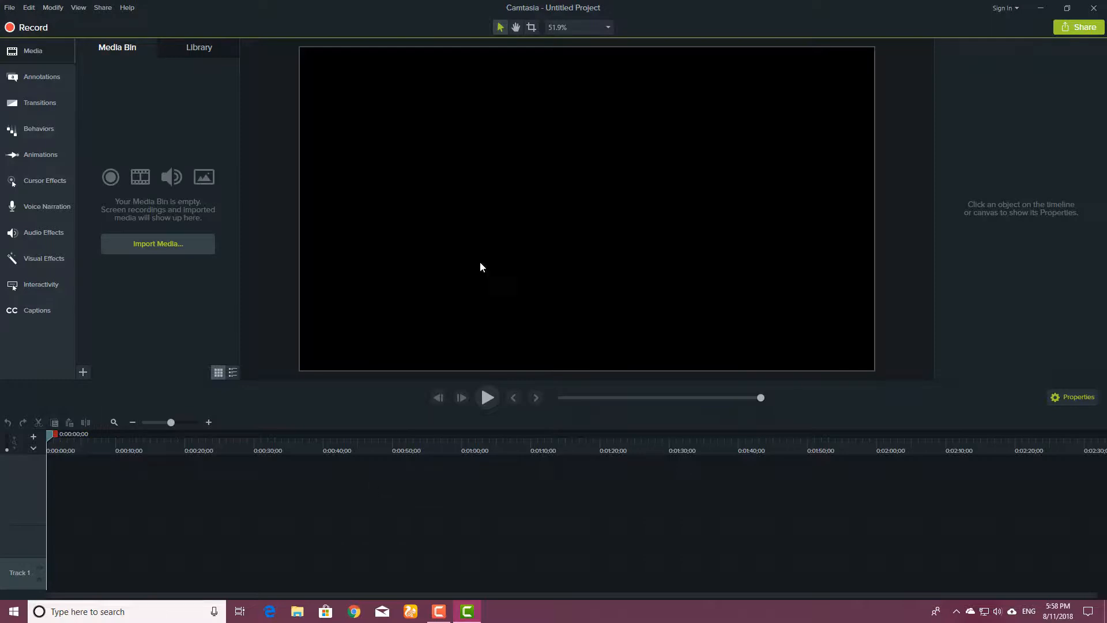
pyautogui.moveTo(59, 330)
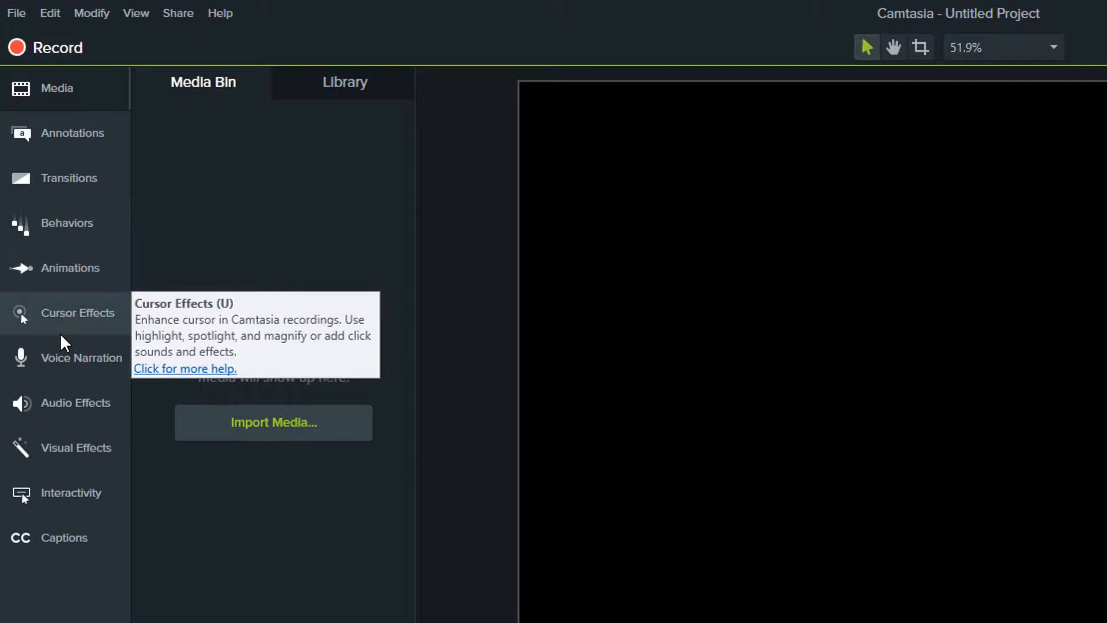
pyautogui.moveTo(81, 395)
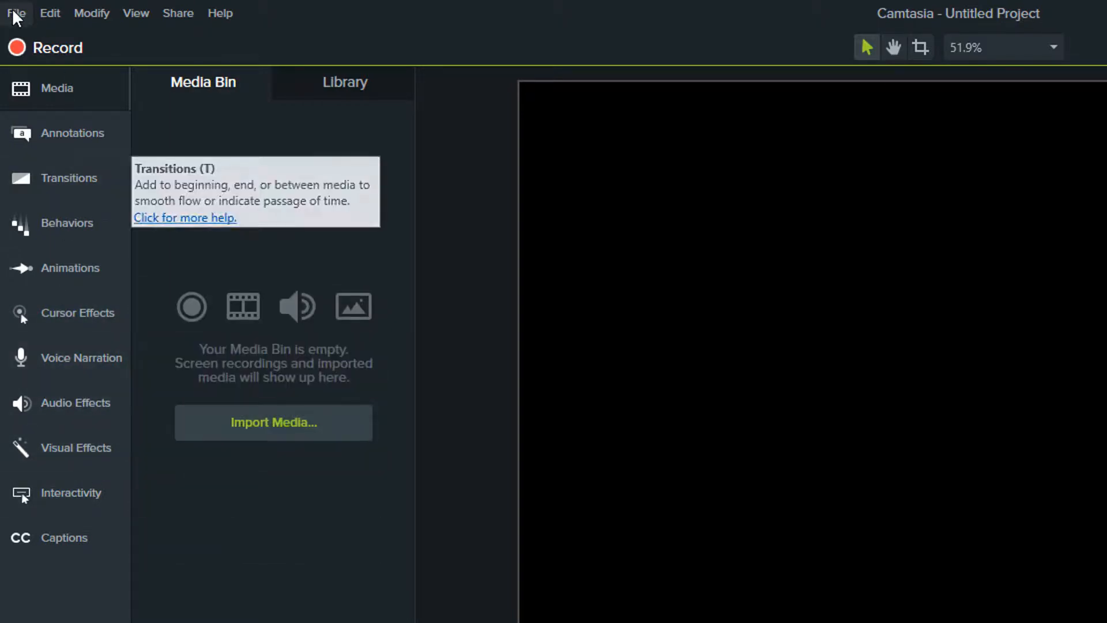
pyautogui.moveTo(205, 452)
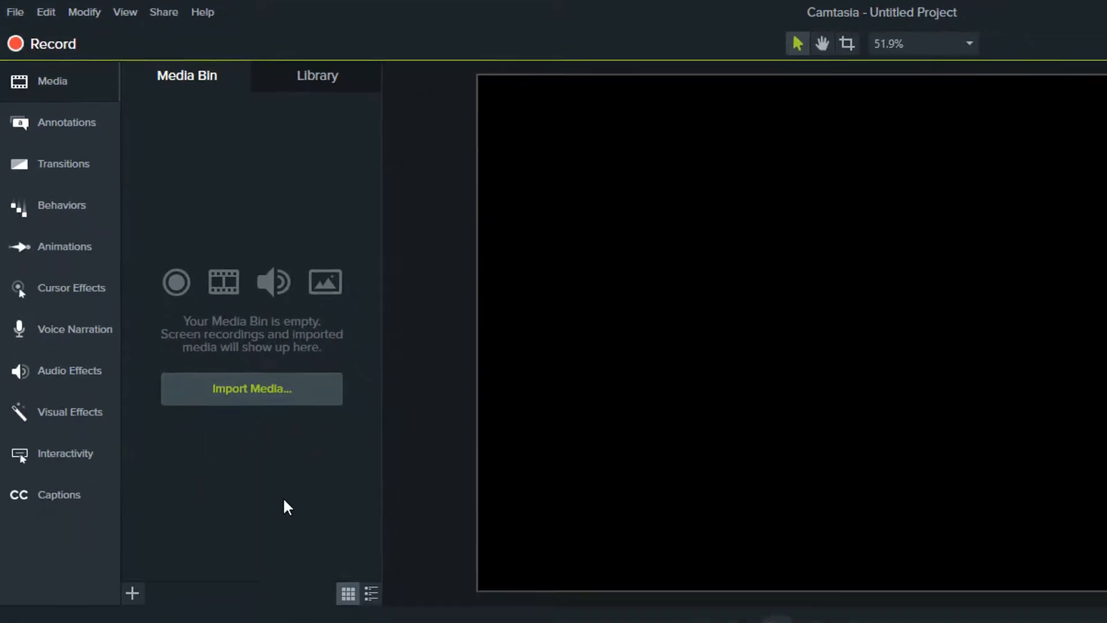
# Import the Howard The Alien green-screen video into the media bin.
pyautogui.click(145, 480)
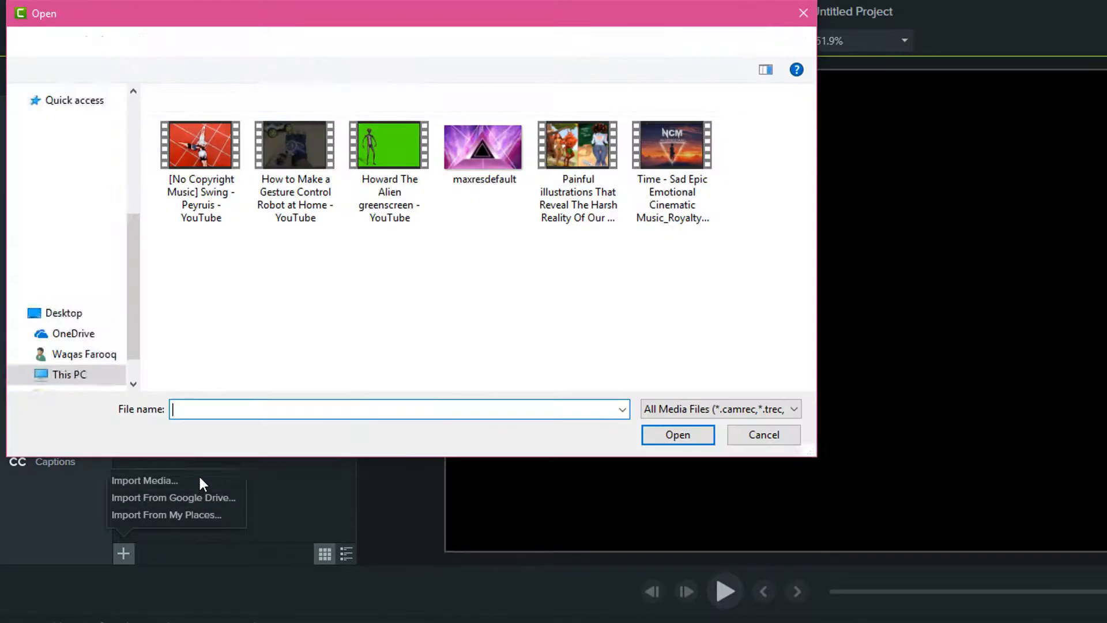
pyautogui.click(389, 144)
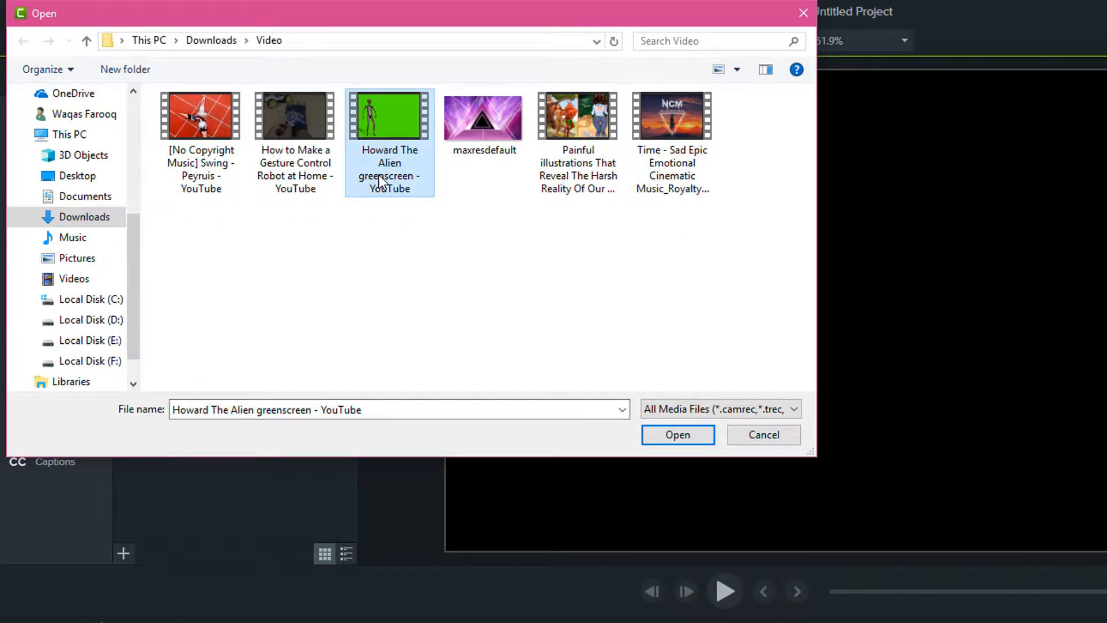
pyautogui.moveTo(324, 152)
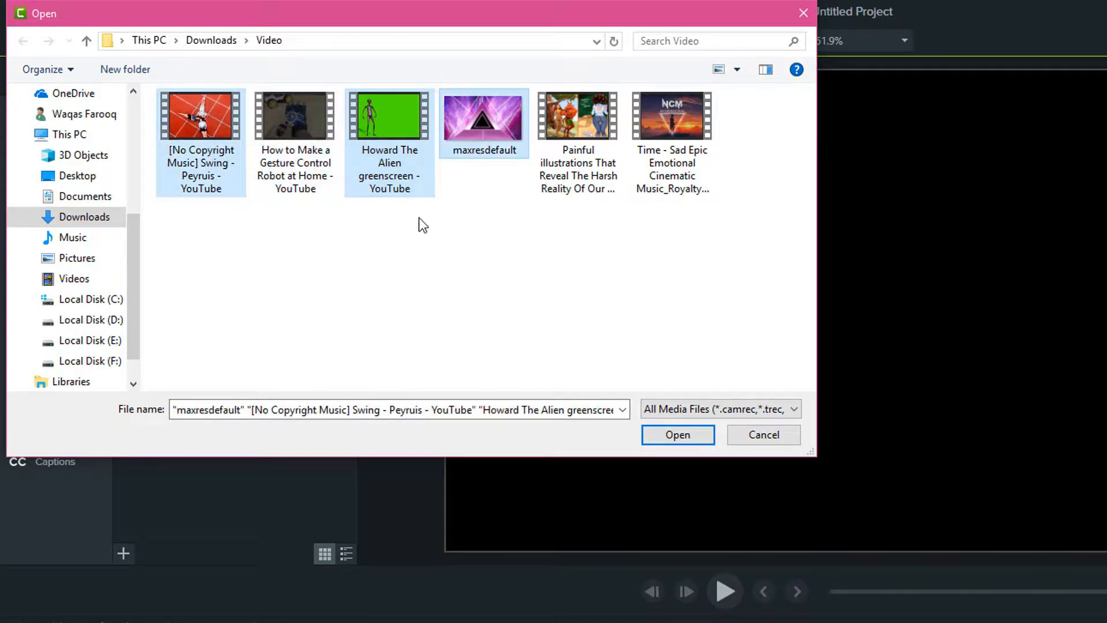
pyautogui.click(389, 117)
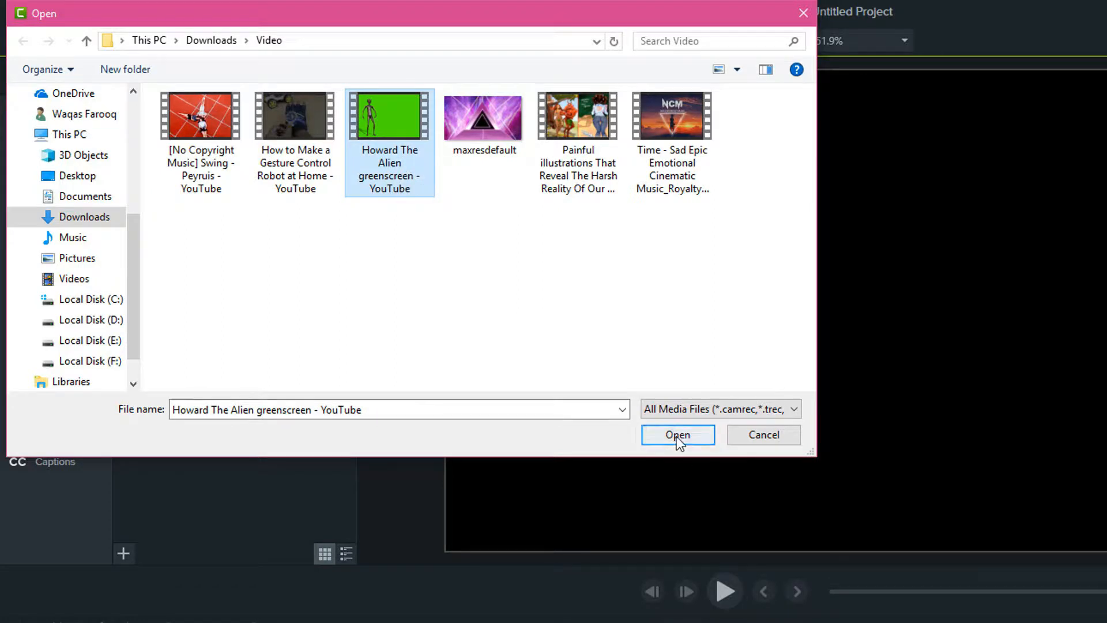
pyautogui.click(678, 435)
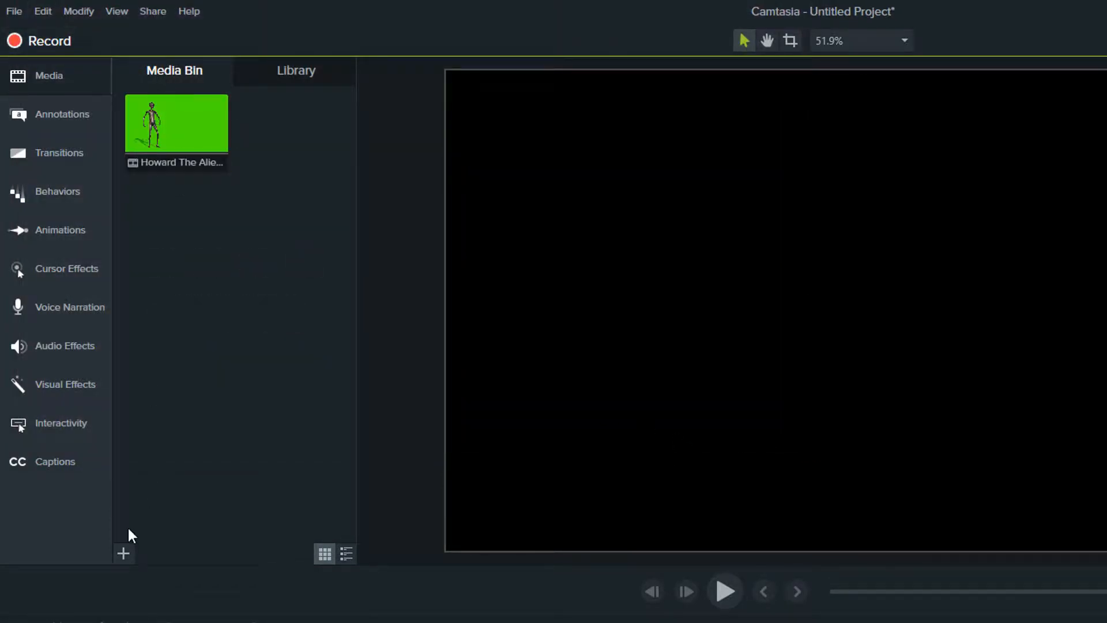
# Import the maxresdefault.jpg purple triangle background image into the media bin.
pyautogui.click(124, 554)
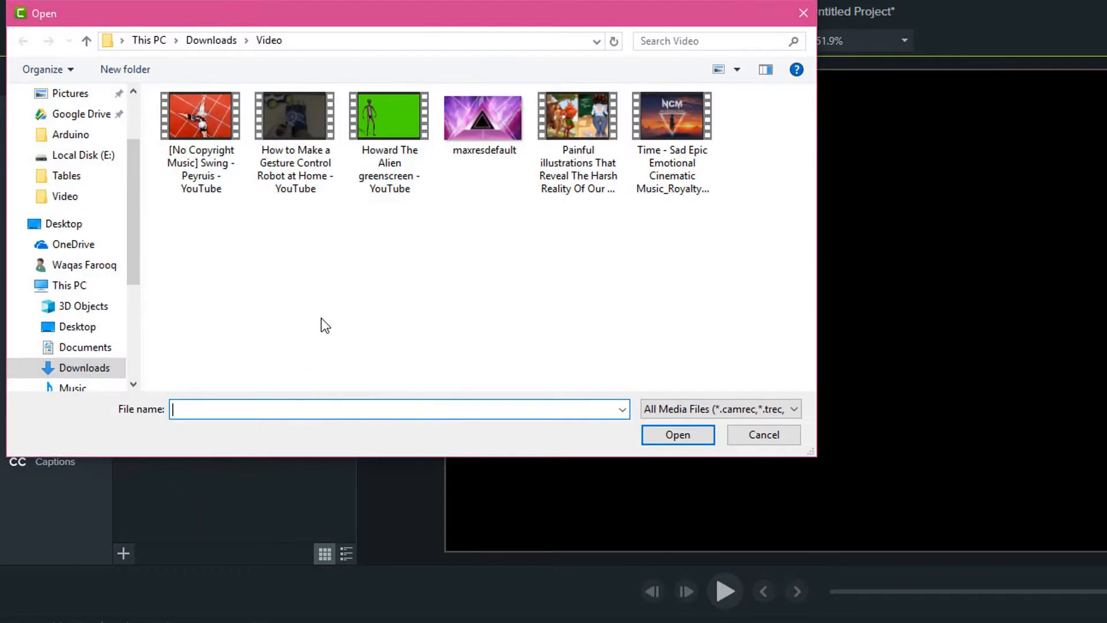
pyautogui.click(389, 117)
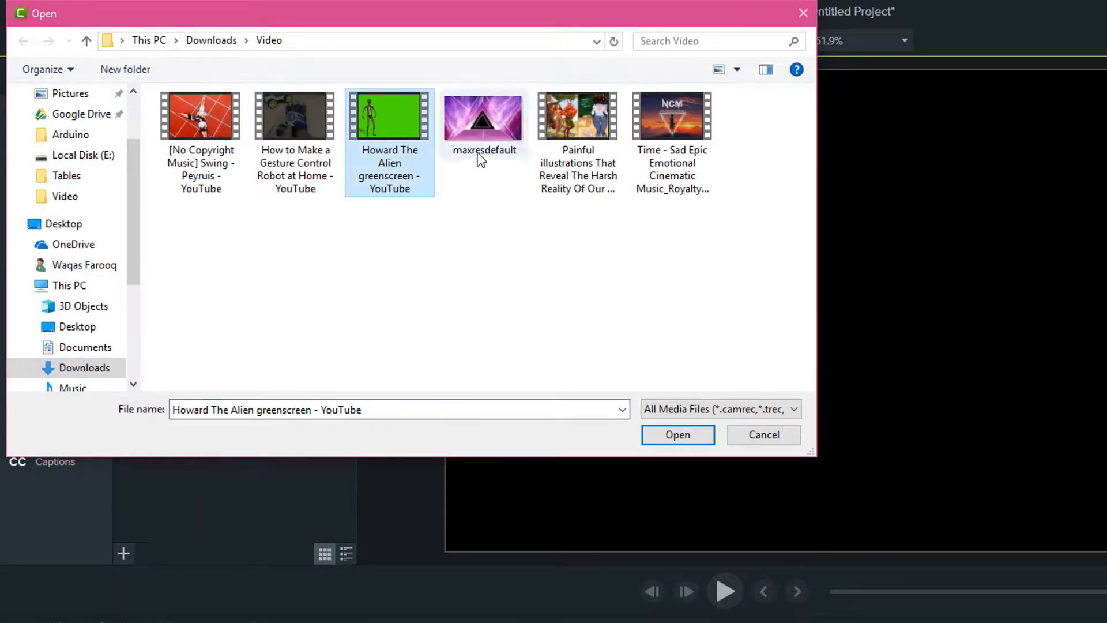
pyautogui.click(676, 434)
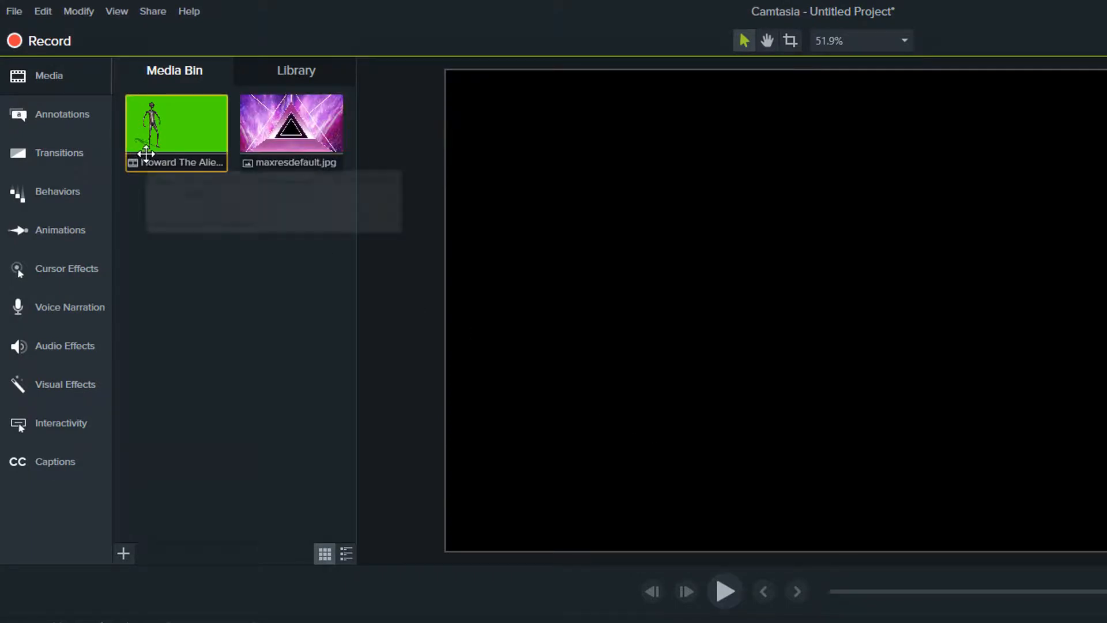
pyautogui.moveTo(191, 137)
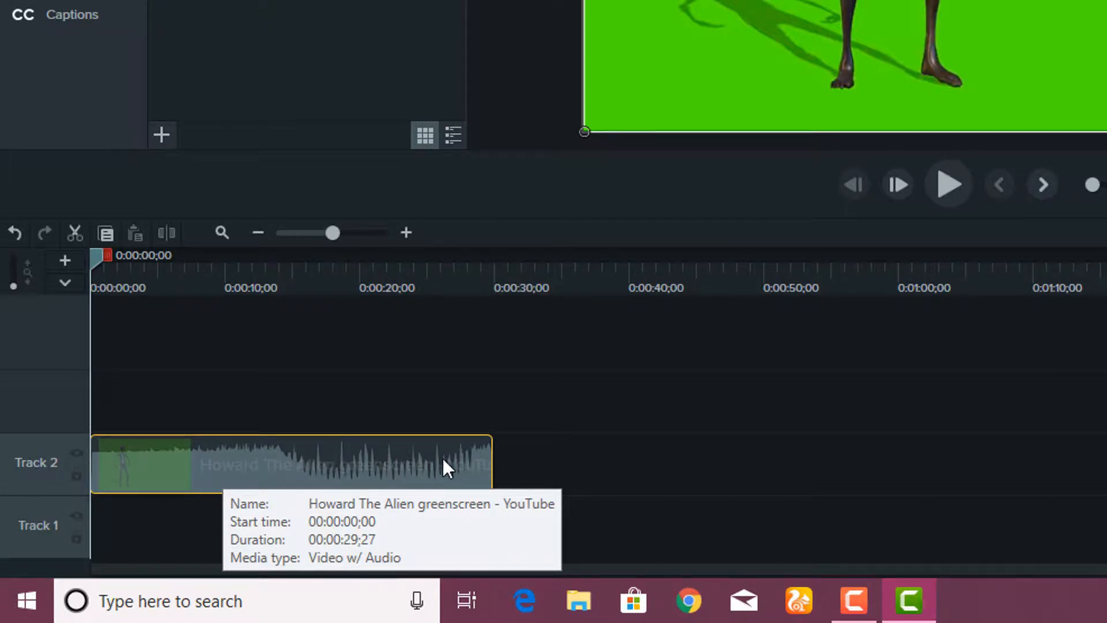
# Separate the alien clip's audio from its video so the audio sits on its own track.
pyautogui.rightClick(446, 465)
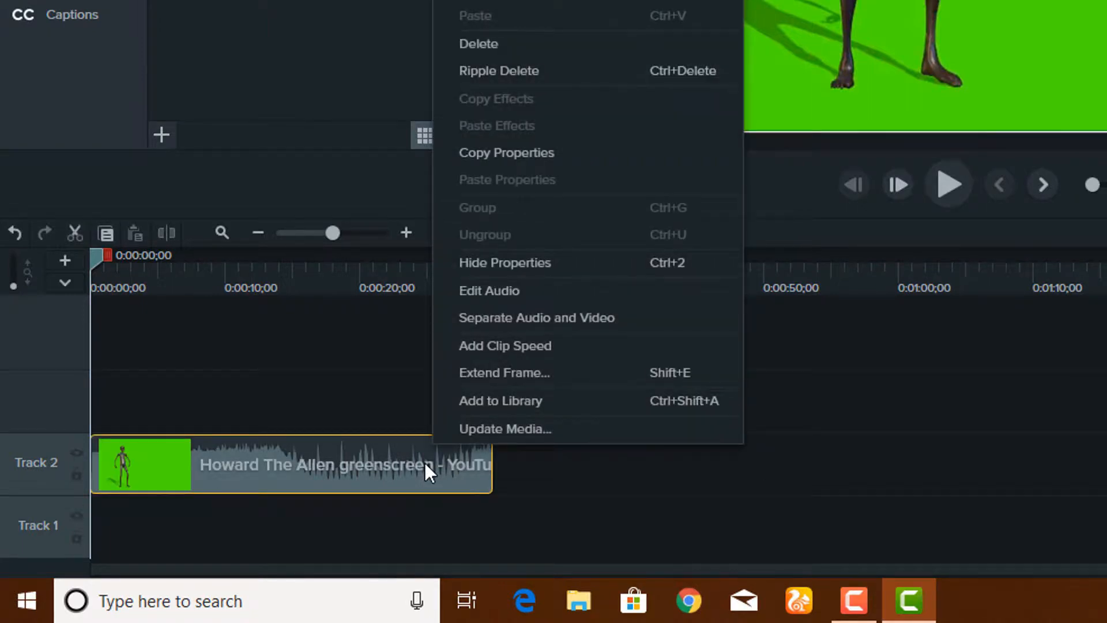
pyautogui.moveTo(505, 439)
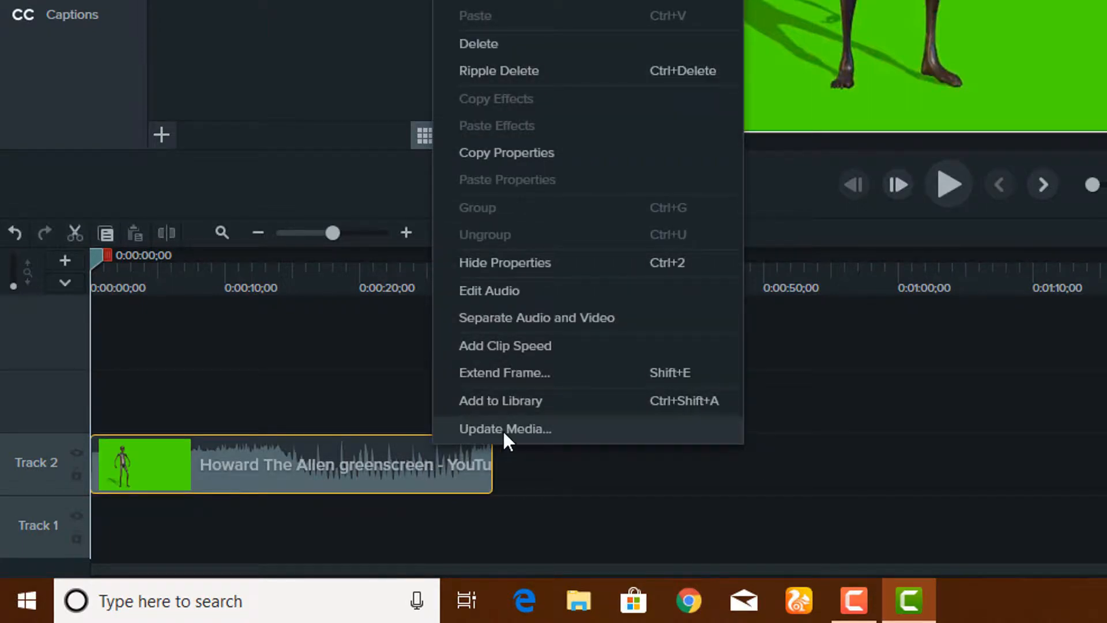
pyautogui.moveTo(628, 326)
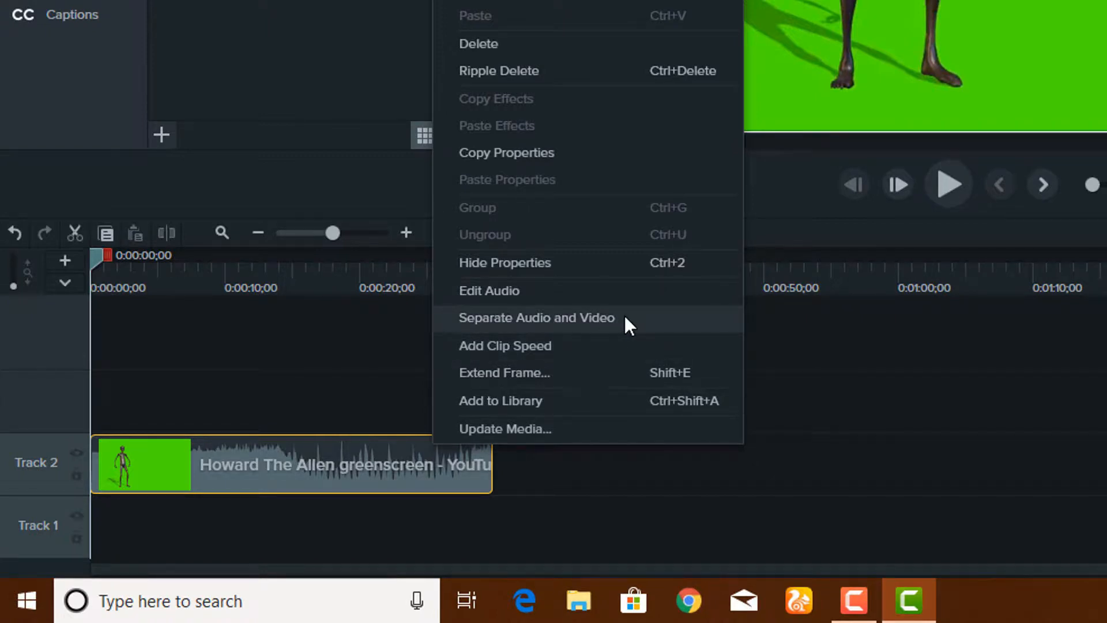
pyautogui.click(537, 318)
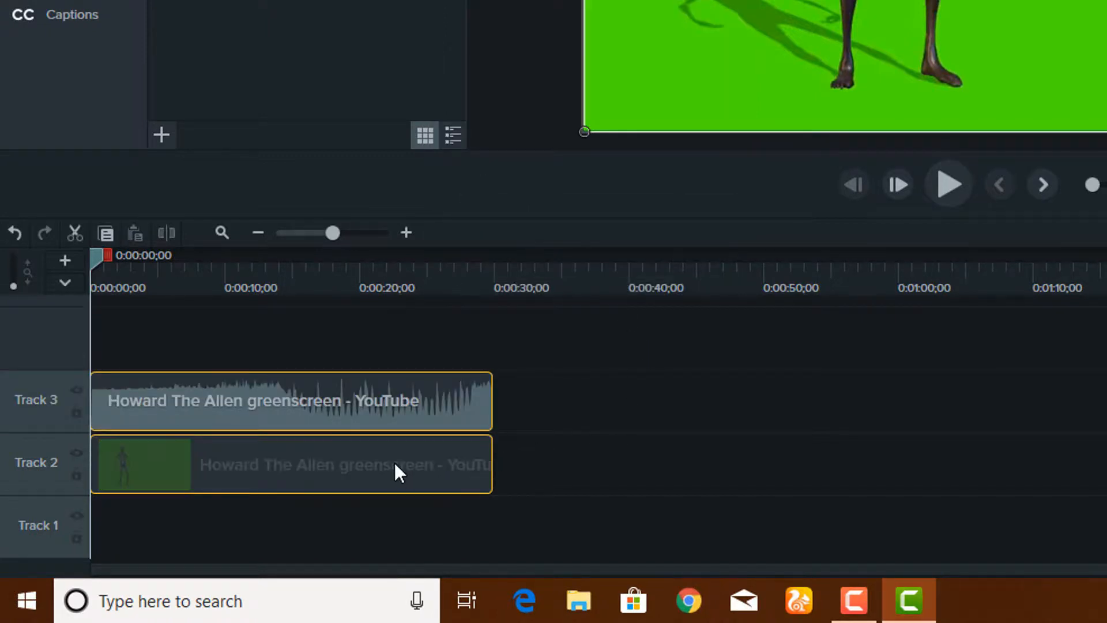
pyautogui.moveTo(423, 385)
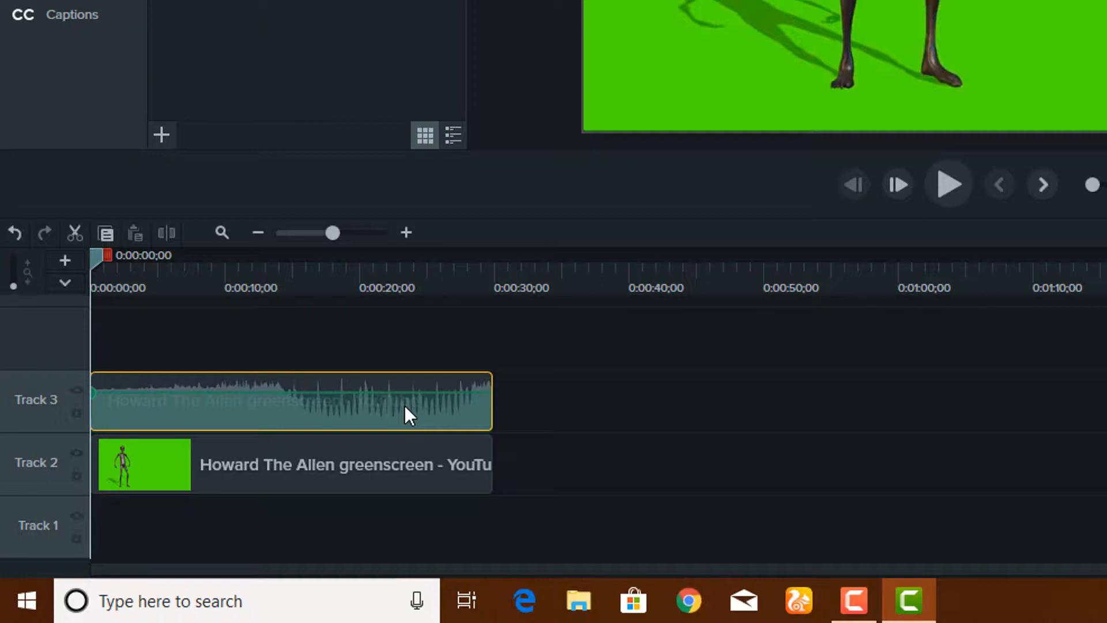
pyautogui.moveTo(409, 401); pyautogui.dragTo(523, 400)
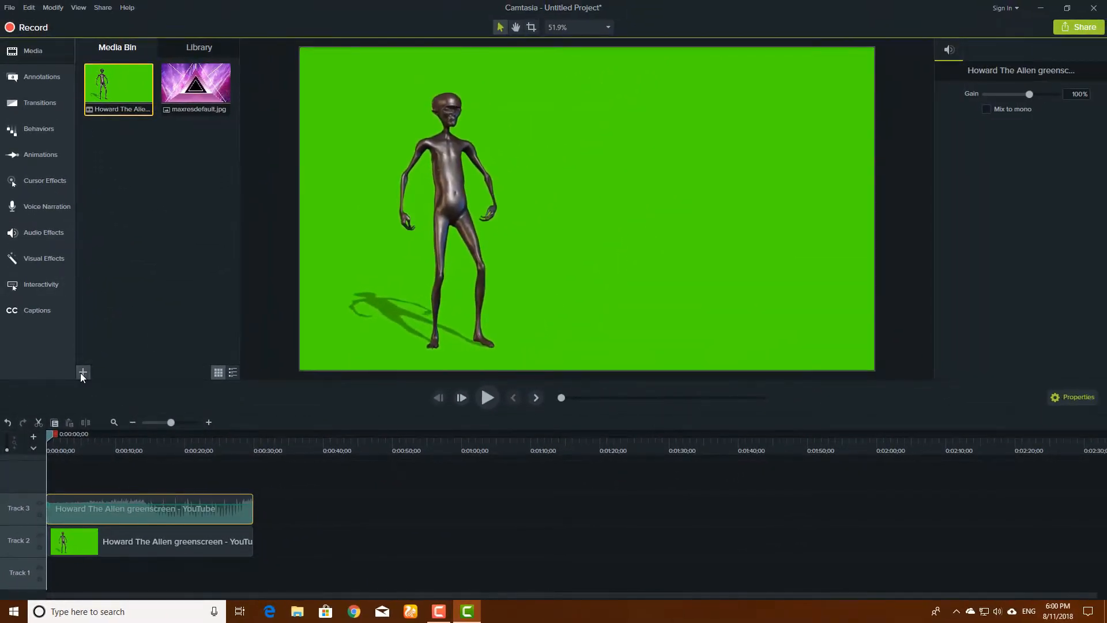
# Import the no-copyright Swing music track into the media bin.
pyautogui.click(83, 373)
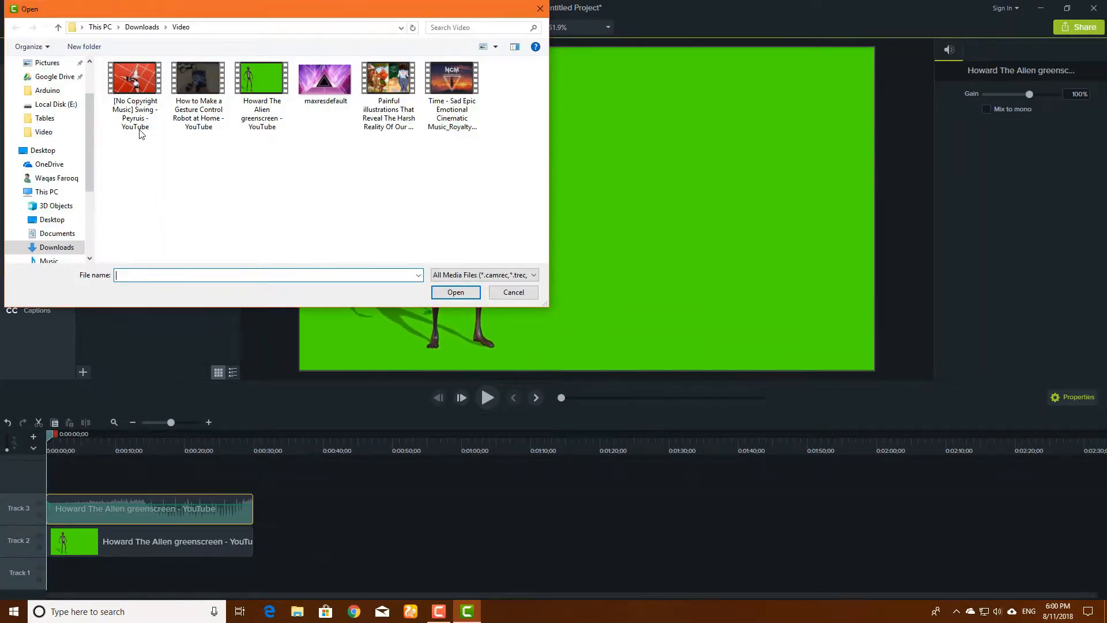
pyautogui.click(134, 78)
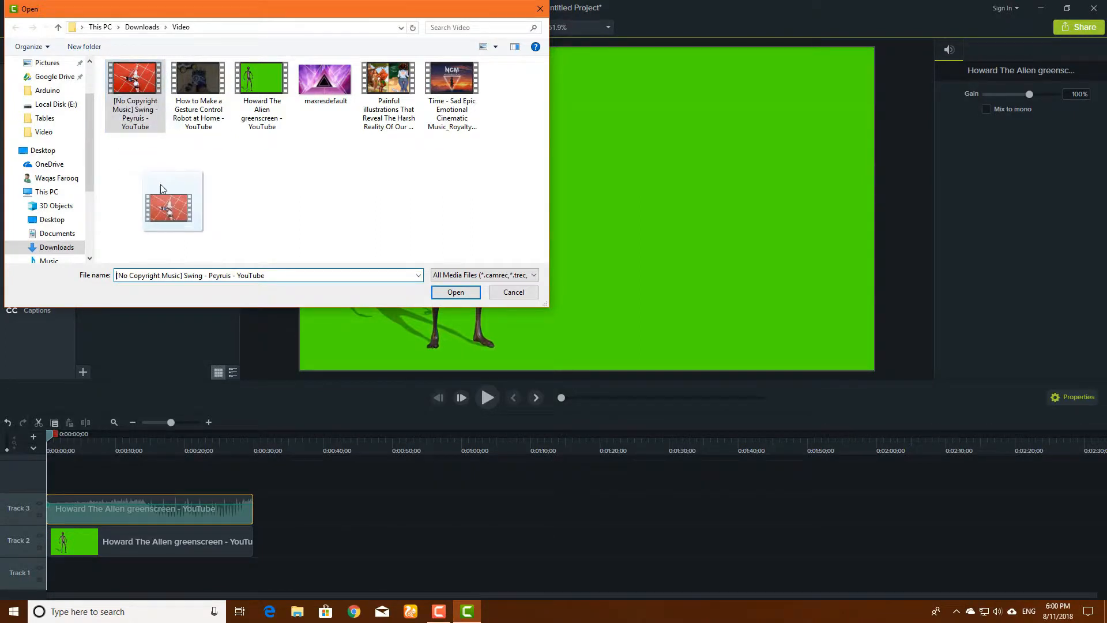
pyautogui.click(456, 292)
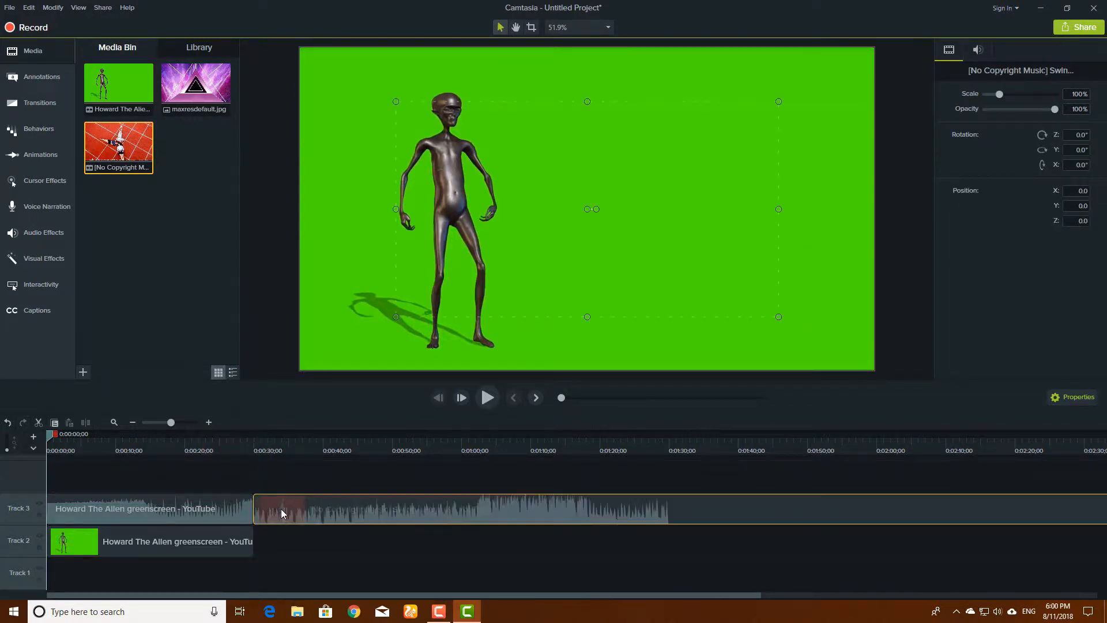
# Lay the Swing music along the timeline from 0:00 and discard the alien clip's original audio.
pyautogui.rightClick(281, 513)
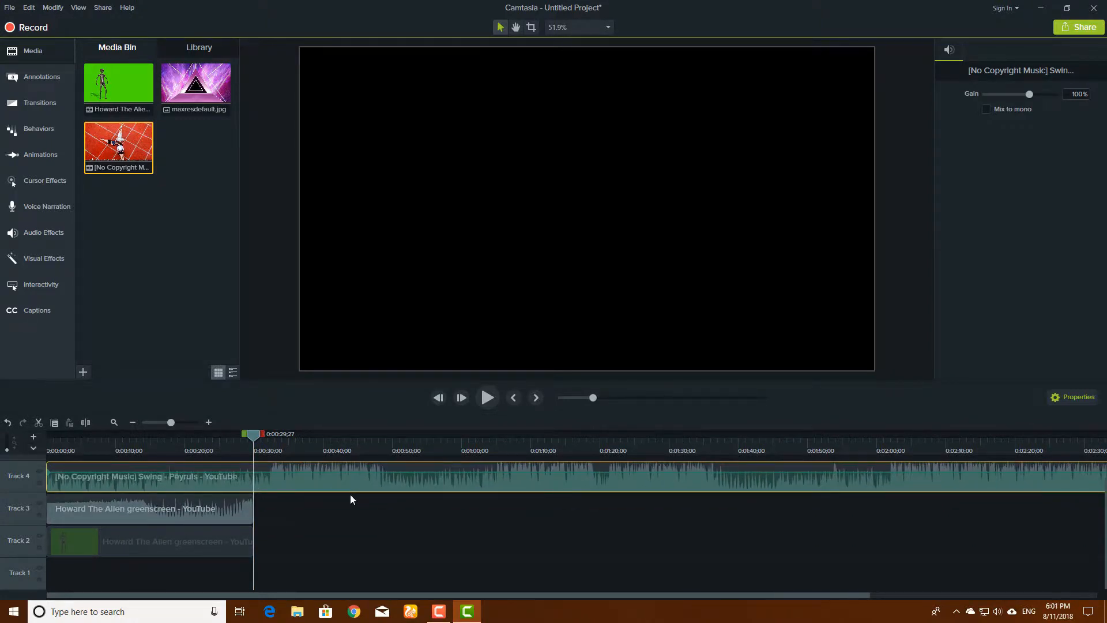
pyautogui.moveTo(149, 509); pyautogui.dragTo(417, 509)
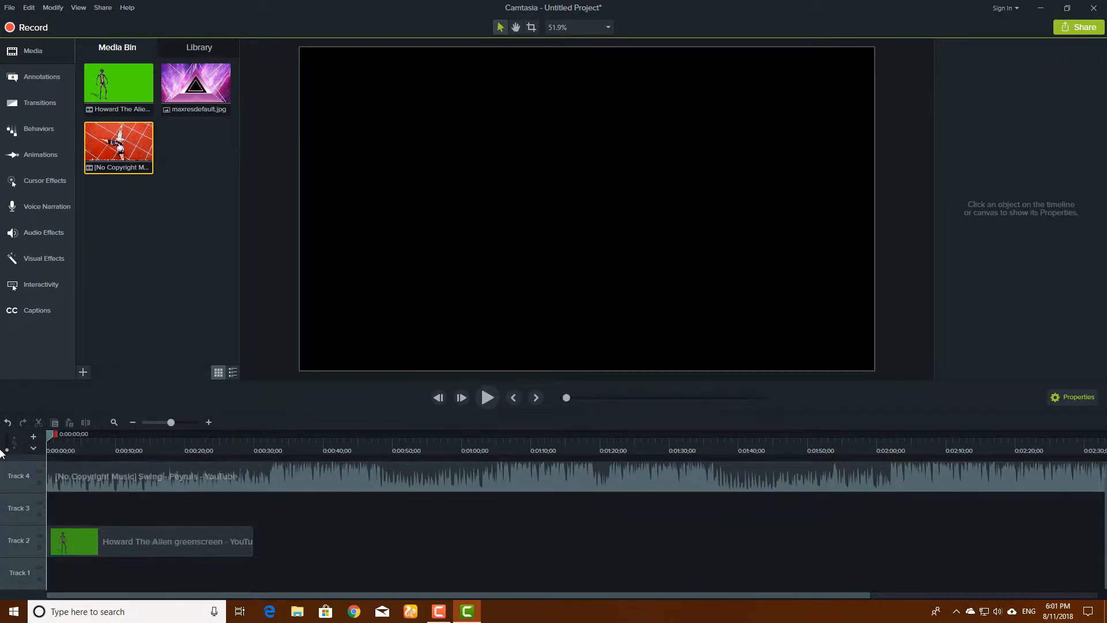
pyautogui.click(487, 397)
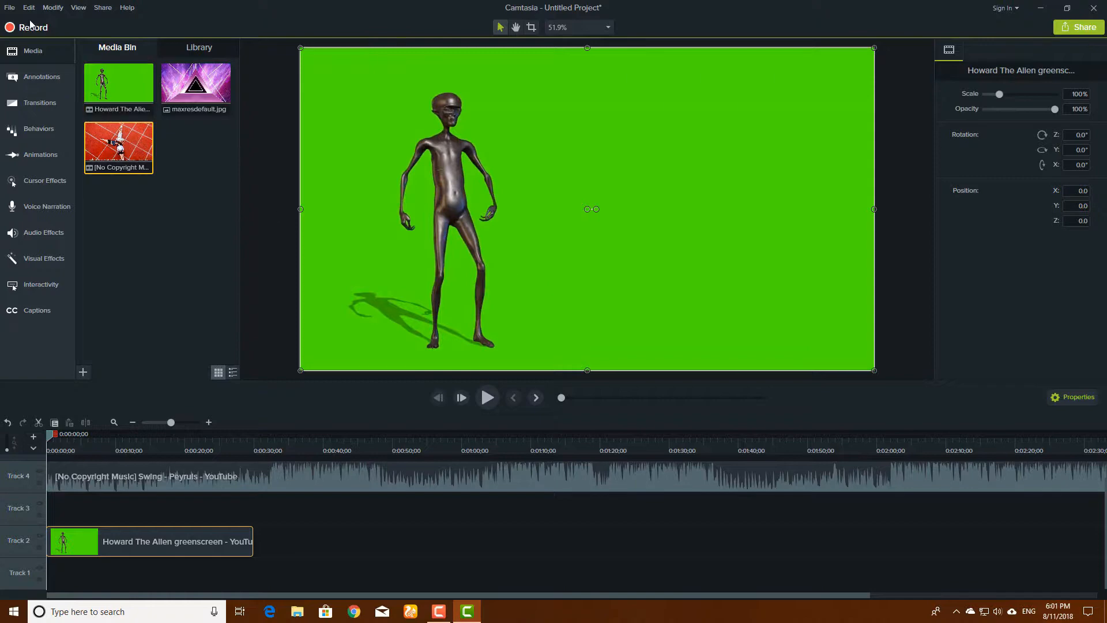
# Apply a Remove a Color visual effect to the selected alien clip via the Modify menu.
pyautogui.click(11, 7)
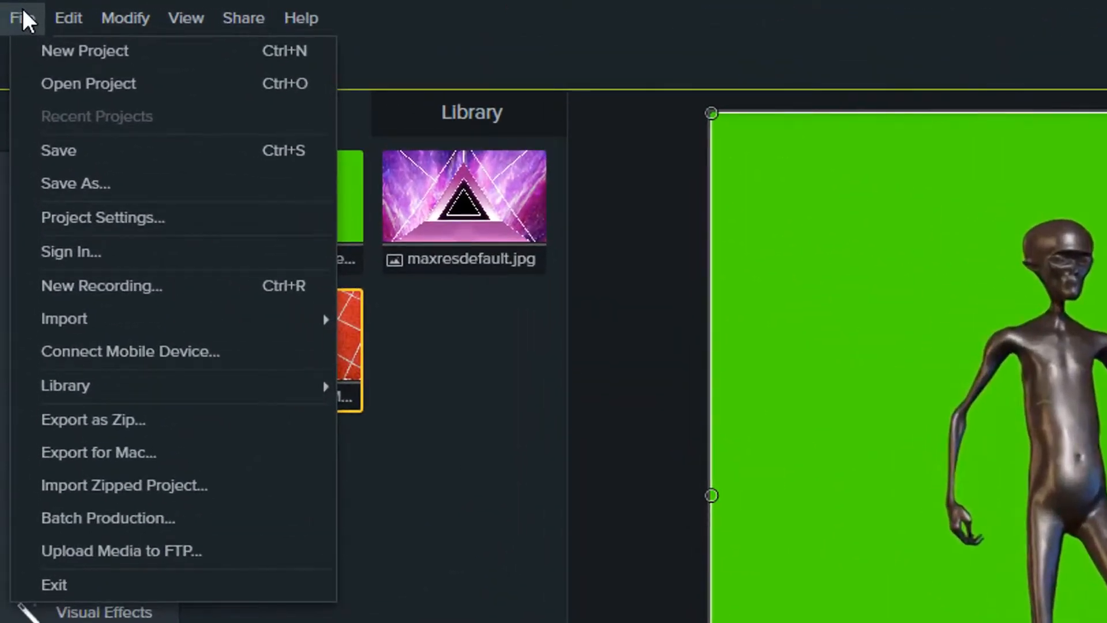
pyautogui.click(125, 17)
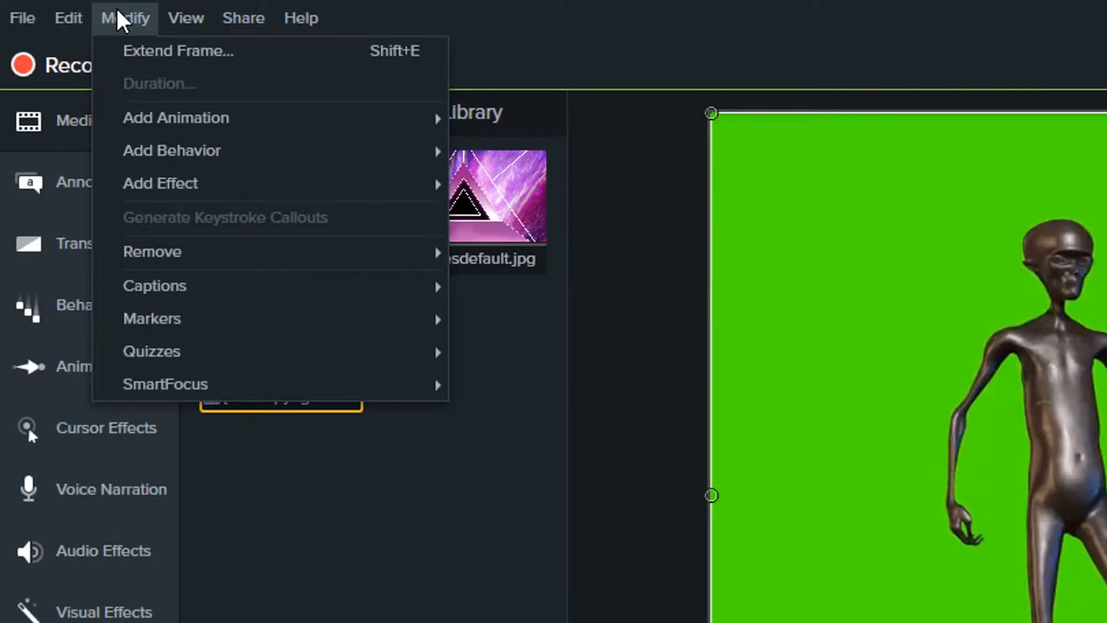
pyautogui.moveTo(152, 251)
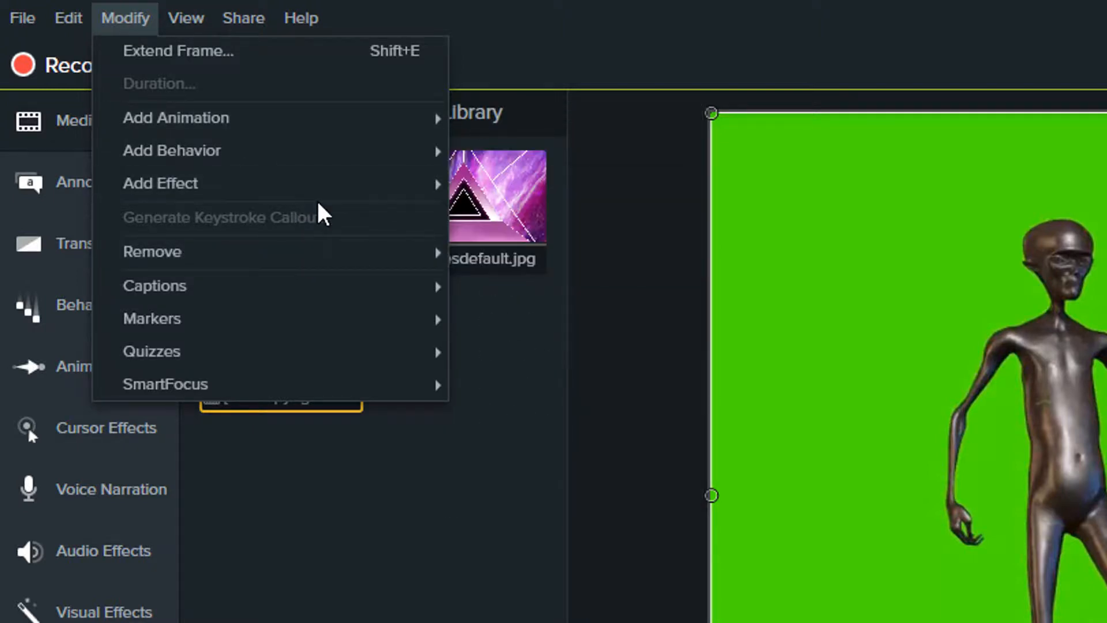
pyautogui.moveTo(526, 183)
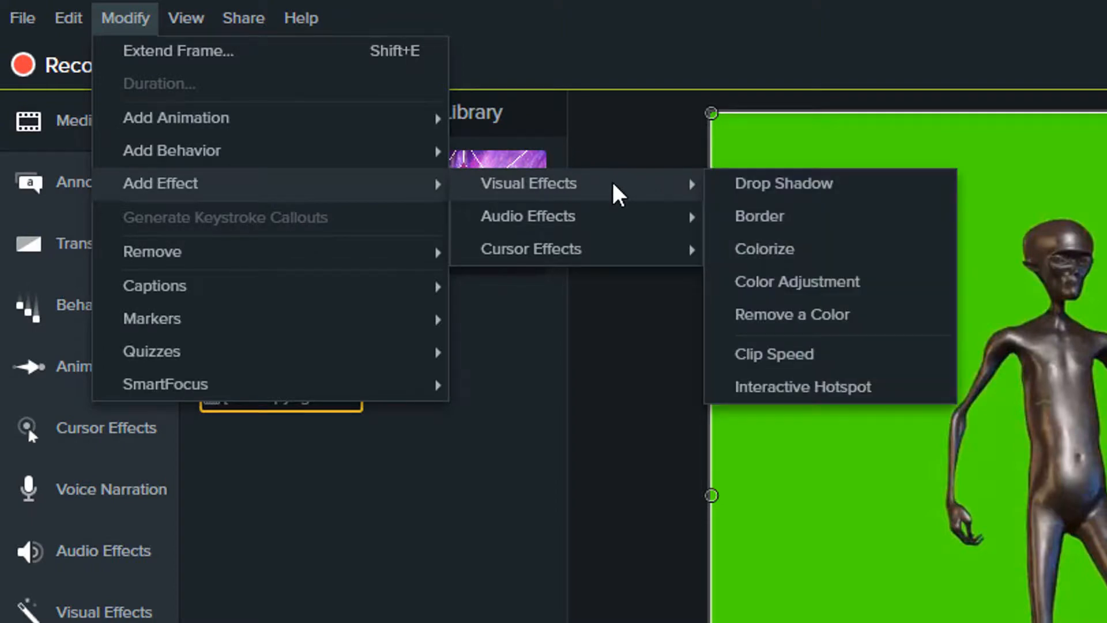
pyautogui.moveTo(776, 313)
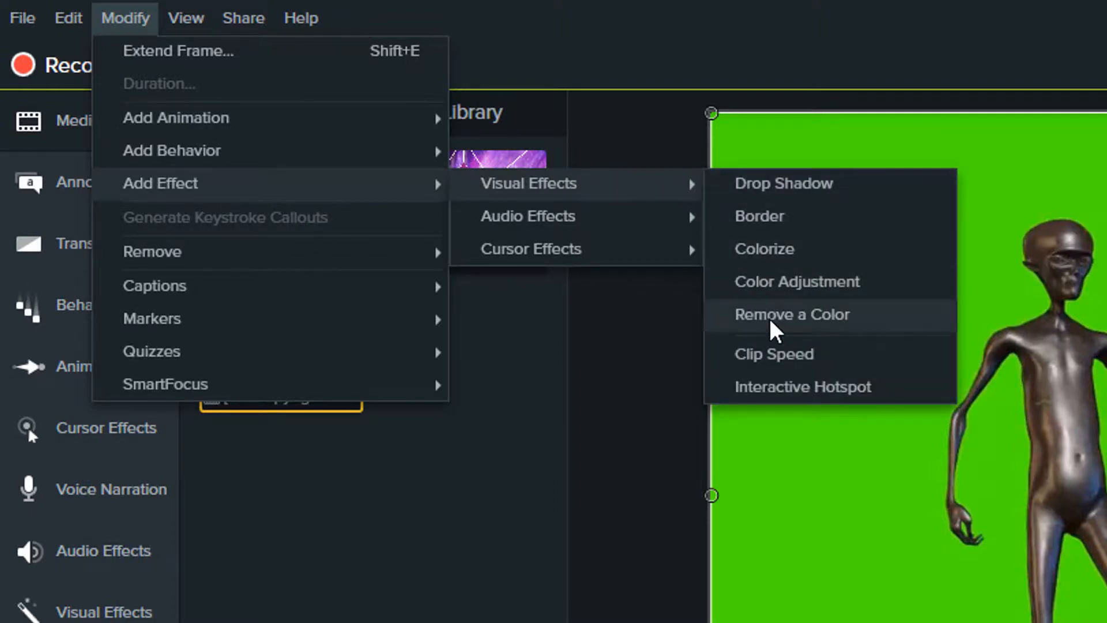
pyautogui.click(791, 314)
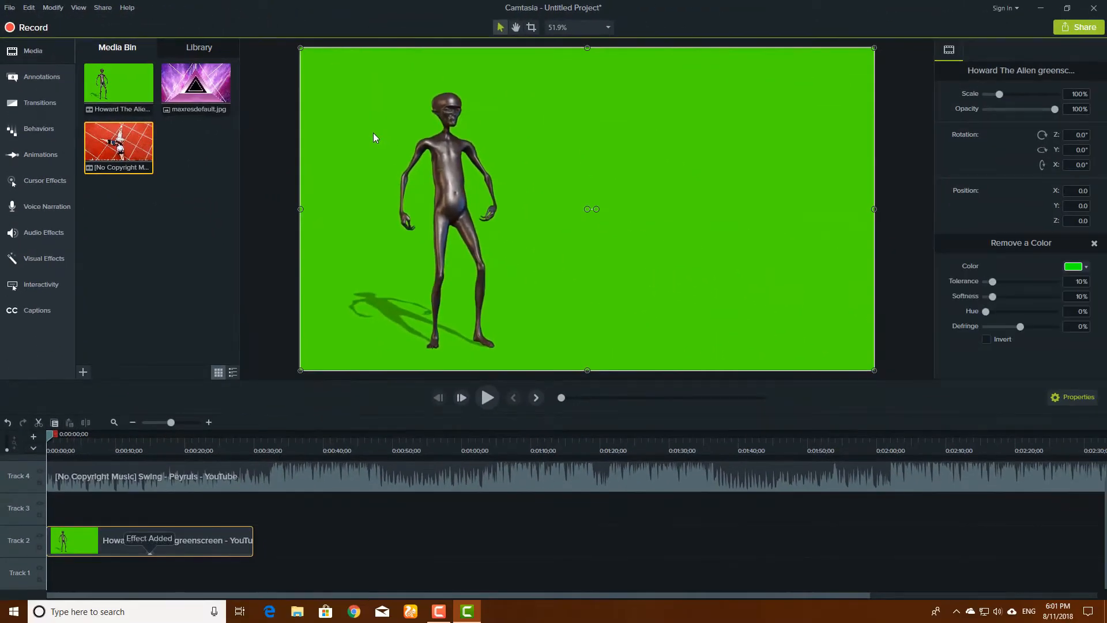
pyautogui.click(44, 258)
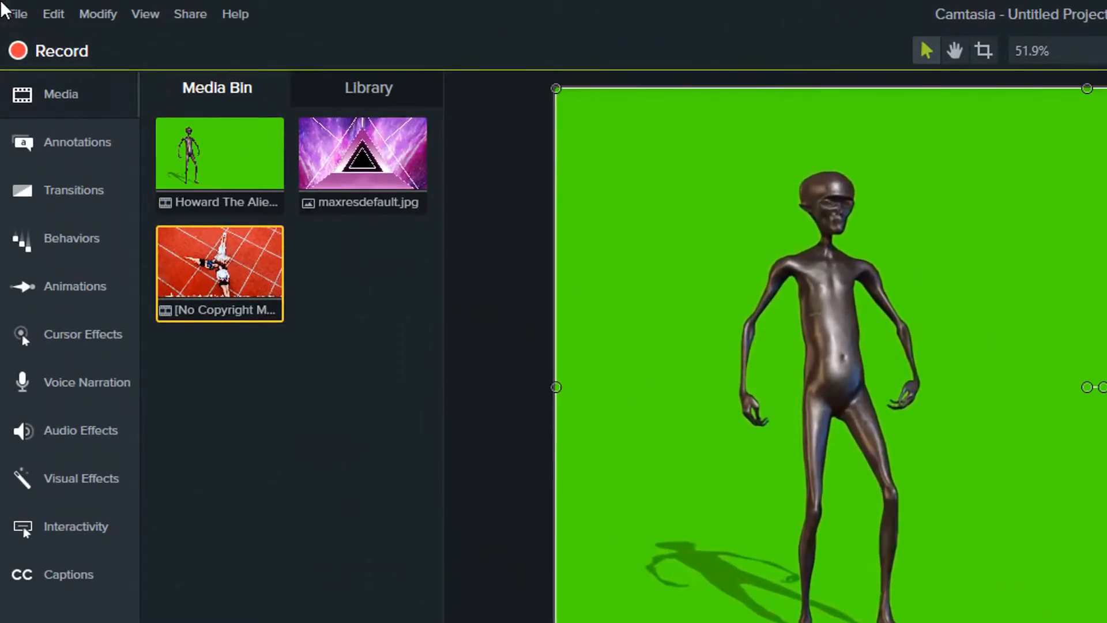
pyautogui.moveTo(587, 561)
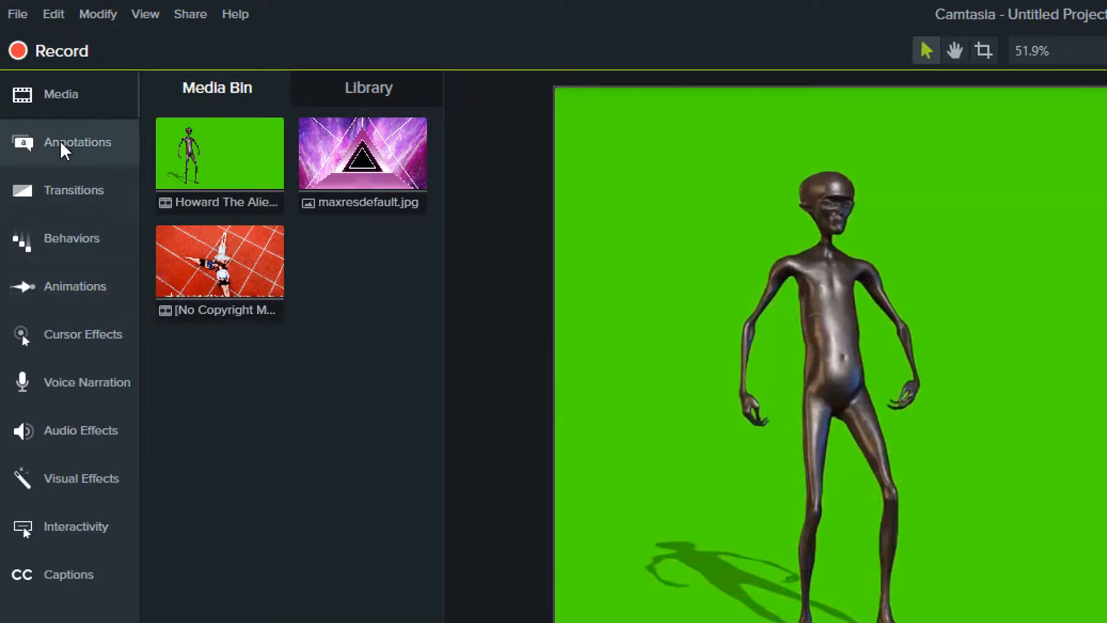
# Switch through the side tool tabs to the Visual Effects library.
pyautogui.click(77, 142)
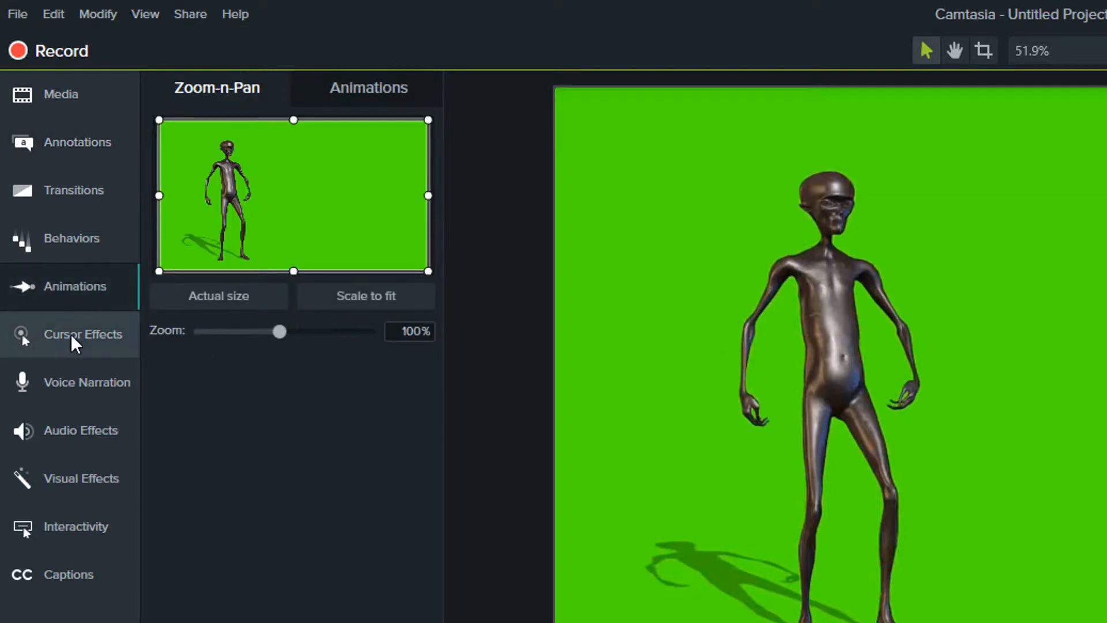
pyautogui.click(88, 382)
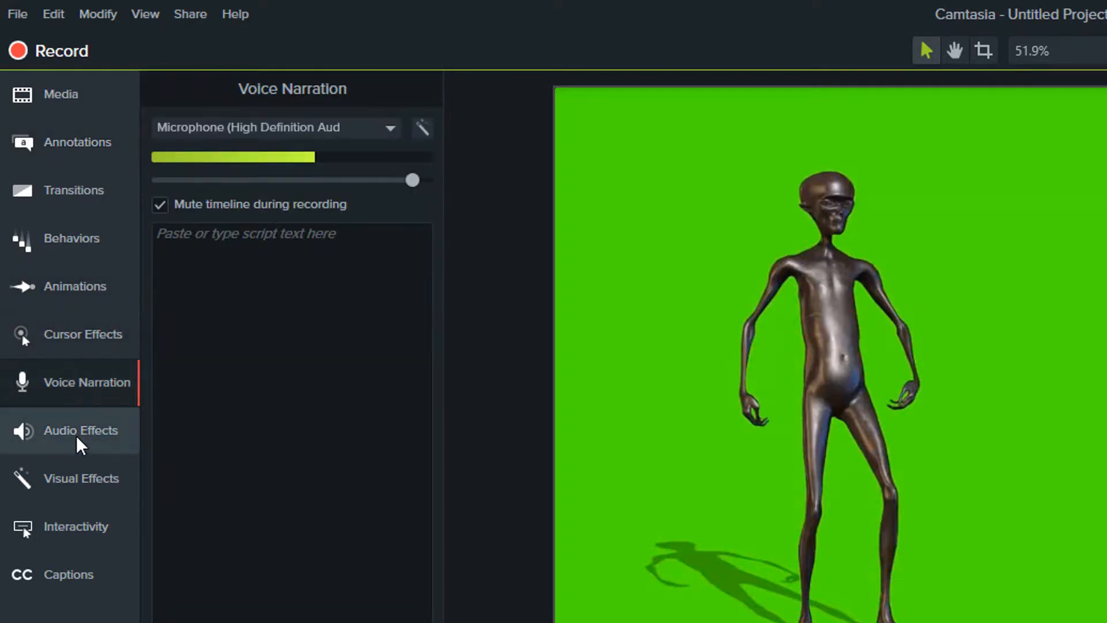
pyautogui.click(79, 430)
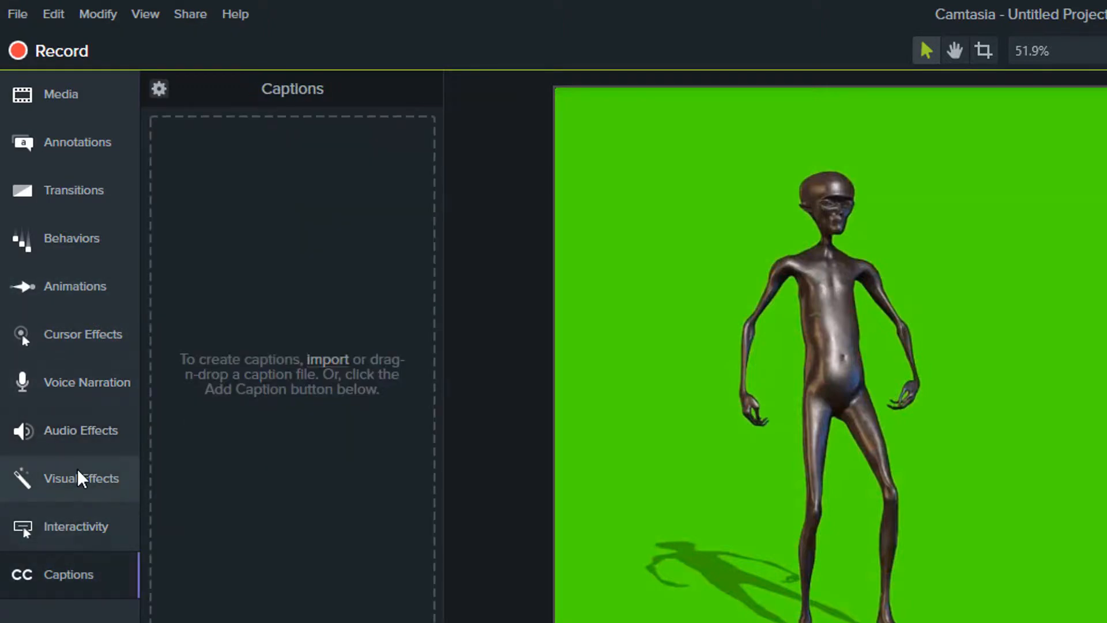
pyautogui.click(81, 477)
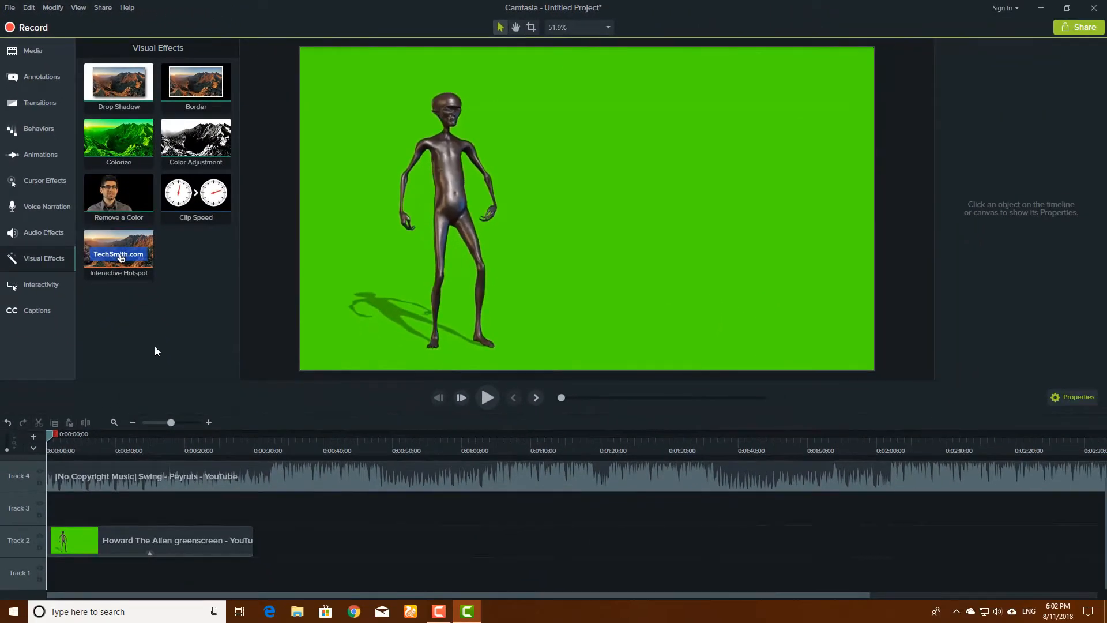
# Drag the Remove a Color effect onto the alien clip on the timeline.
pyautogui.click(117, 192)
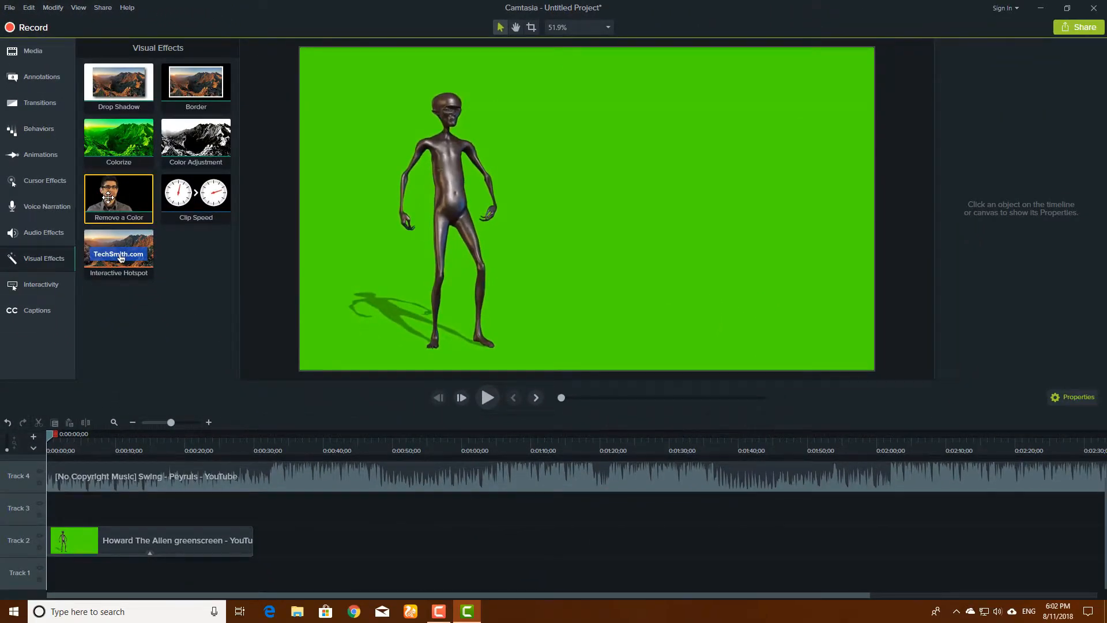
pyautogui.moveTo(118, 194); pyautogui.dragTo(205, 507)
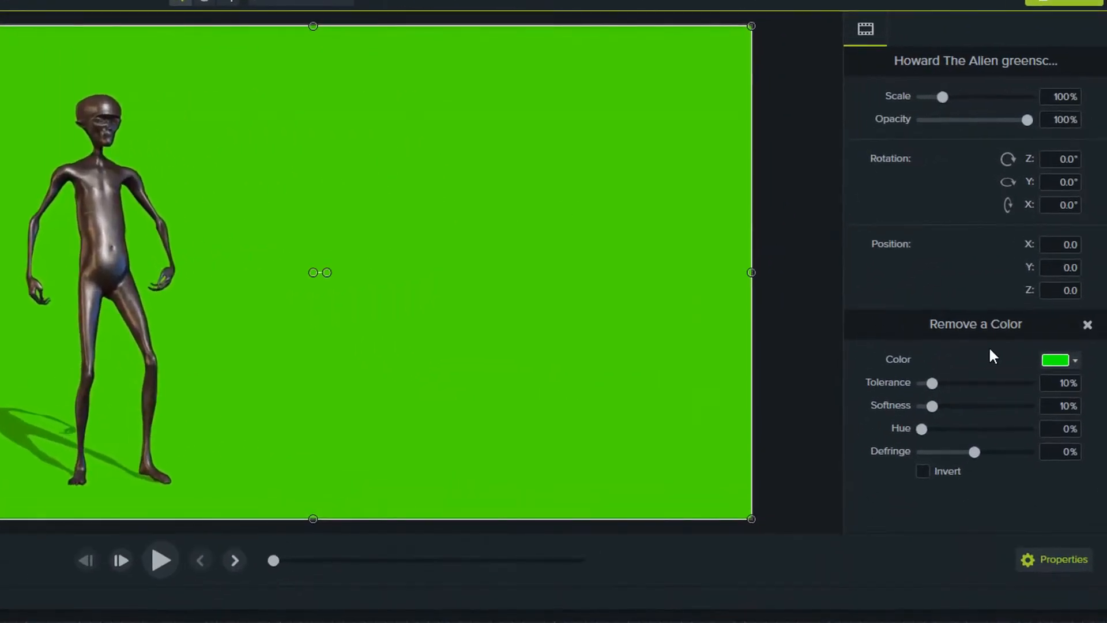
pyautogui.moveTo(976, 61)
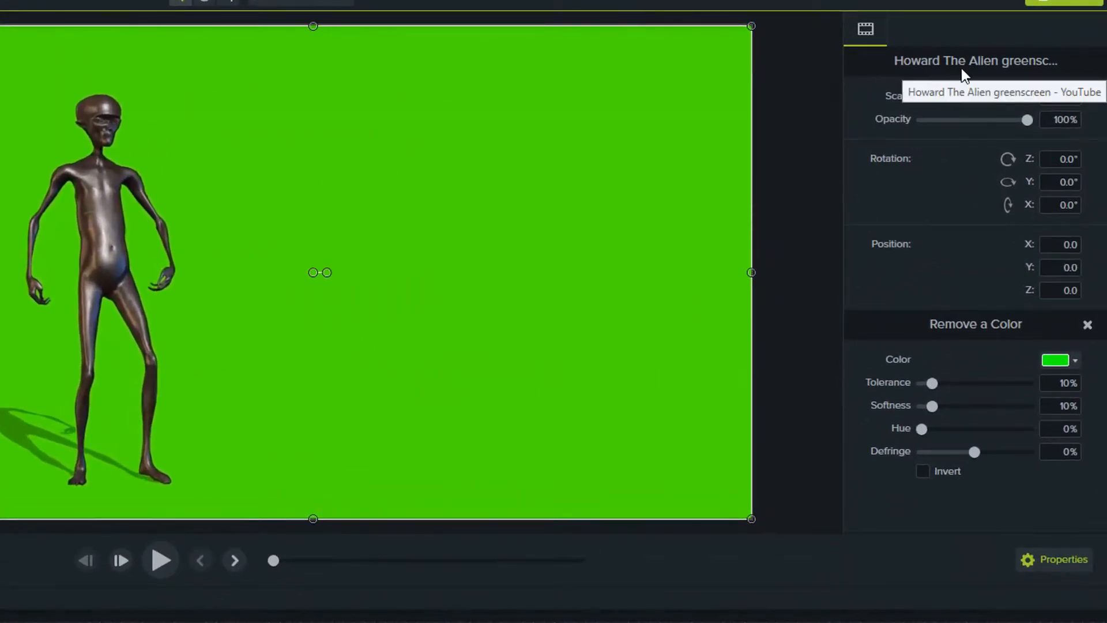
pyautogui.moveTo(1019, 342)
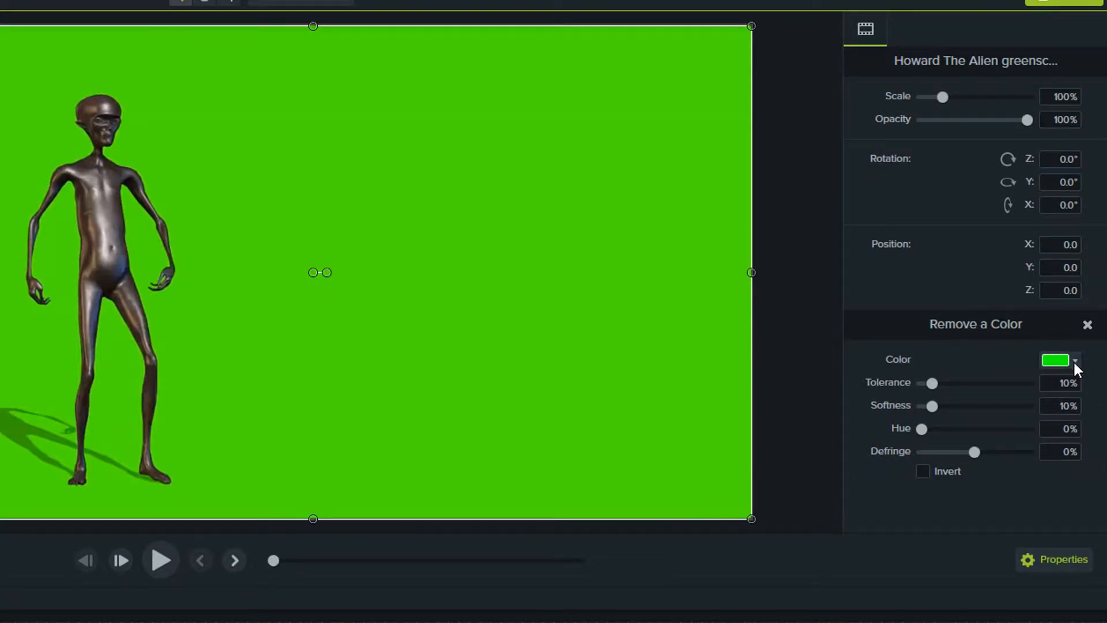
# Sample the alien clip's green background with the eyedropper as the colour to remove.
pyautogui.click(1074, 361)
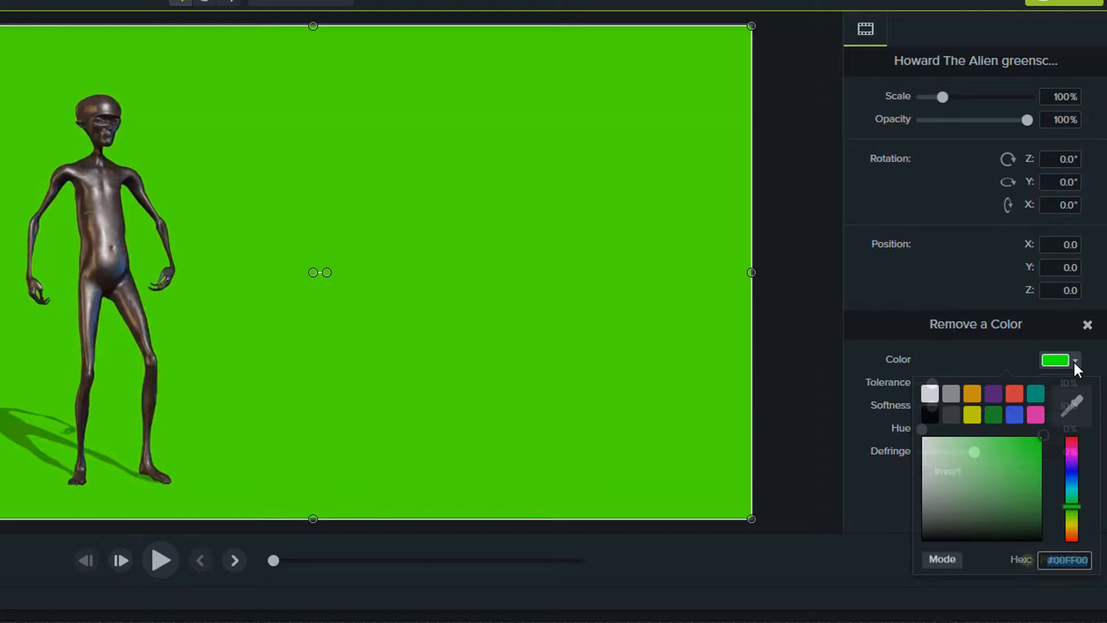
pyautogui.click(1074, 361)
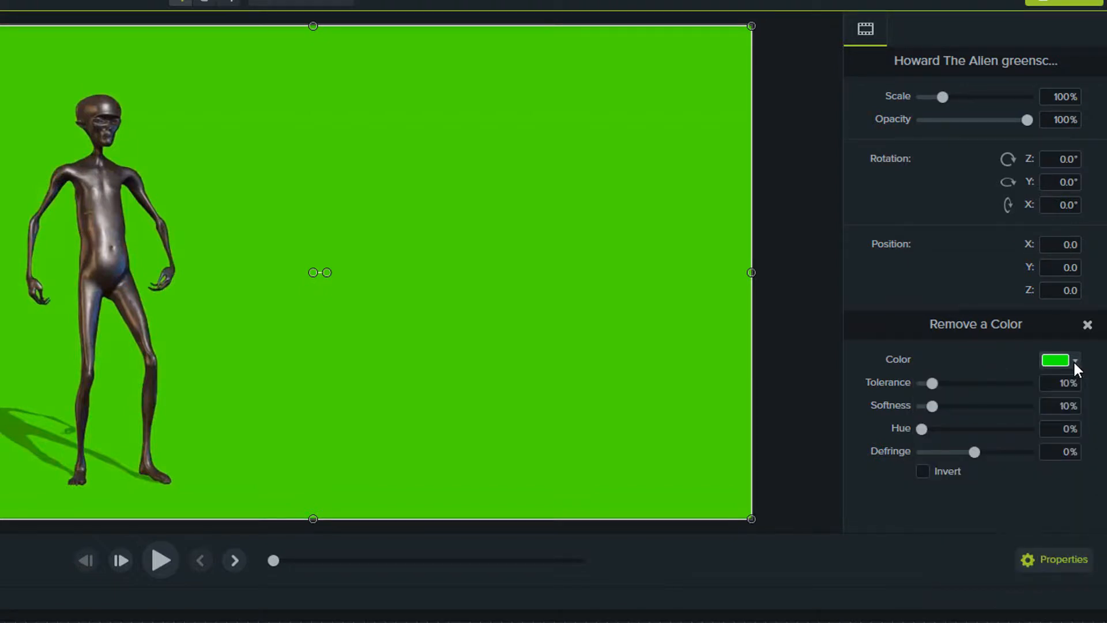
pyautogui.click(1077, 360)
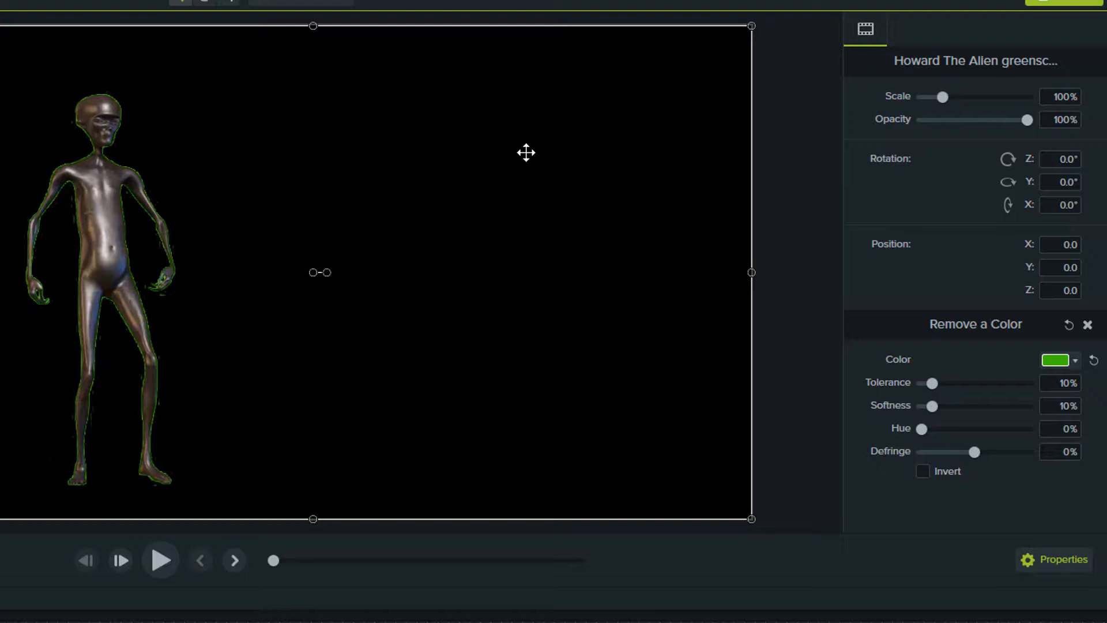
pyautogui.moveTo(356, 238)
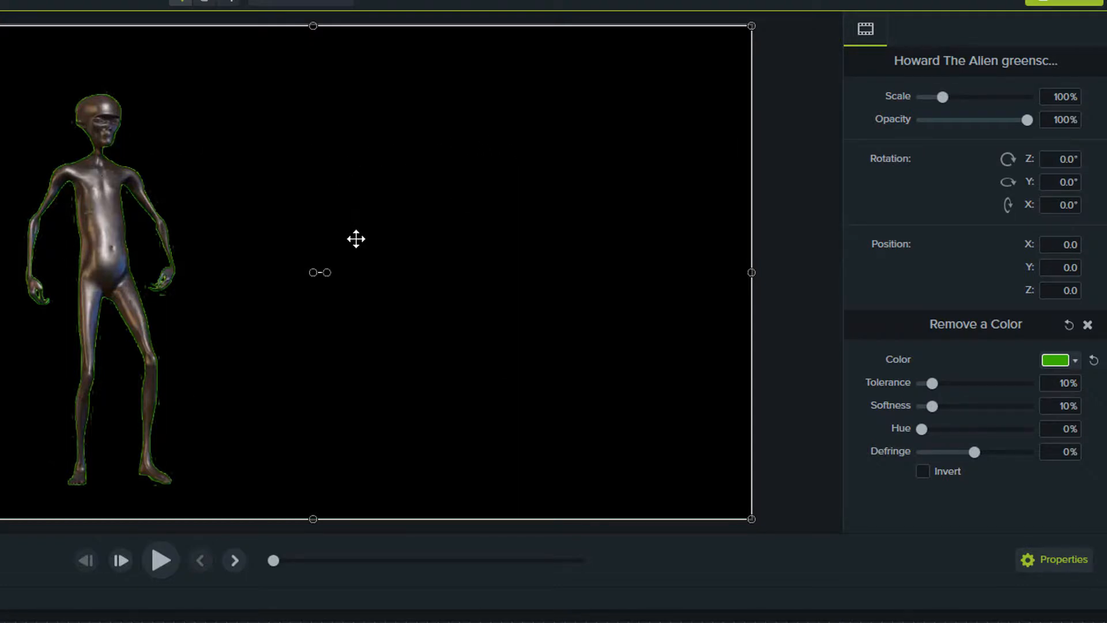
pyautogui.moveTo(170, 278)
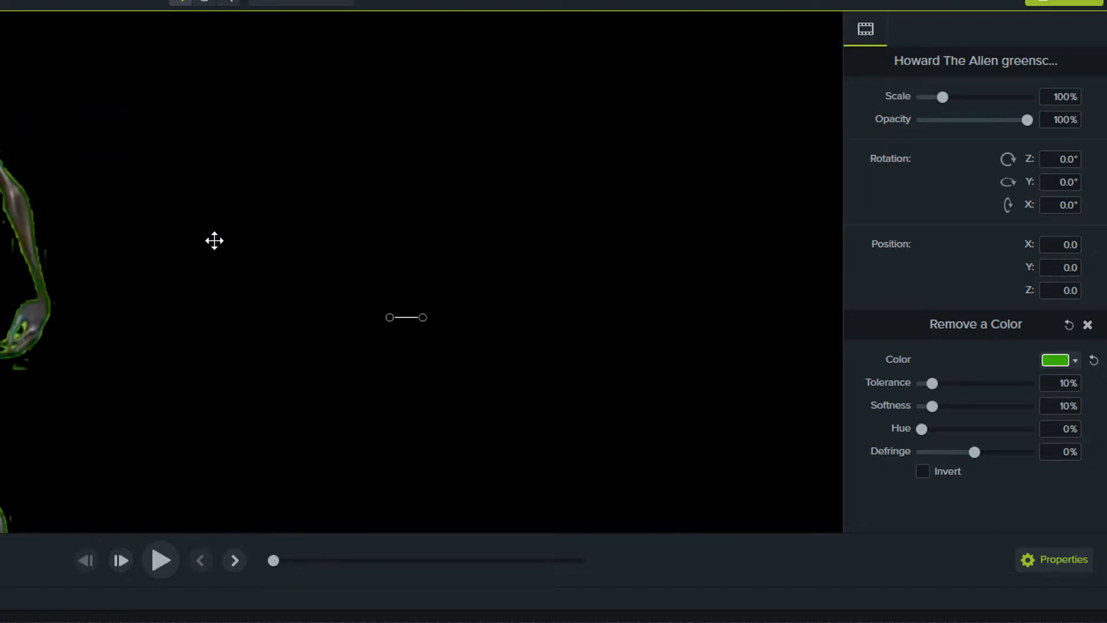
pyautogui.moveTo(215, 240); pyautogui.dragTo(403, 281)
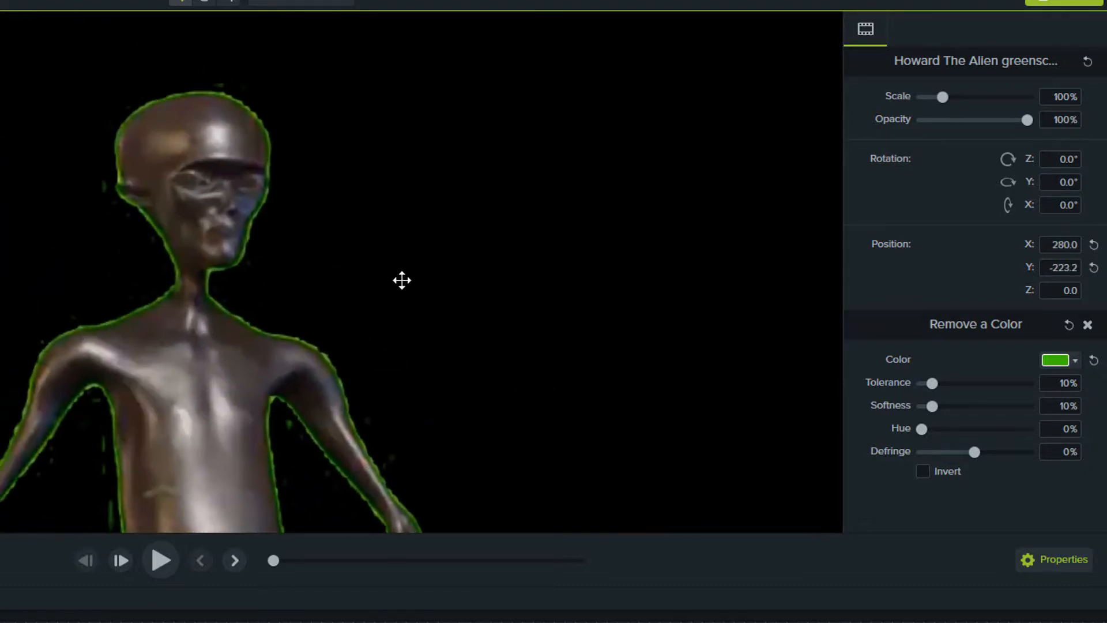
pyautogui.moveTo(401, 281); pyautogui.dragTo(253, 247)
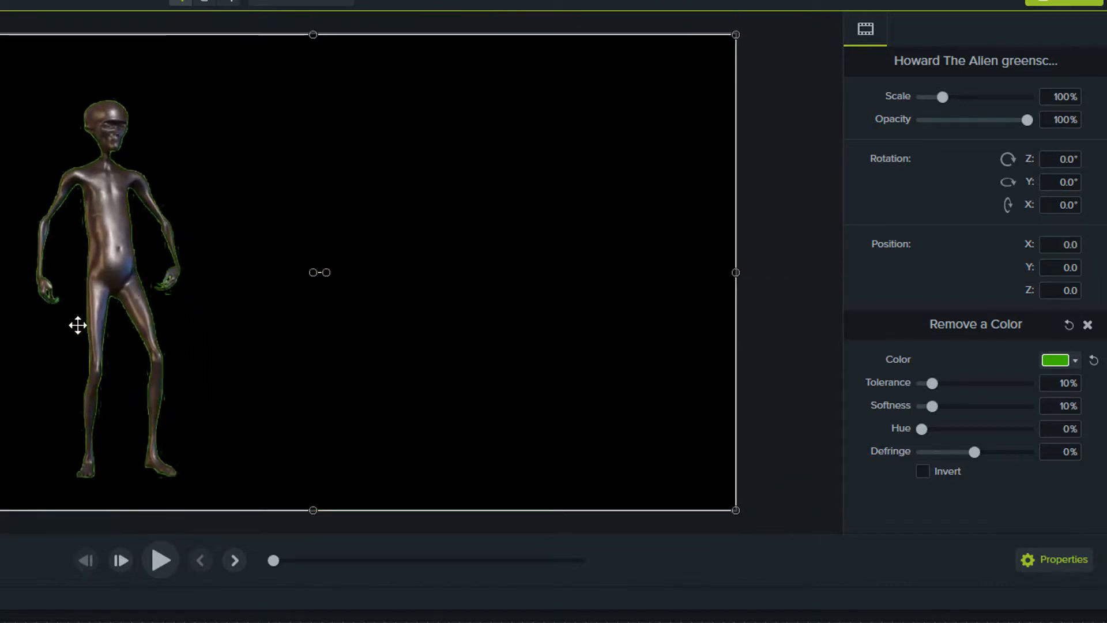
pyautogui.moveTo(210, 266)
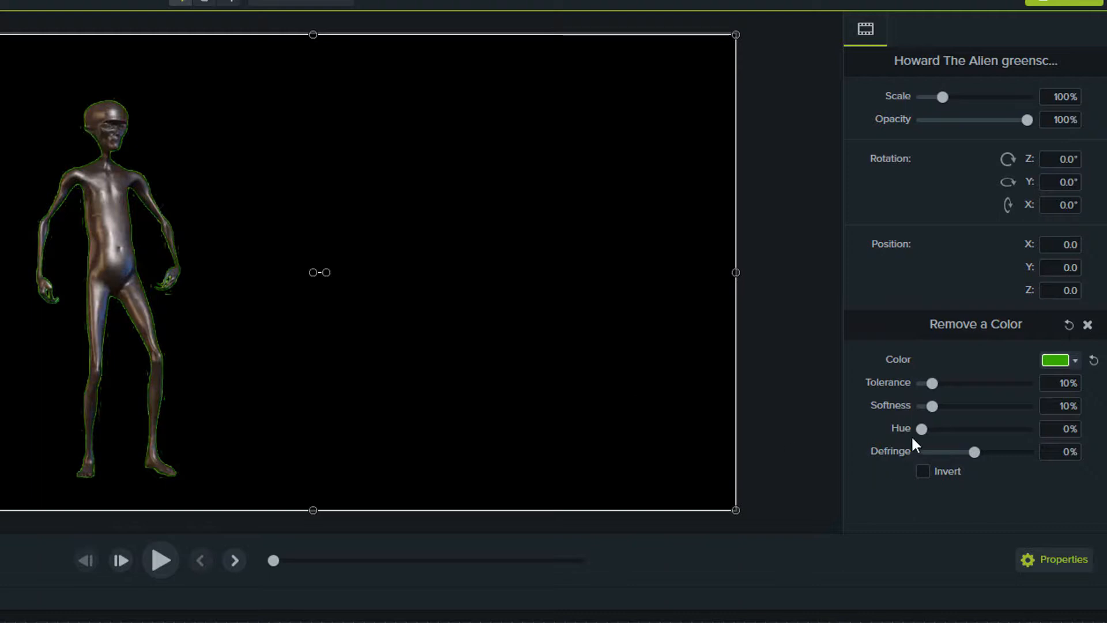
pyautogui.moveTo(932, 413)
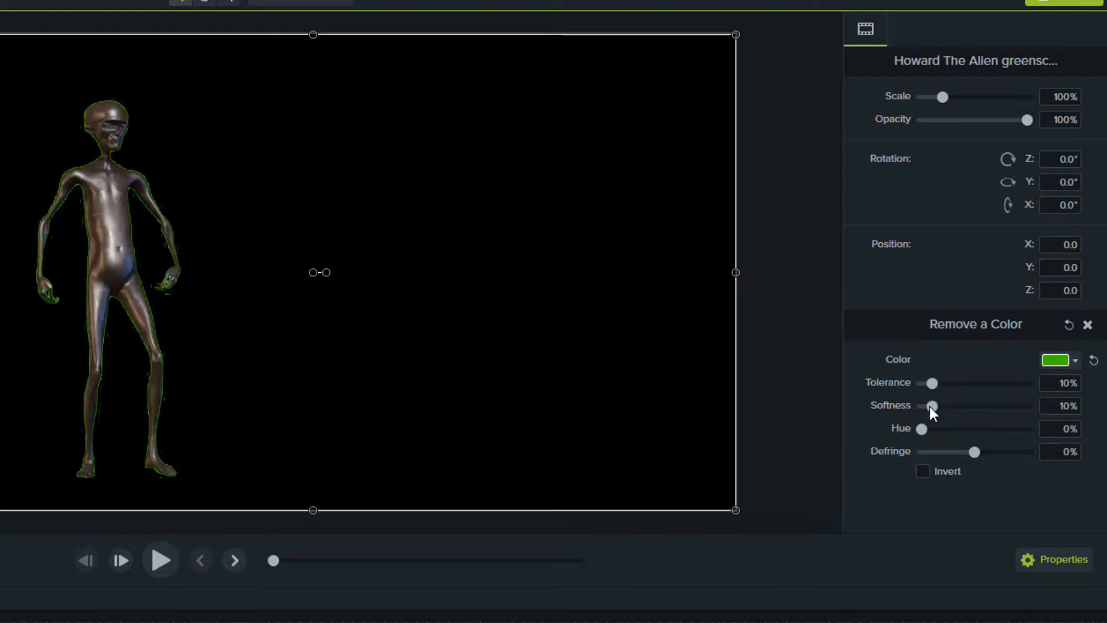
pyautogui.moveTo(961, 462)
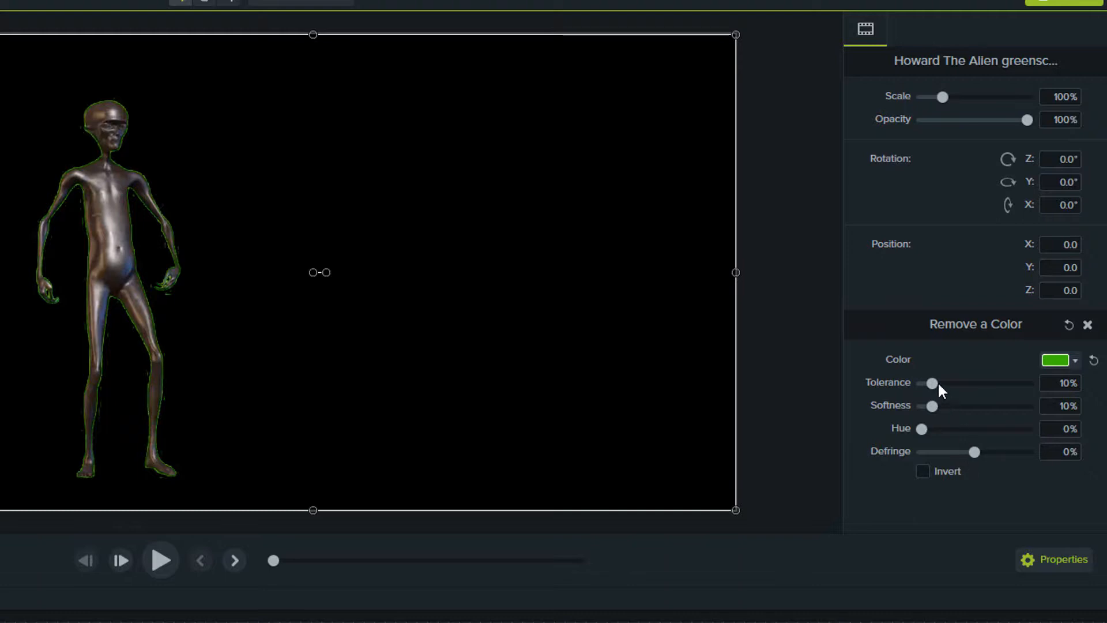
pyautogui.moveTo(939, 390)
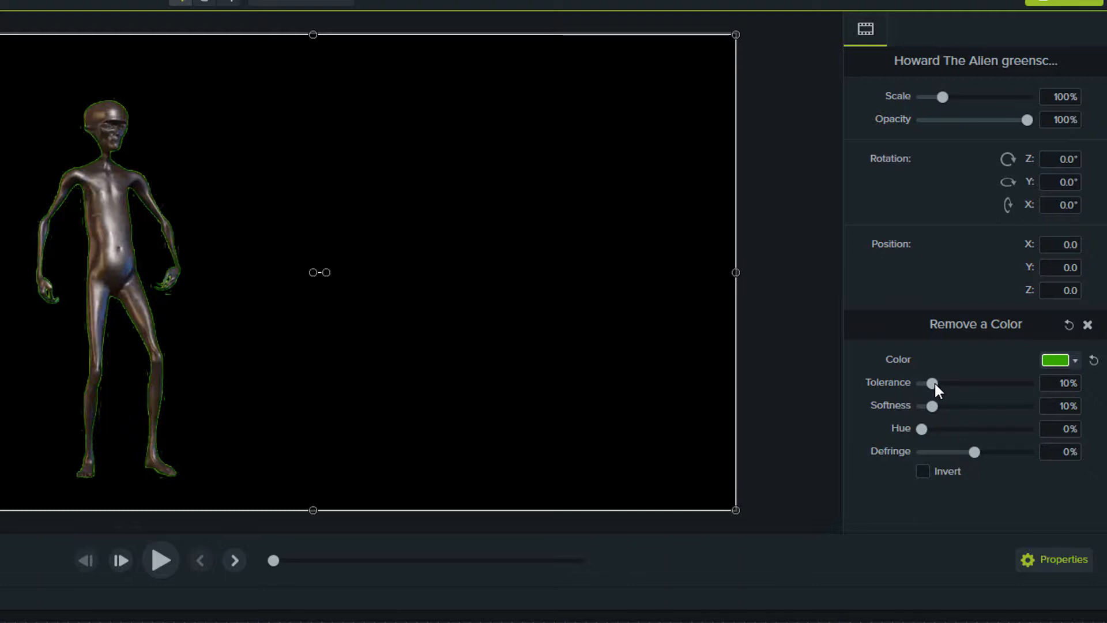
# Adjust the colour-removal tolerance up and down until the green edges clear and the alien reappears.
pyautogui.moveTo(932, 383); pyautogui.dragTo(938, 383)
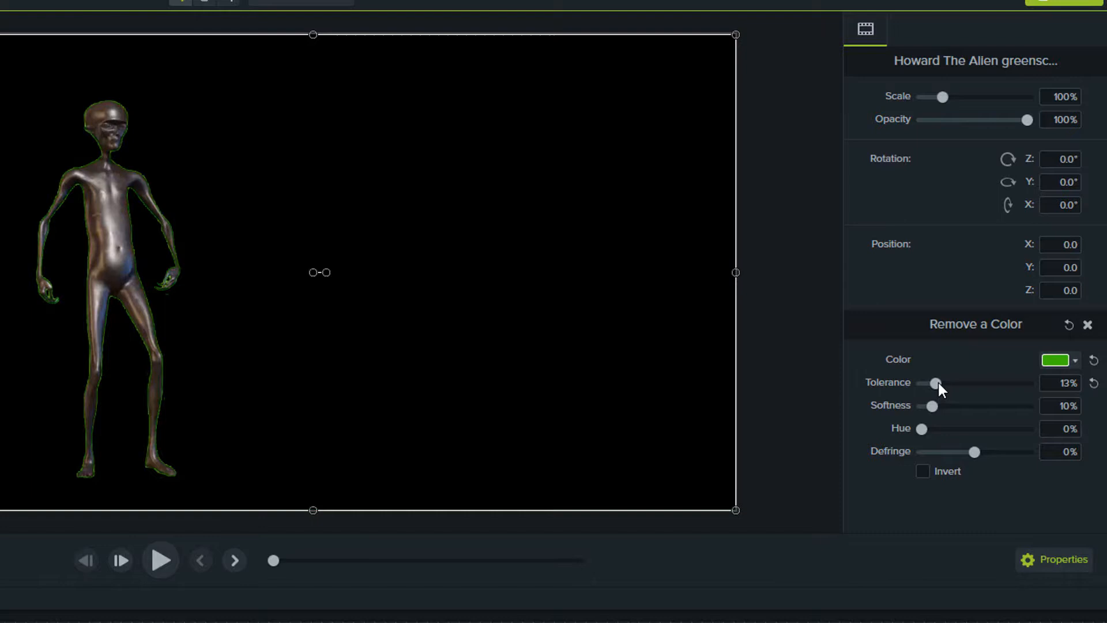
pyautogui.moveTo(936, 382); pyautogui.dragTo(945, 381)
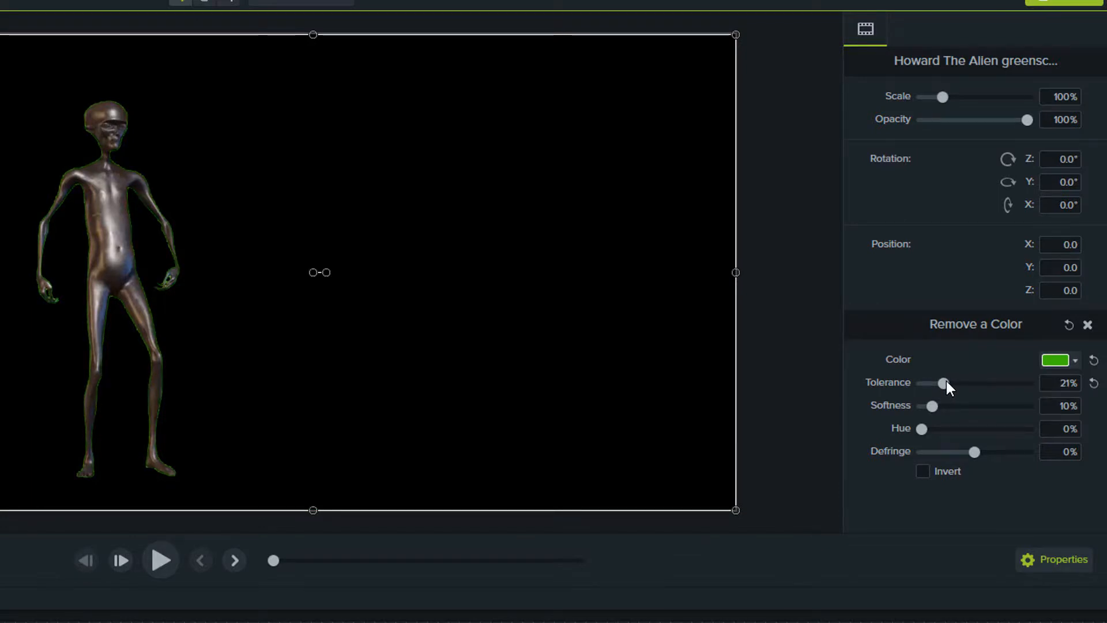
pyautogui.moveTo(945, 383); pyautogui.dragTo(950, 383)
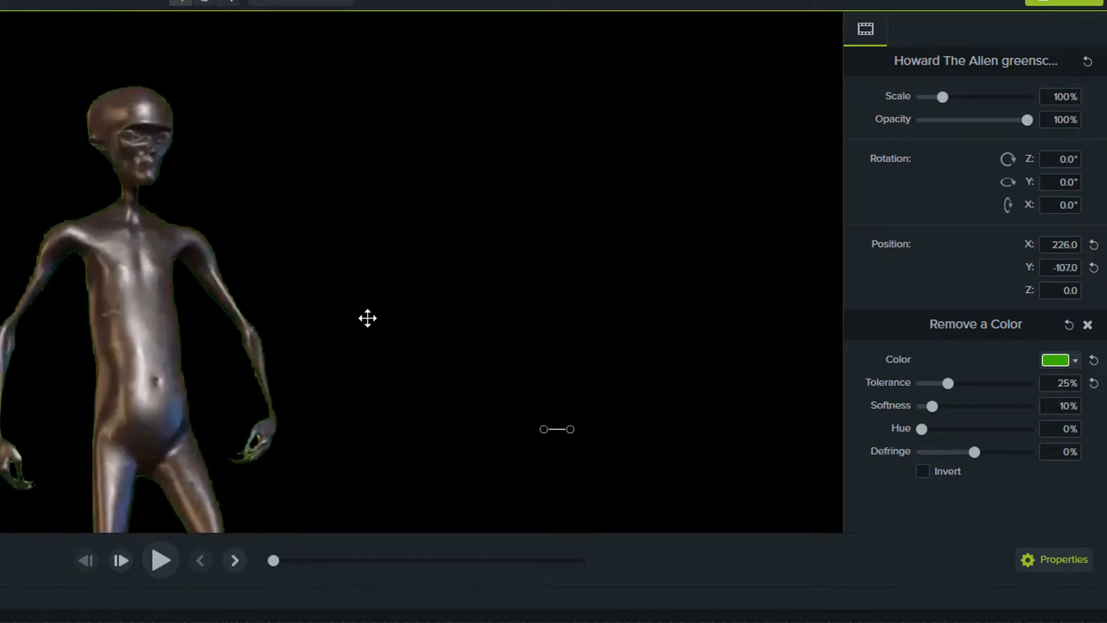
pyautogui.moveTo(948, 383); pyautogui.dragTo(976, 383)
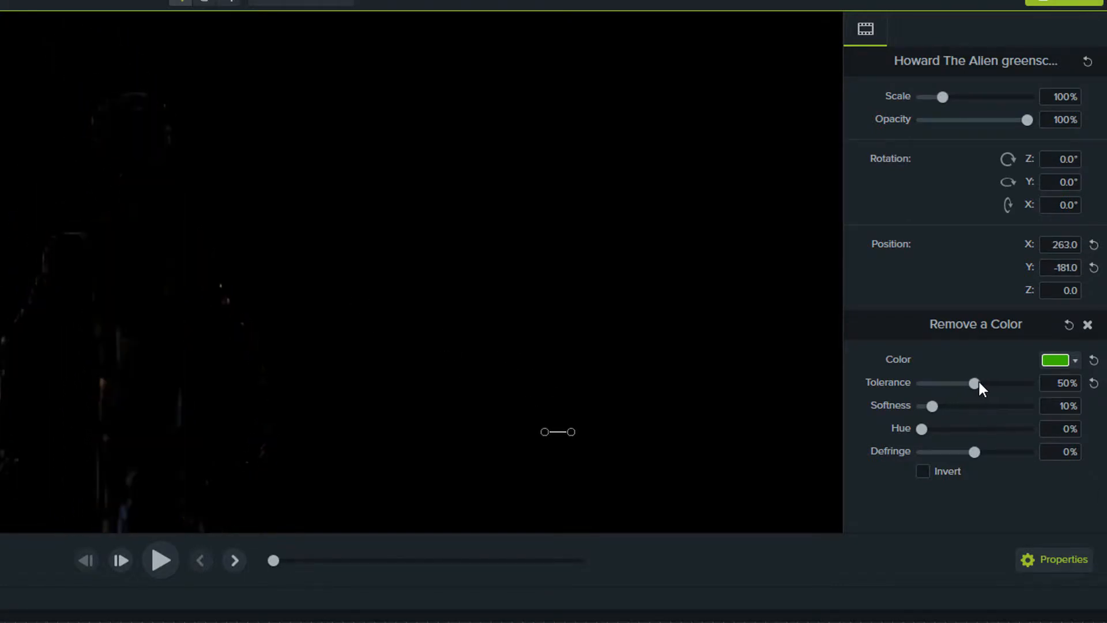
pyautogui.moveTo(978, 383); pyautogui.dragTo(955, 383)
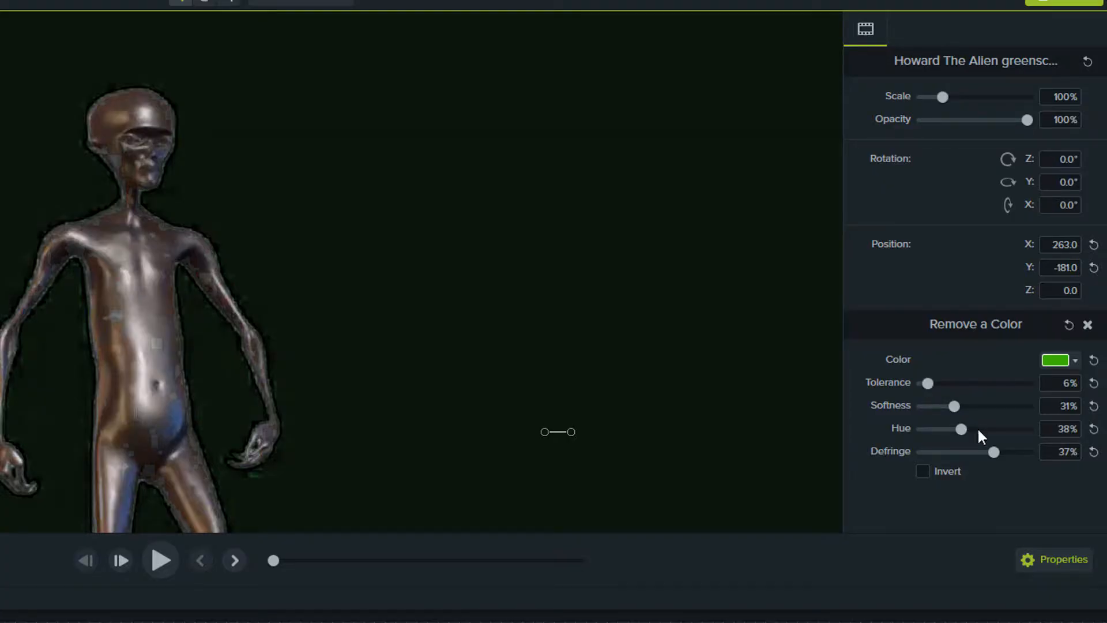
# Set hue to 100%, softness to 11% and settle tolerance at 11% for a clean grey alien.
pyautogui.moveTo(928, 383); pyautogui.dragTo(933, 383)
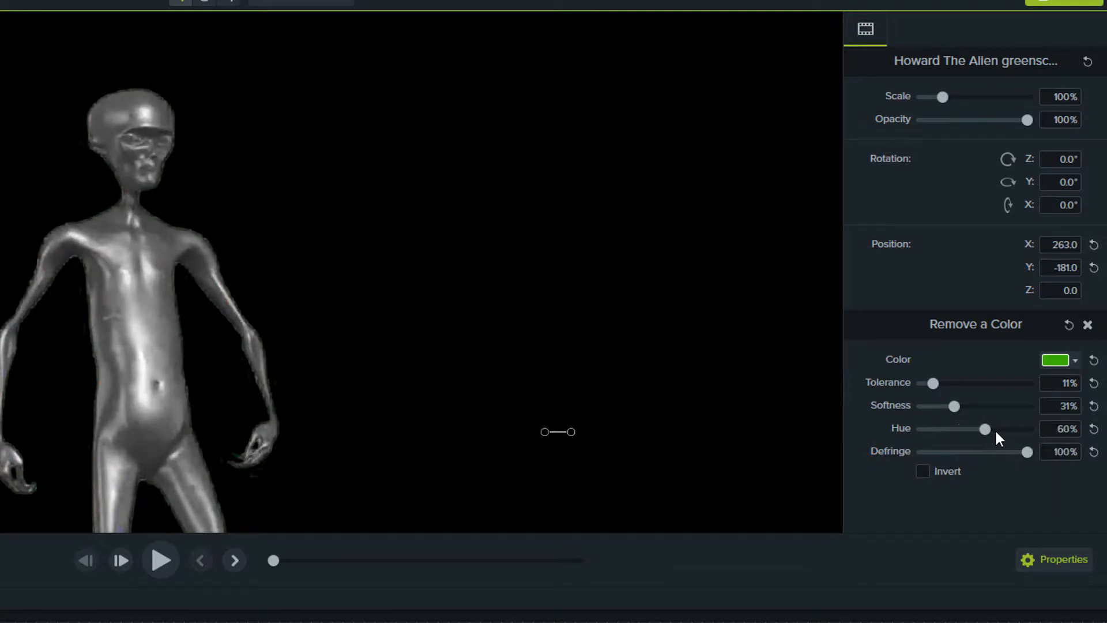
pyautogui.moveTo(984, 429); pyautogui.dragTo(1028, 429)
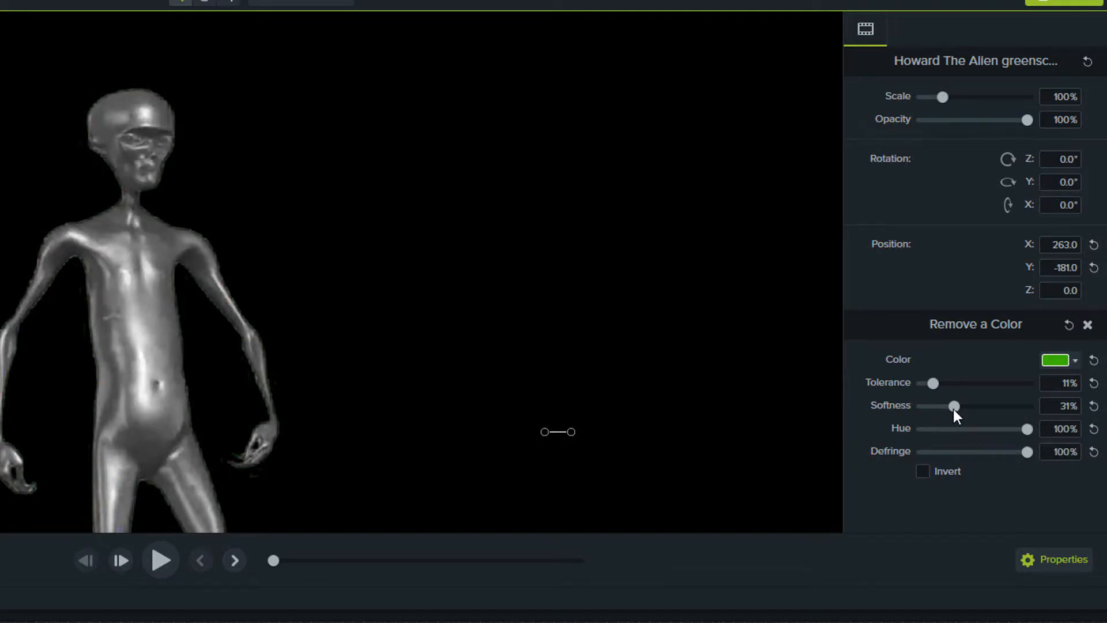
pyautogui.moveTo(955, 406); pyautogui.dragTo(939, 406)
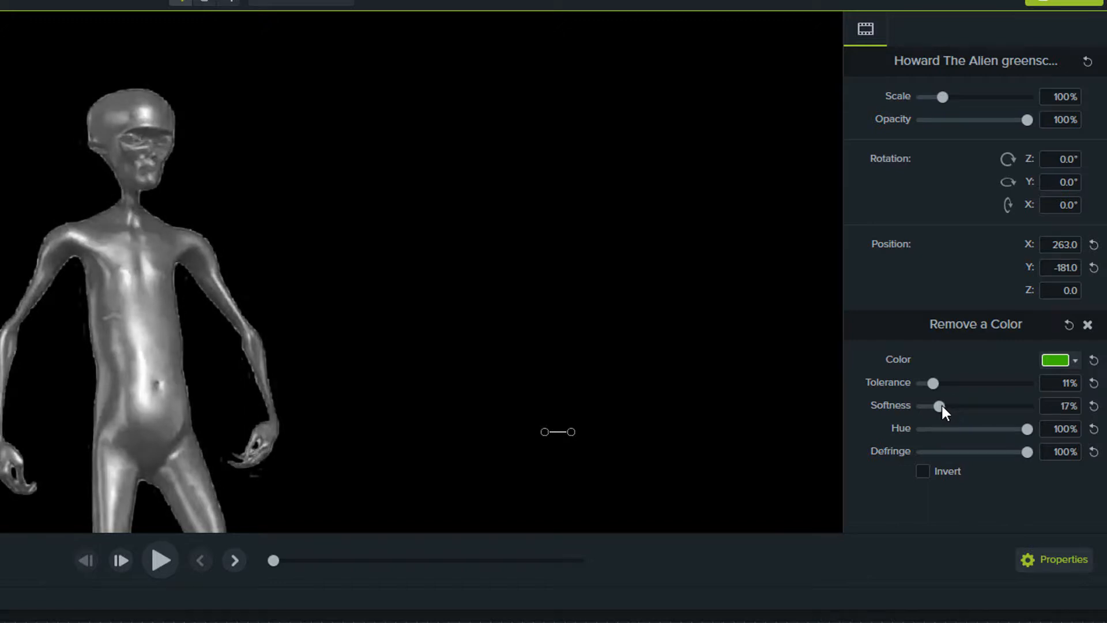
pyautogui.moveTo(939, 405); pyautogui.dragTo(933, 405)
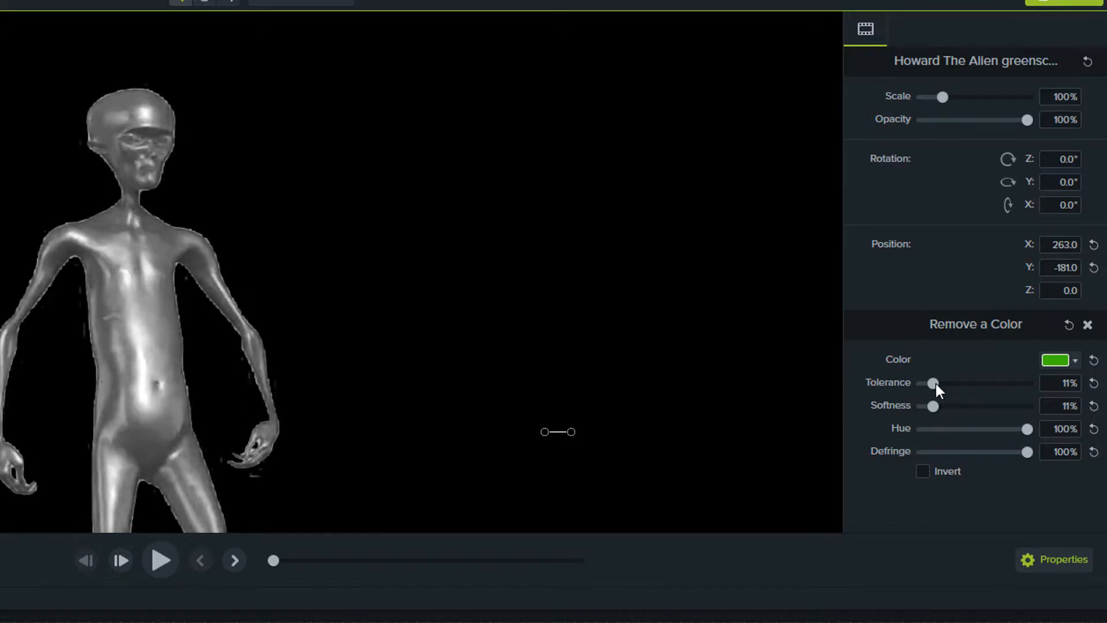
pyautogui.moveTo(934, 383); pyautogui.dragTo(945, 383)
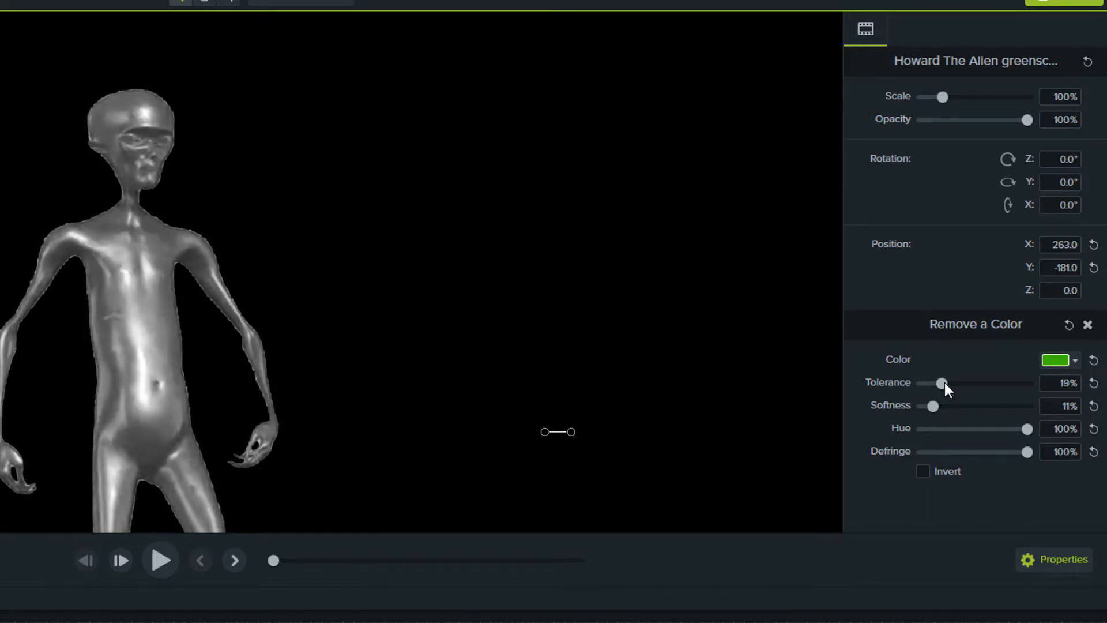
pyautogui.moveTo(943, 383); pyautogui.dragTo(932, 383)
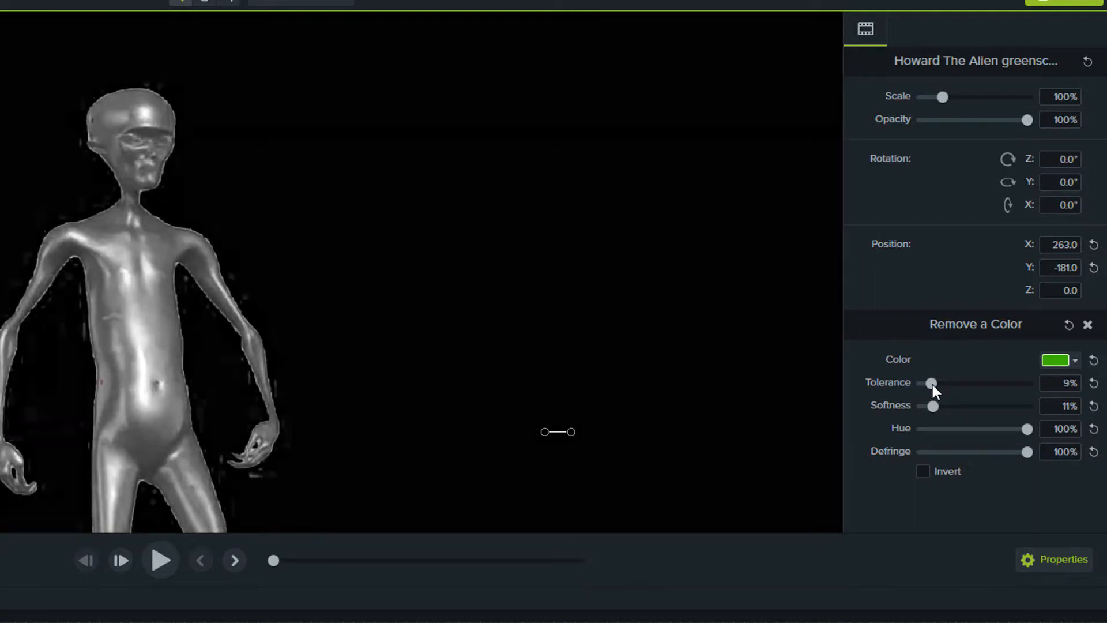
pyautogui.moveTo(932, 383); pyautogui.dragTo(934, 383)
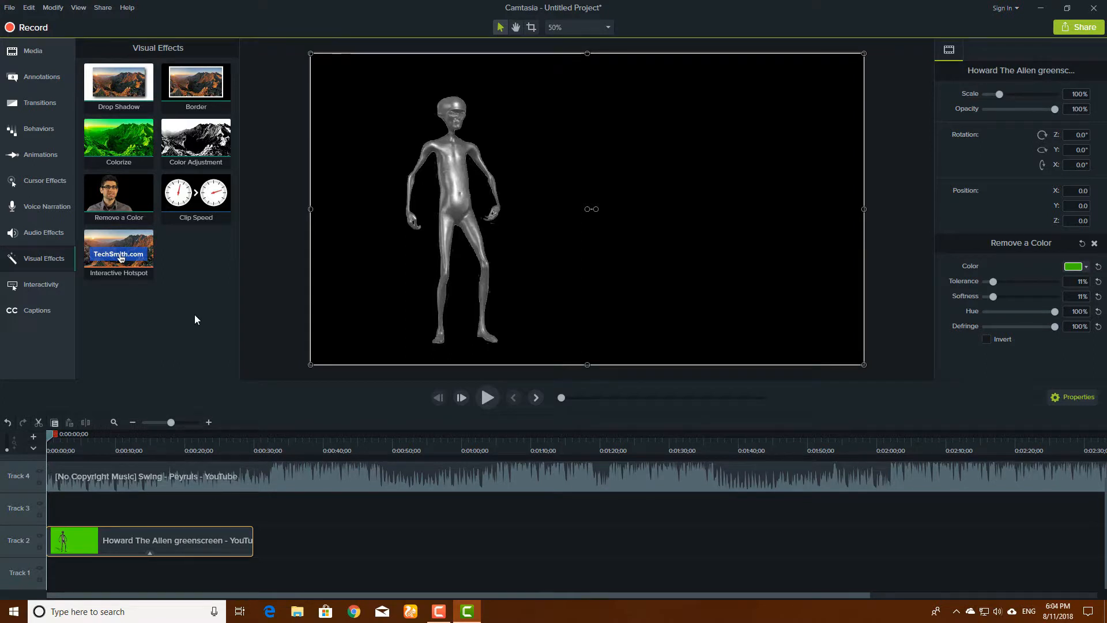
# Drop the purple triangle image onto the canvas and enlarge it to fill the frame.
pyautogui.click(33, 49)
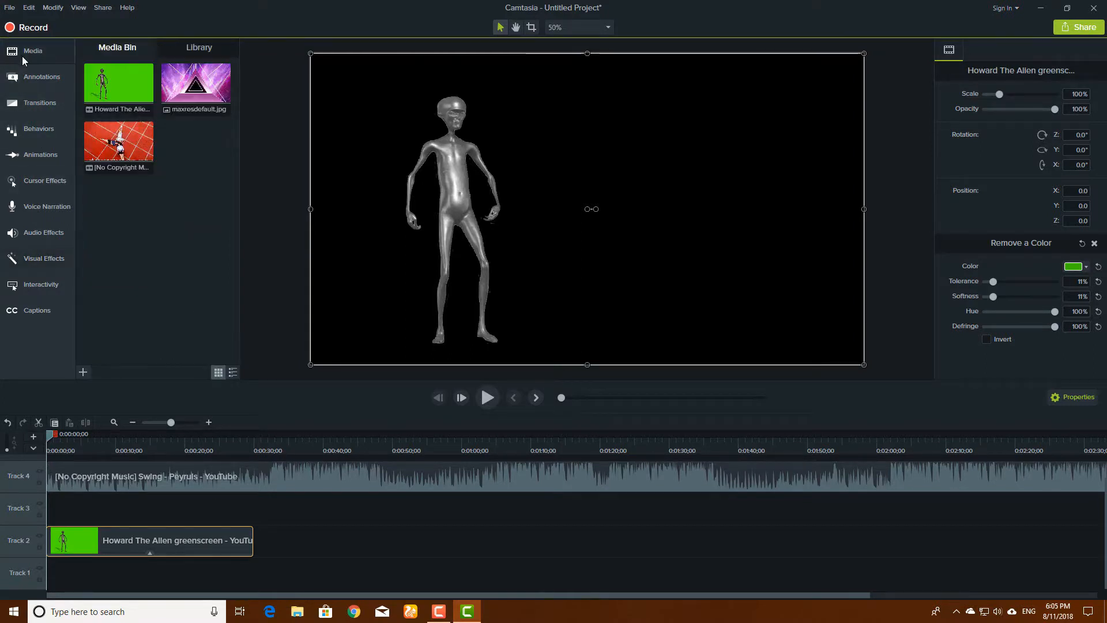
pyautogui.click(196, 83)
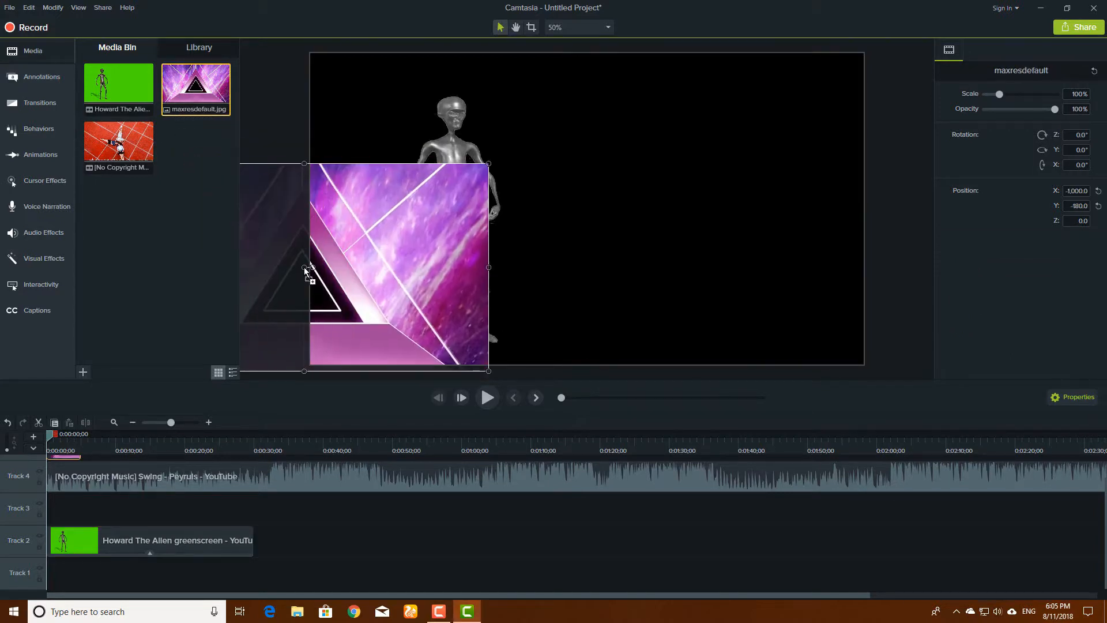
pyautogui.moveTo(304, 269); pyautogui.dragTo(508, 157)
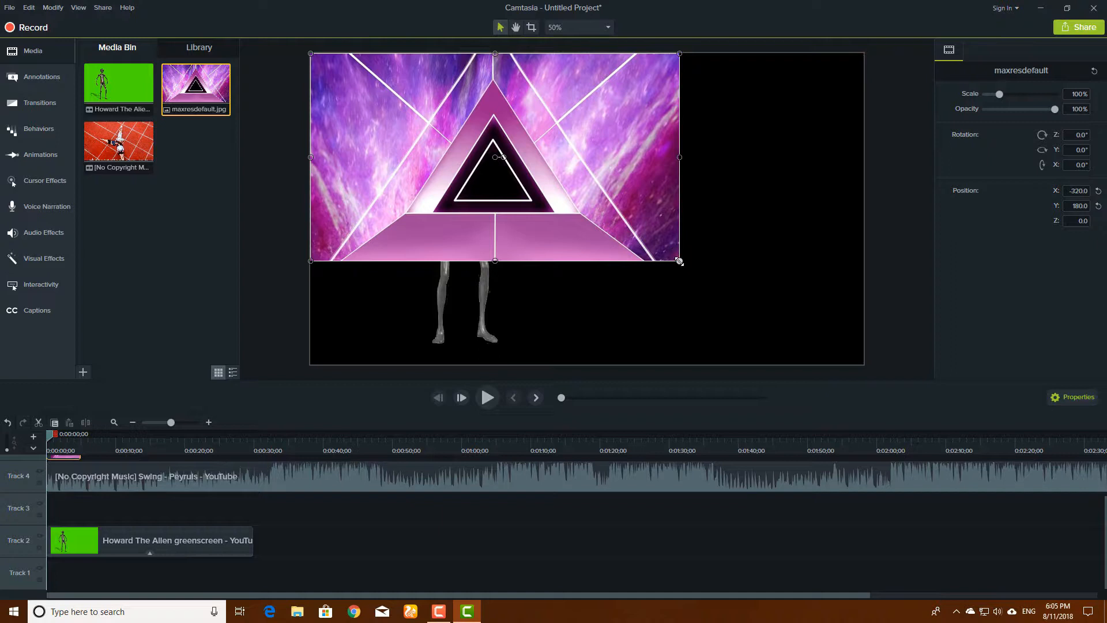
pyautogui.moveTo(680, 262); pyautogui.dragTo(864, 364)
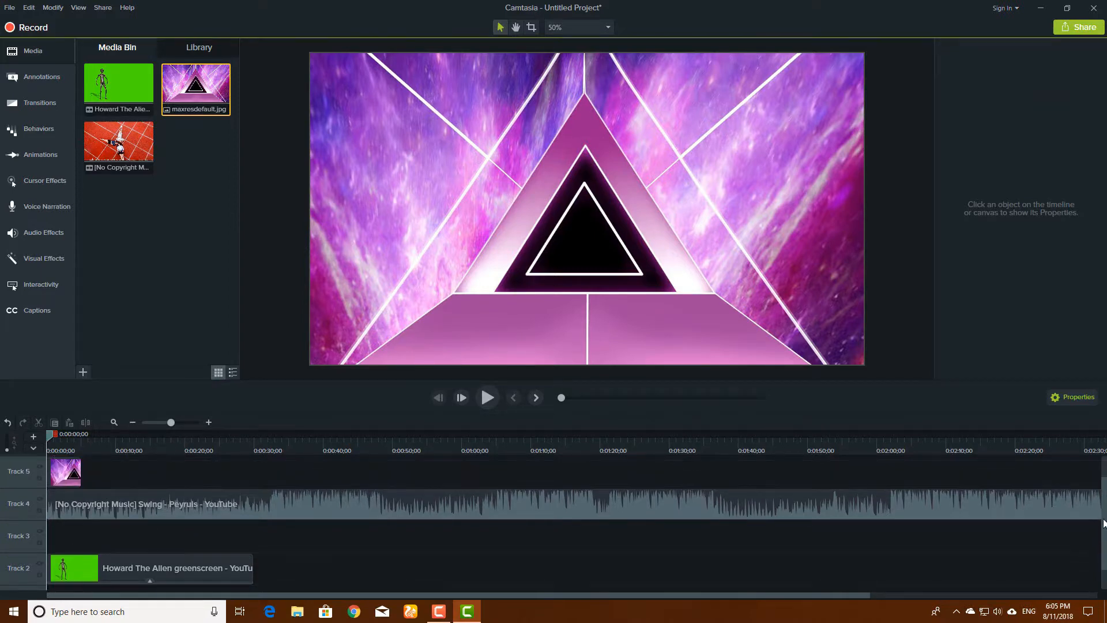
# Move the maxresdefault background clip from Track 5 down to Track 1 beneath the alien and lengthen it.
pyautogui.click(64, 471)
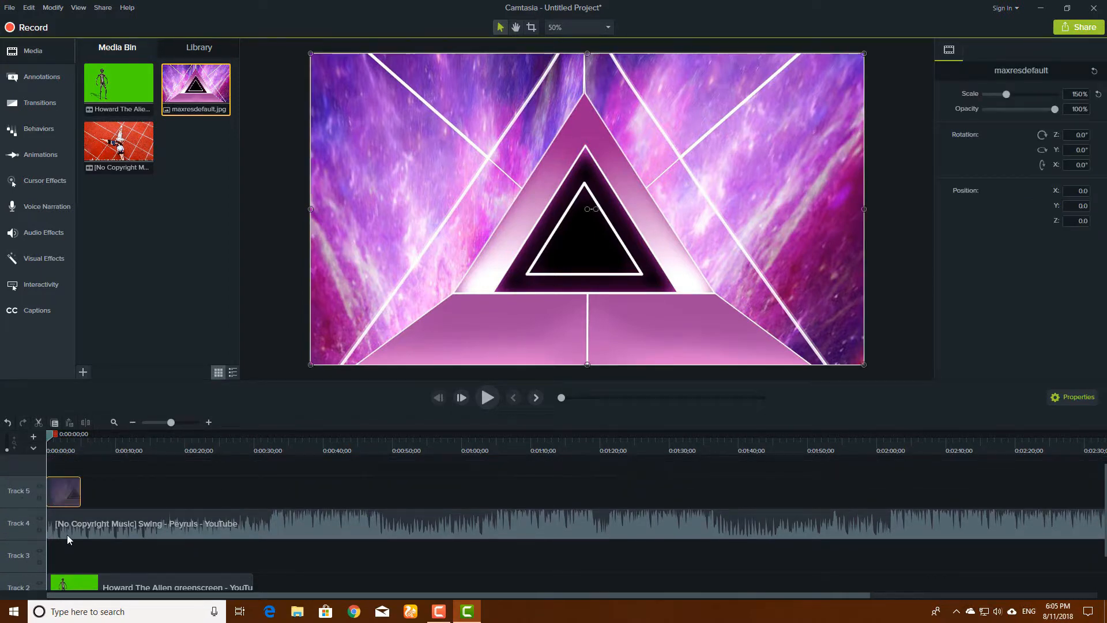
pyautogui.click(62, 492)
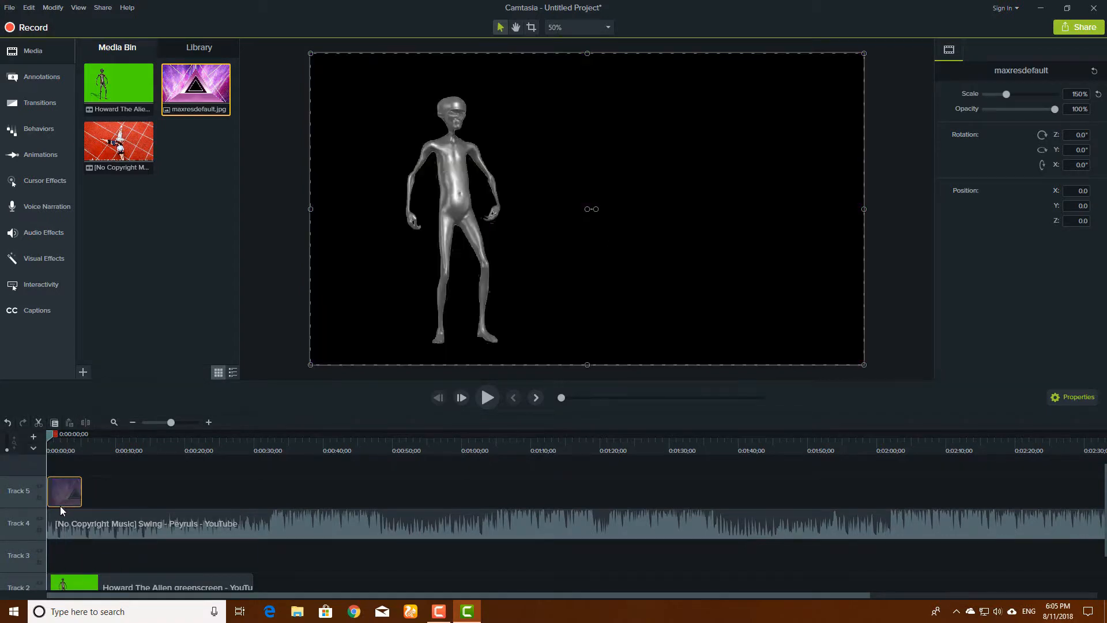
pyautogui.moveTo(64, 491); pyautogui.dragTo(63, 555)
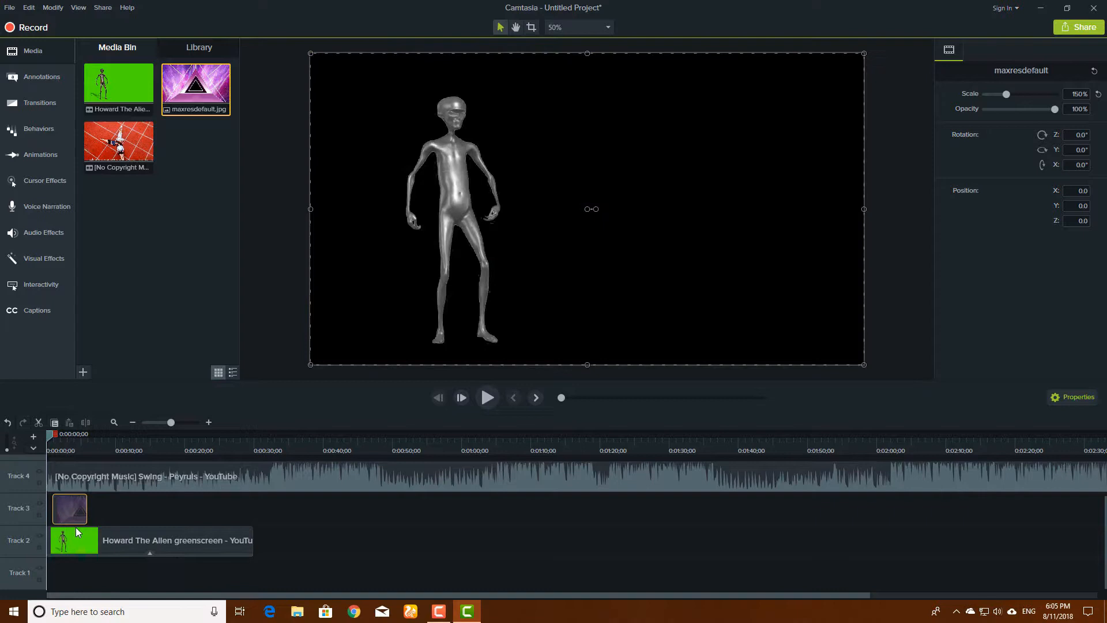
pyautogui.moveTo(70, 508); pyautogui.dragTo(78, 573)
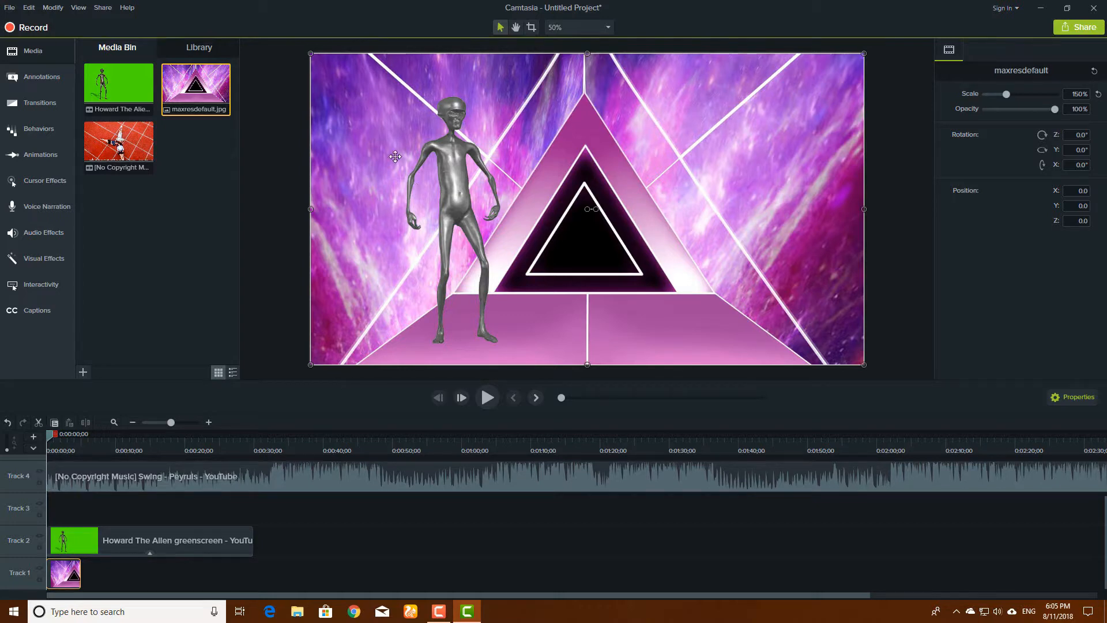
pyautogui.moveTo(463, 239)
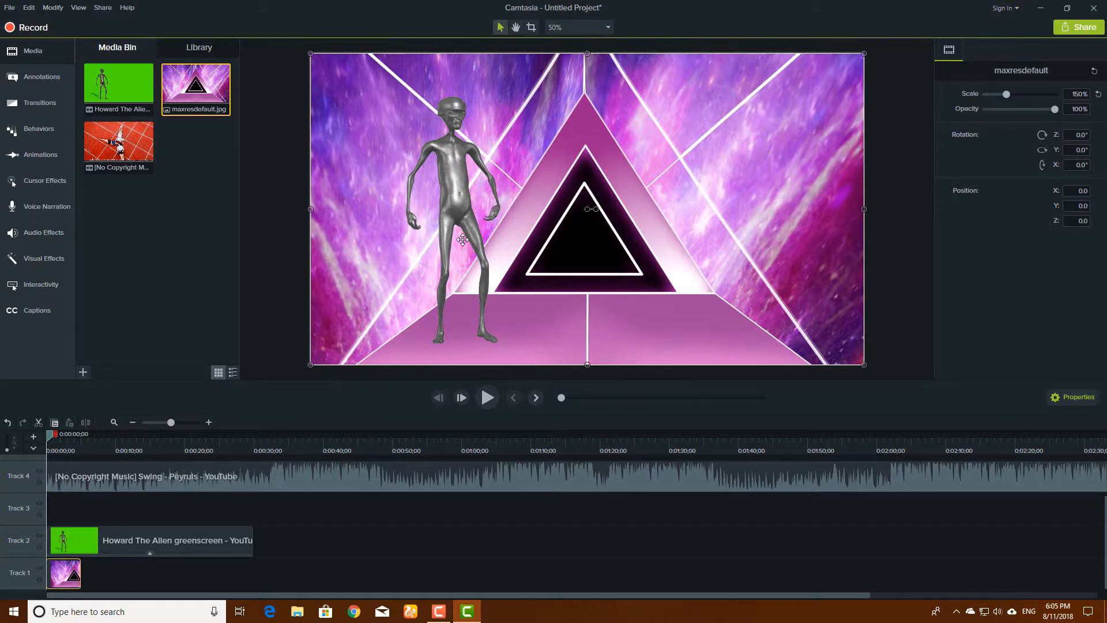
pyautogui.moveTo(430, 332)
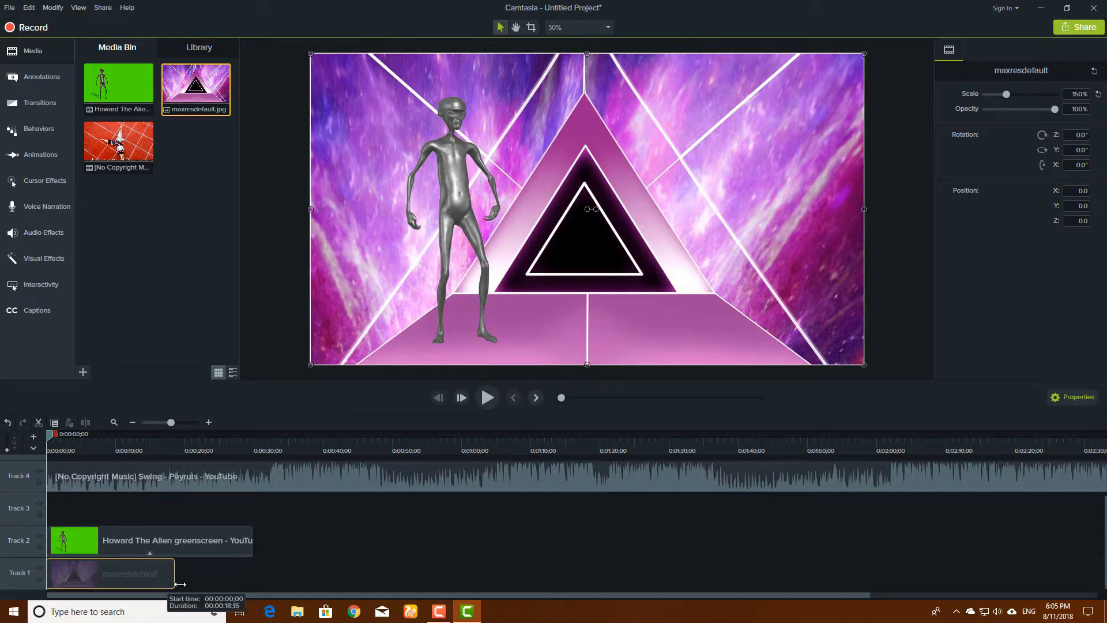
pyautogui.moveTo(177, 585); pyautogui.dragTo(252, 585)
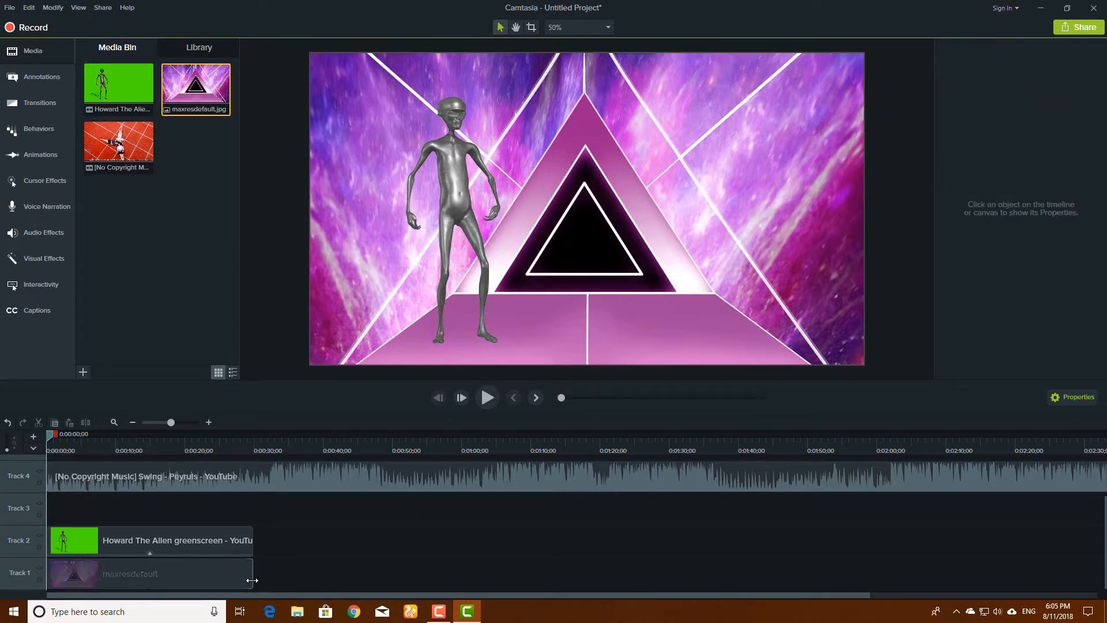
# Play, pause and scrub the preview to check the alien dancing over the triangle background for the full length.
pyautogui.click(74, 574)
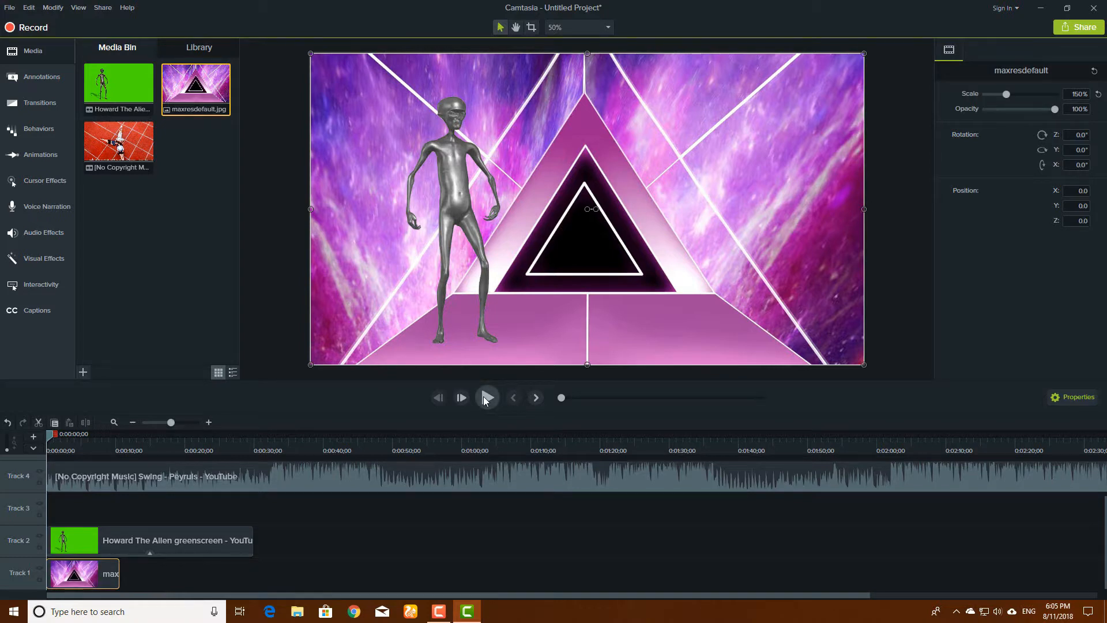
pyautogui.click(487, 396)
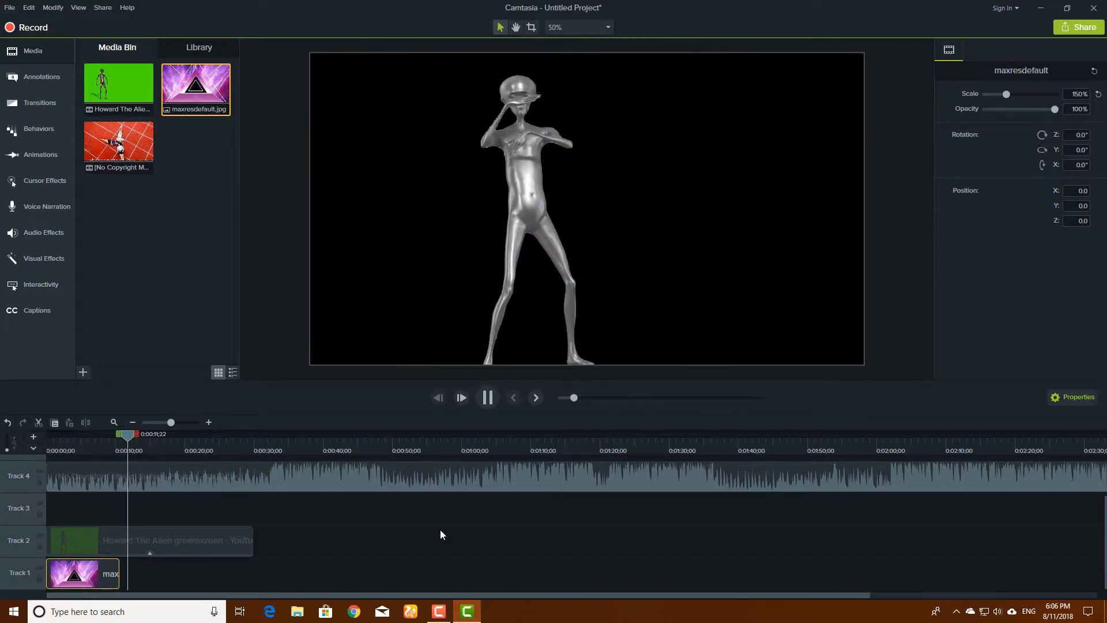
pyautogui.click(487, 396)
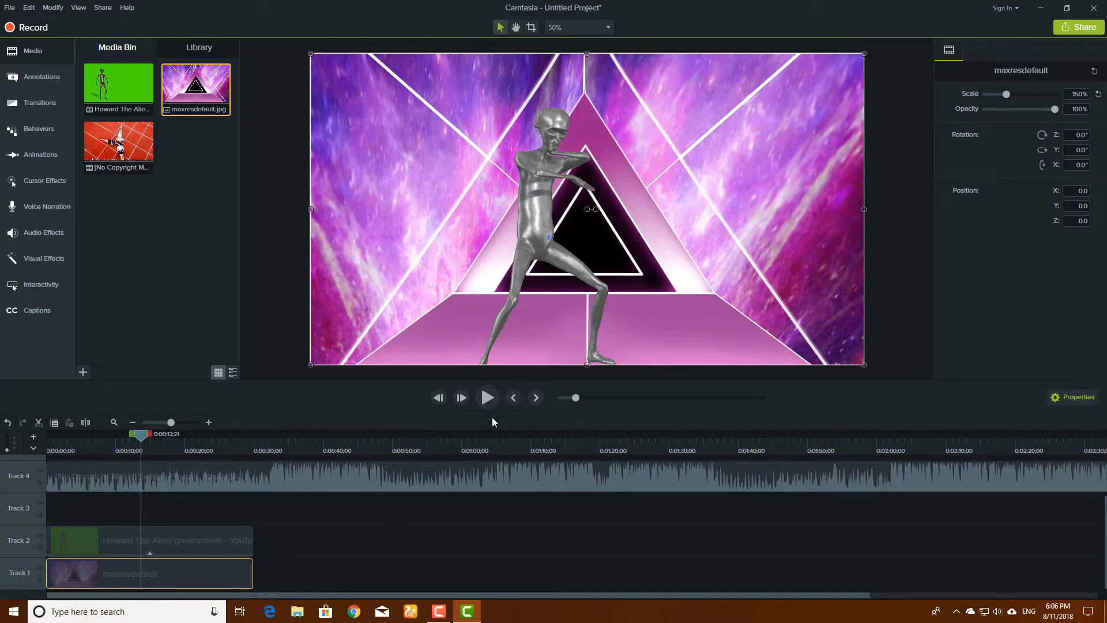
pyautogui.click(488, 397)
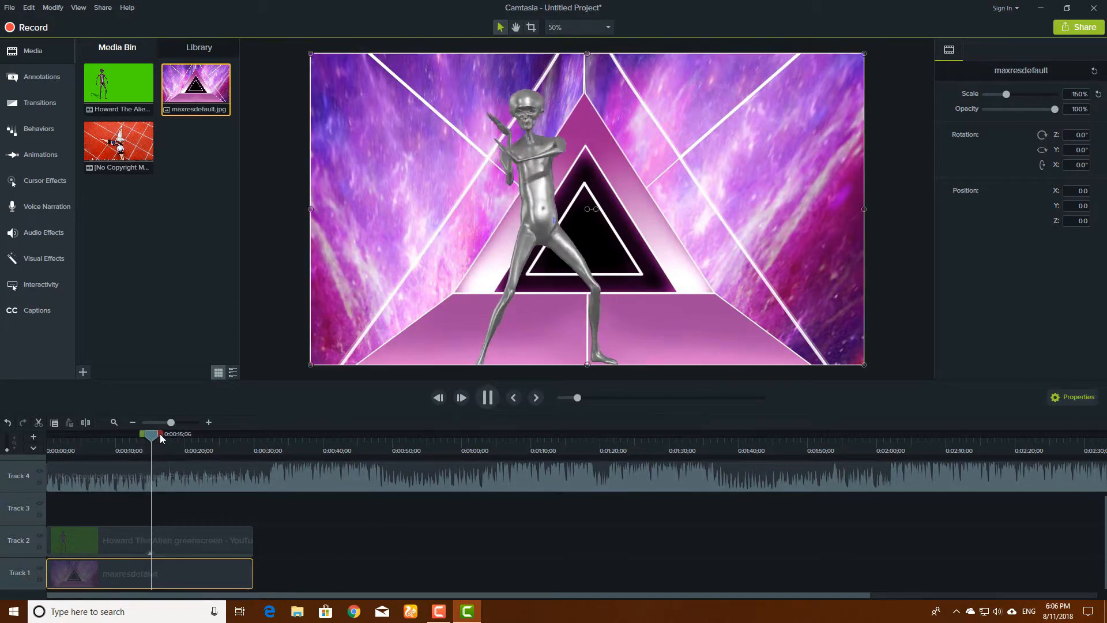
pyautogui.click(486, 397)
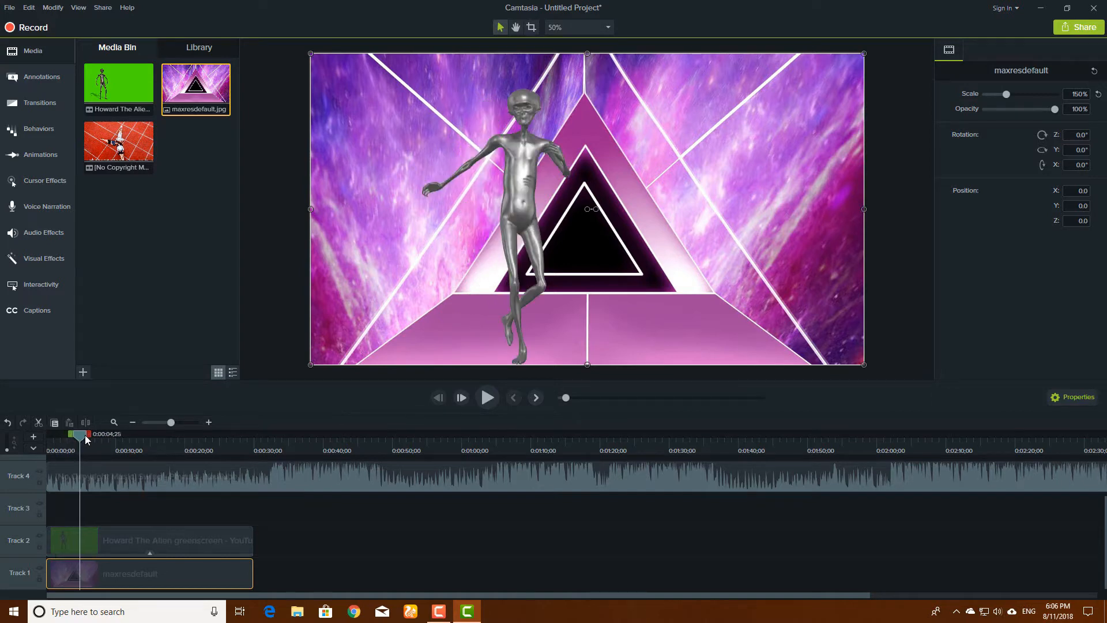
pyautogui.click(460, 397)
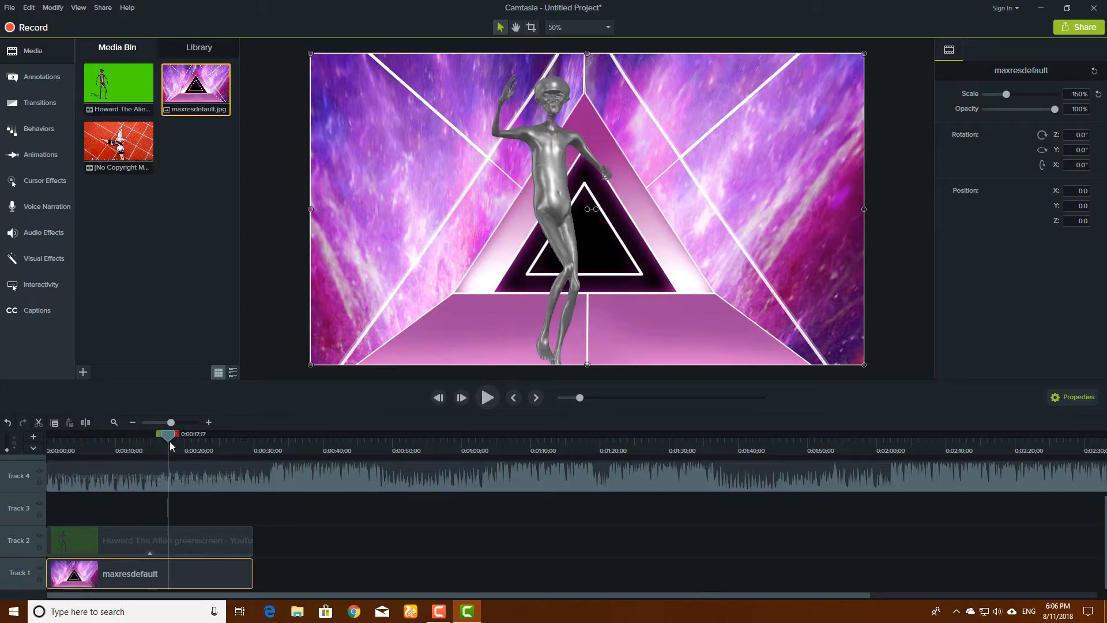
pyautogui.click(83, 434)
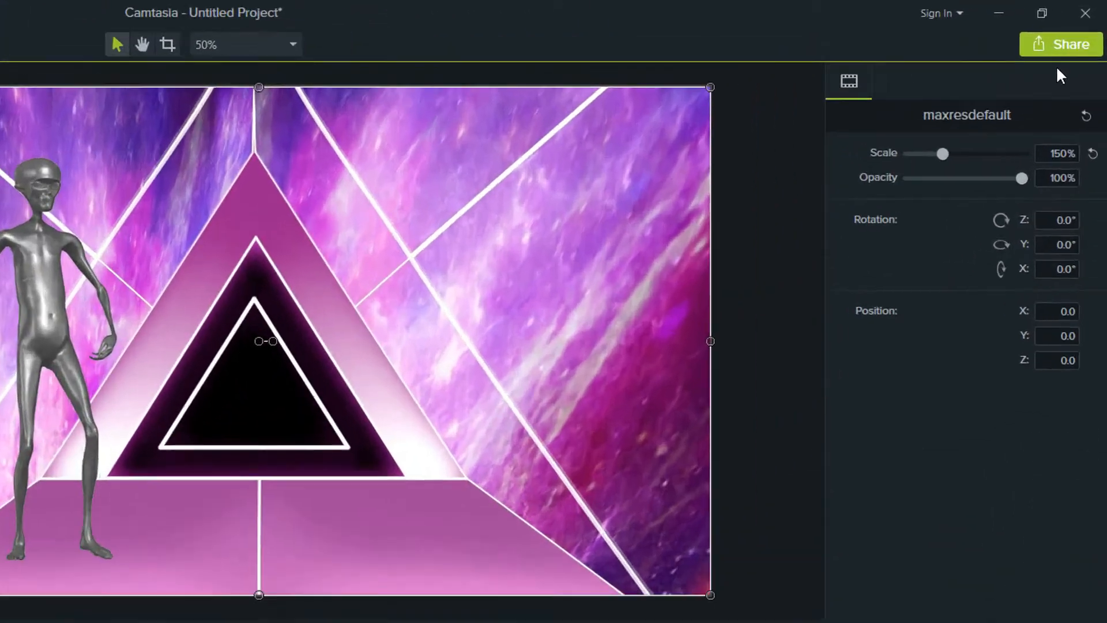
# Start a Share to local file with custom production settings and choose WMV as the output format.
pyautogui.click(1061, 44)
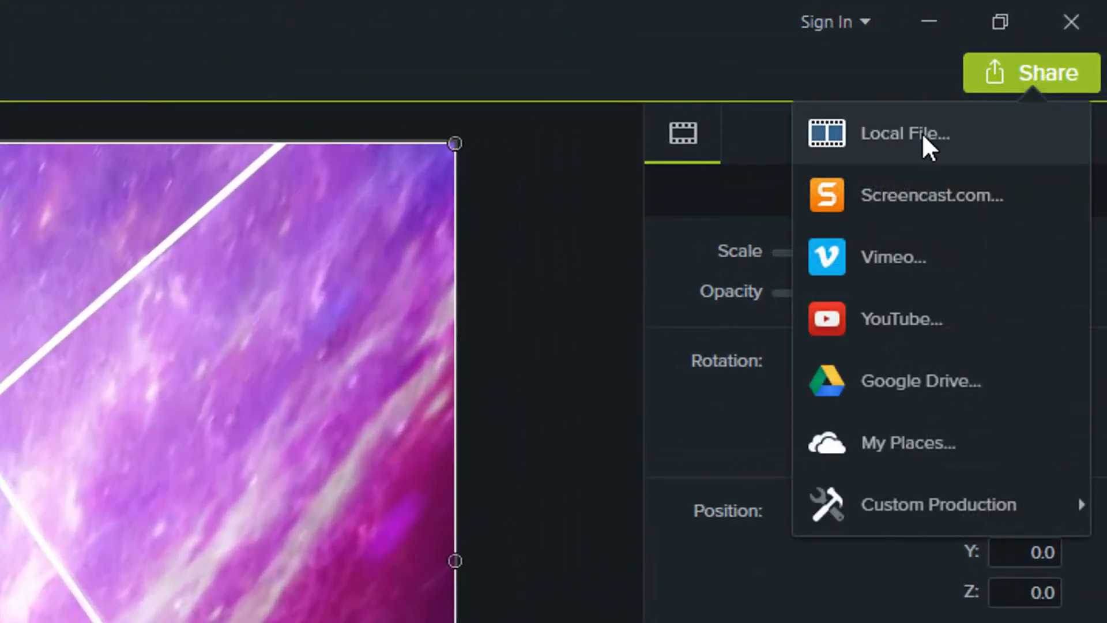
pyautogui.click(939, 505)
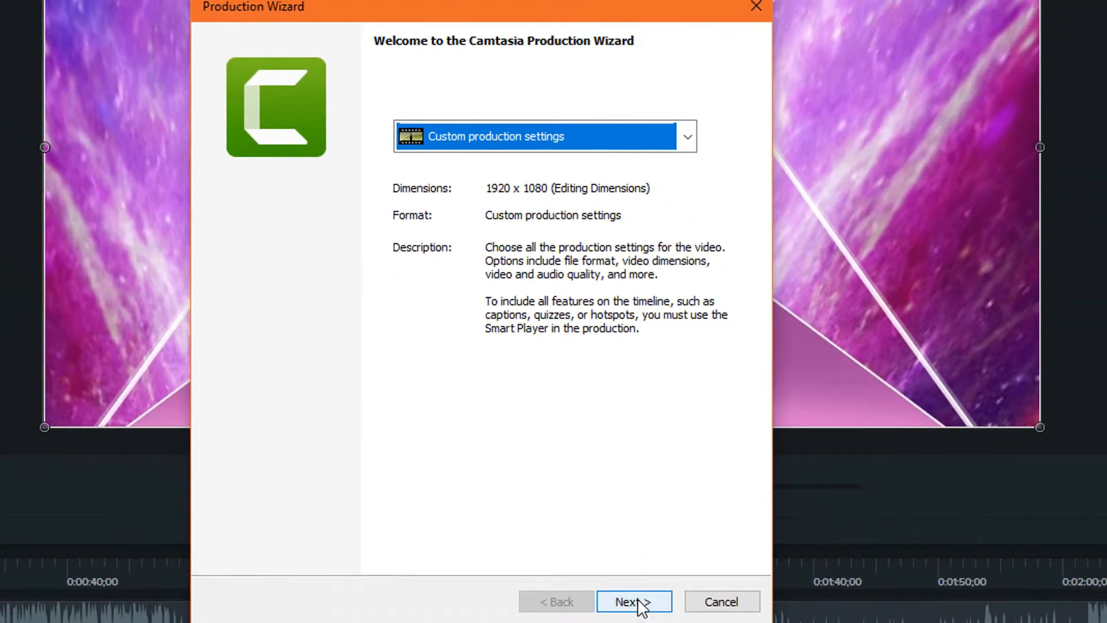
pyautogui.click(633, 601)
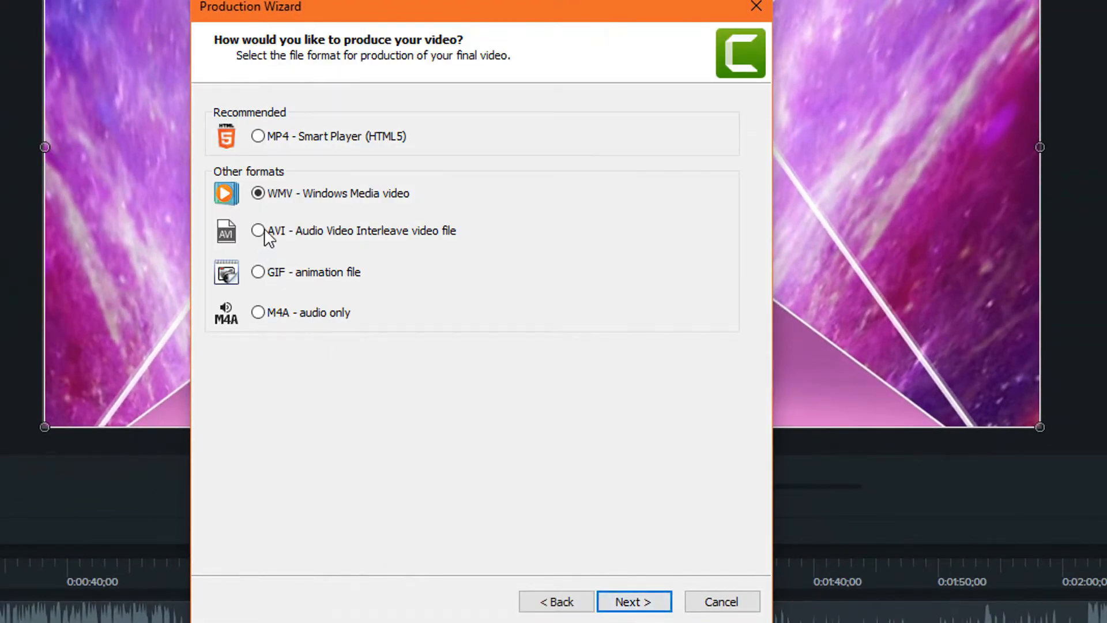
pyautogui.click(258, 230)
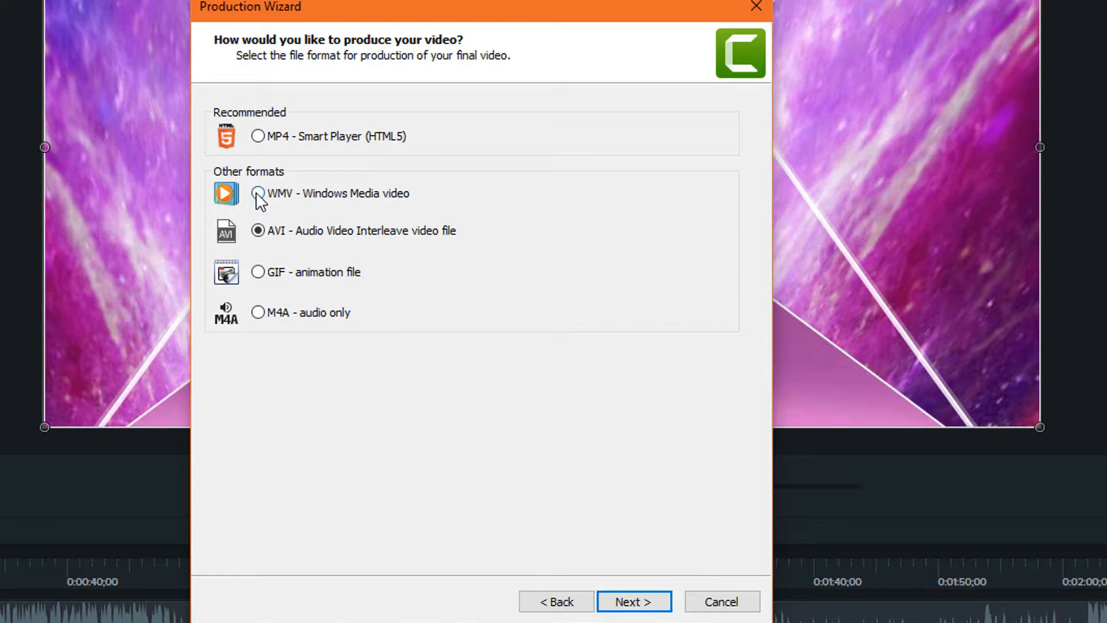
pyautogui.click(258, 136)
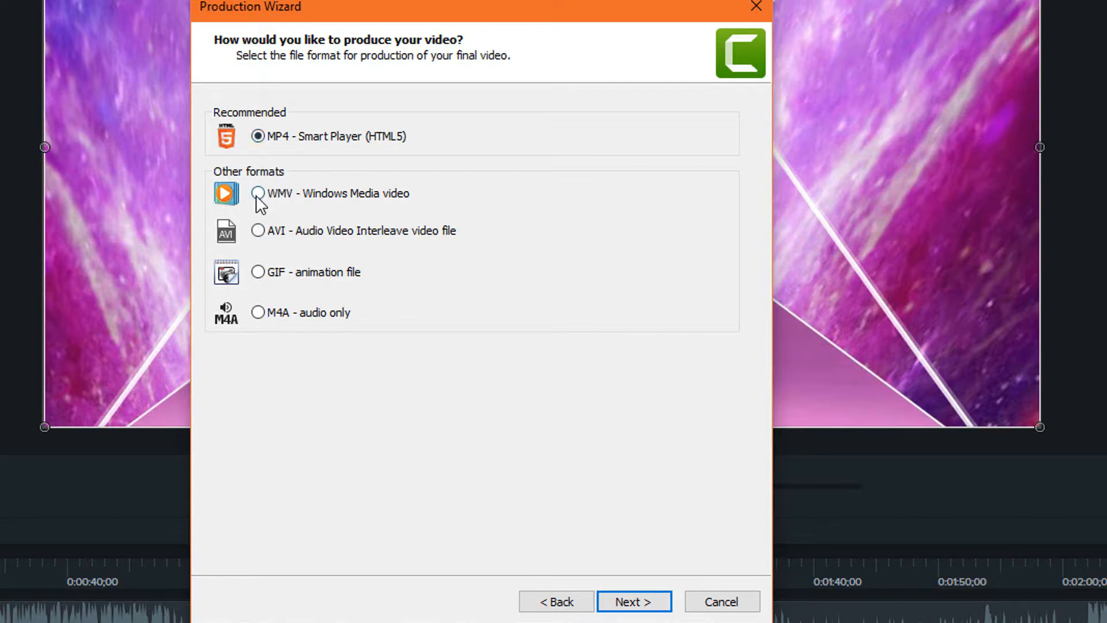
pyautogui.click(258, 193)
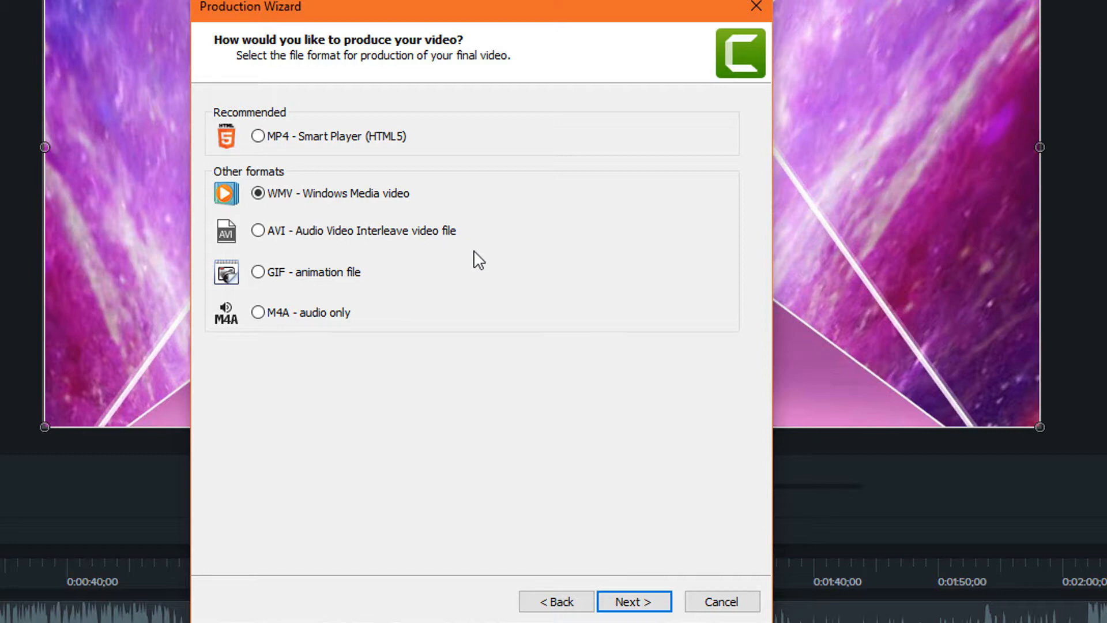
pyautogui.click(634, 601)
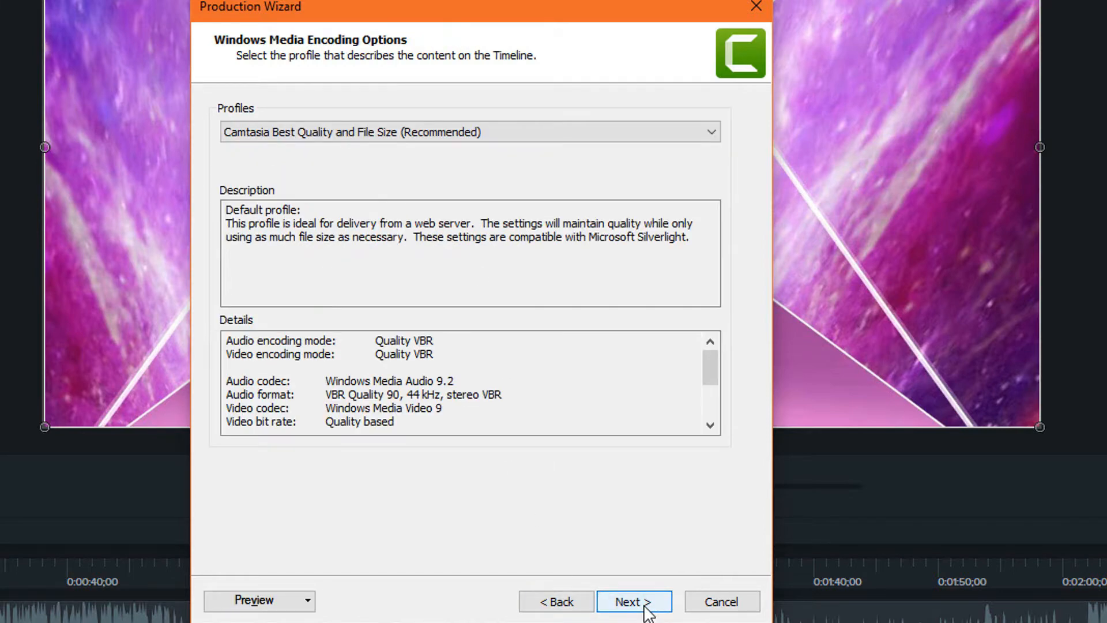
# Accept the recommended profile and 1920x1080 size, name the production 'green screen remove' and begin rendering.
pyautogui.click(634, 602)
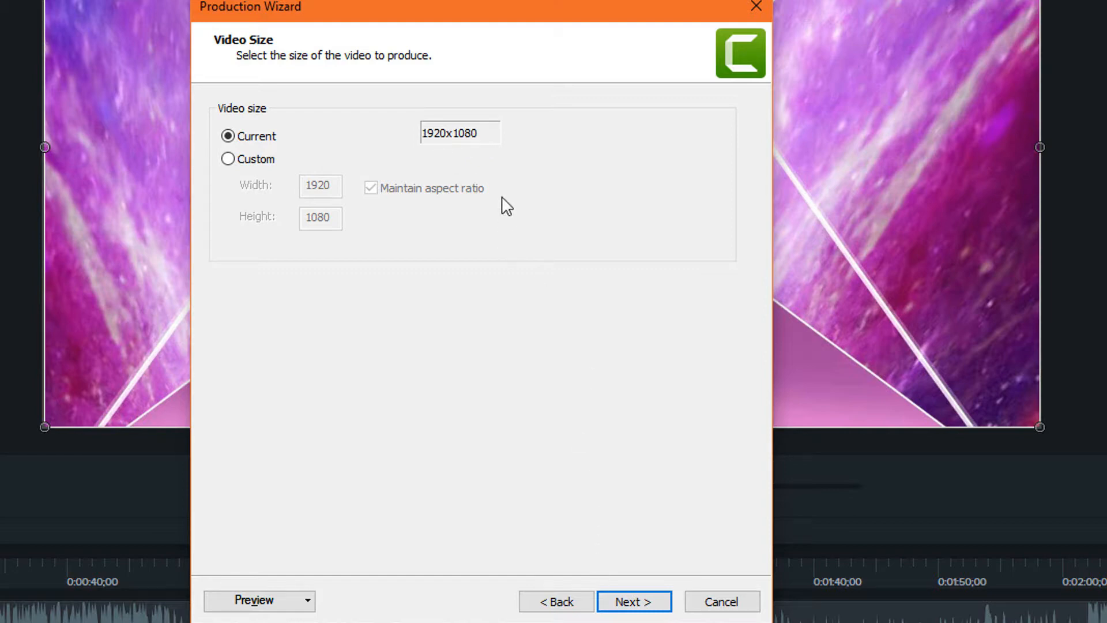
pyautogui.click(633, 602)
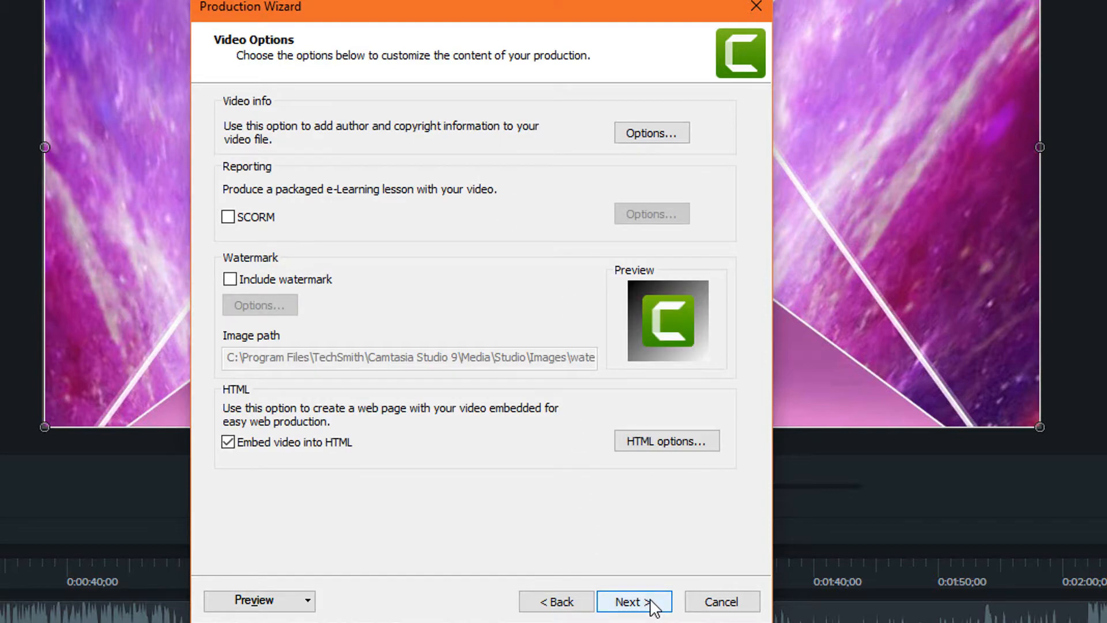
pyautogui.click(634, 602)
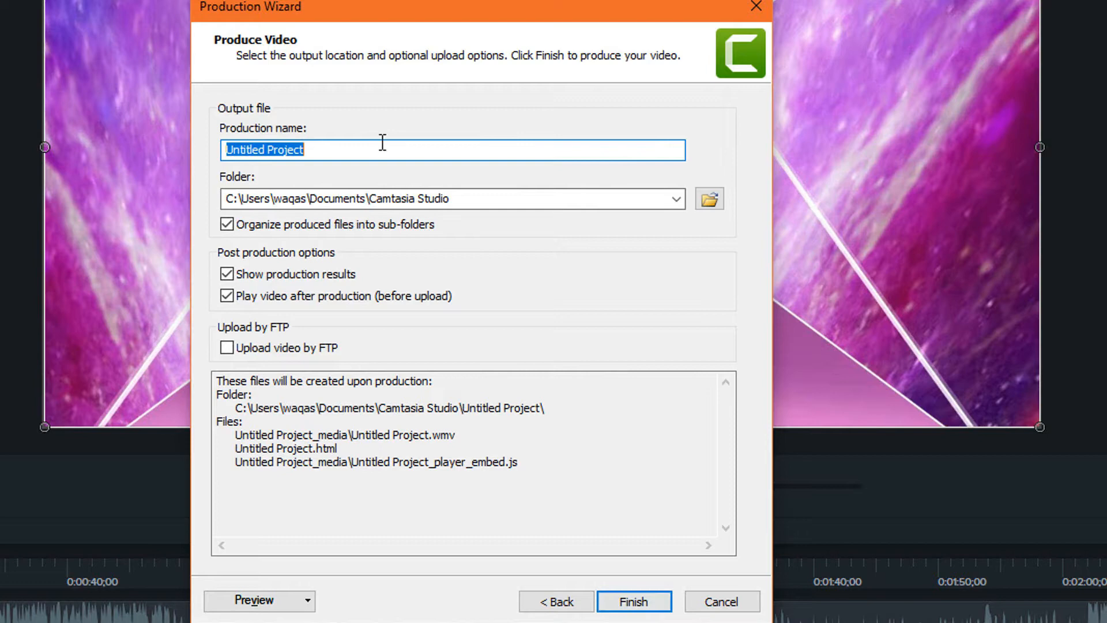
pyautogui.write('g')
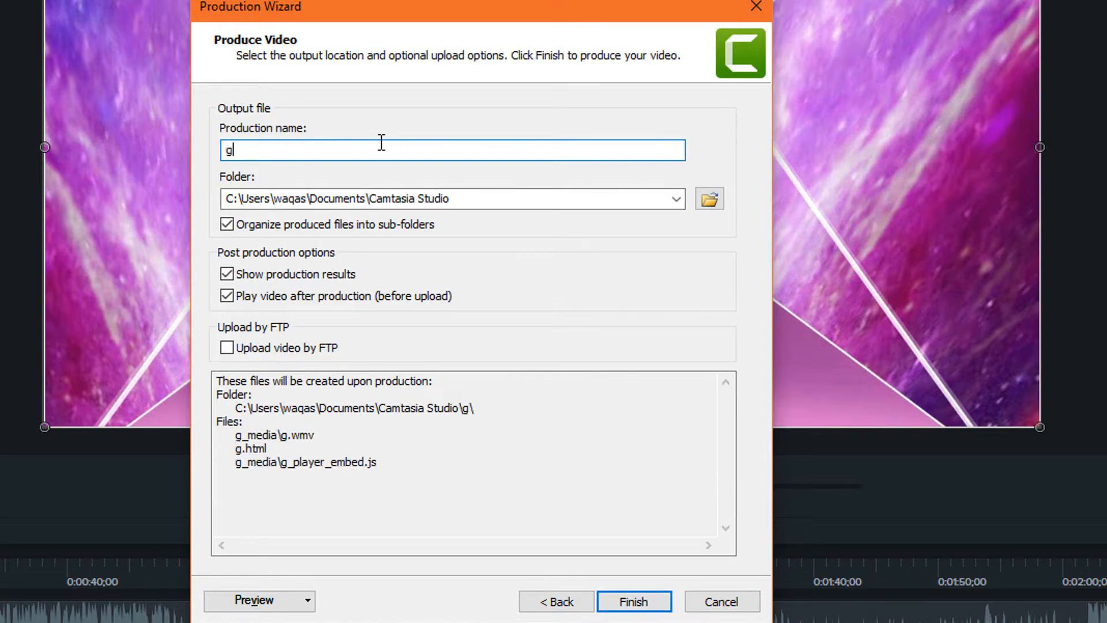
pyautogui.write('rea')
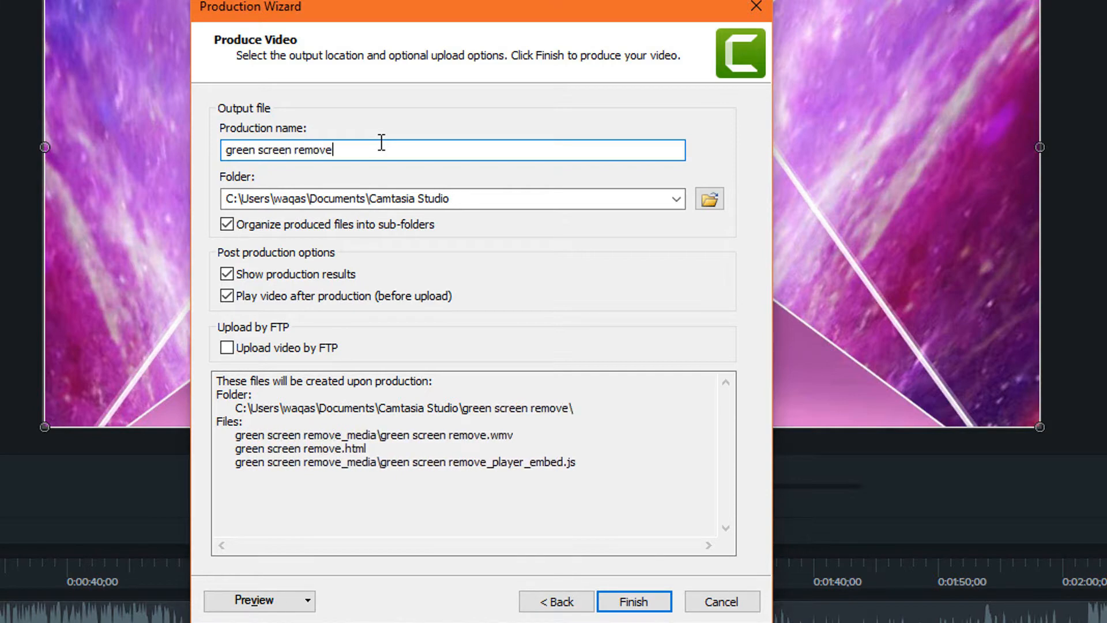
pyautogui.click(634, 603)
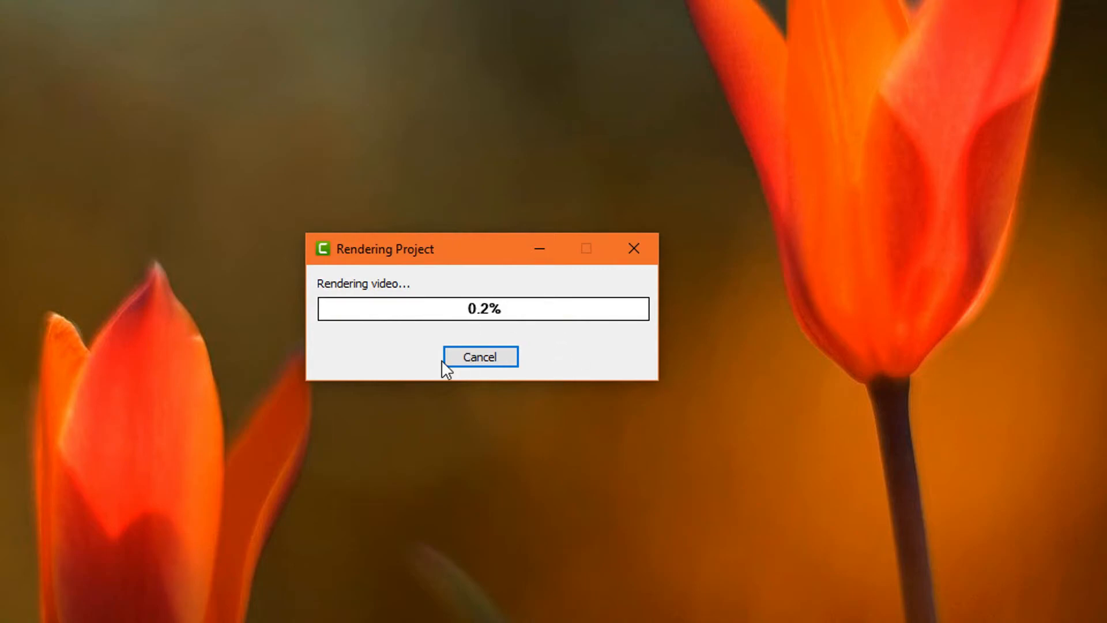
# Cancel the running render and trim the Track 4 music clip to end at about 0:30.
pyautogui.click(480, 357)
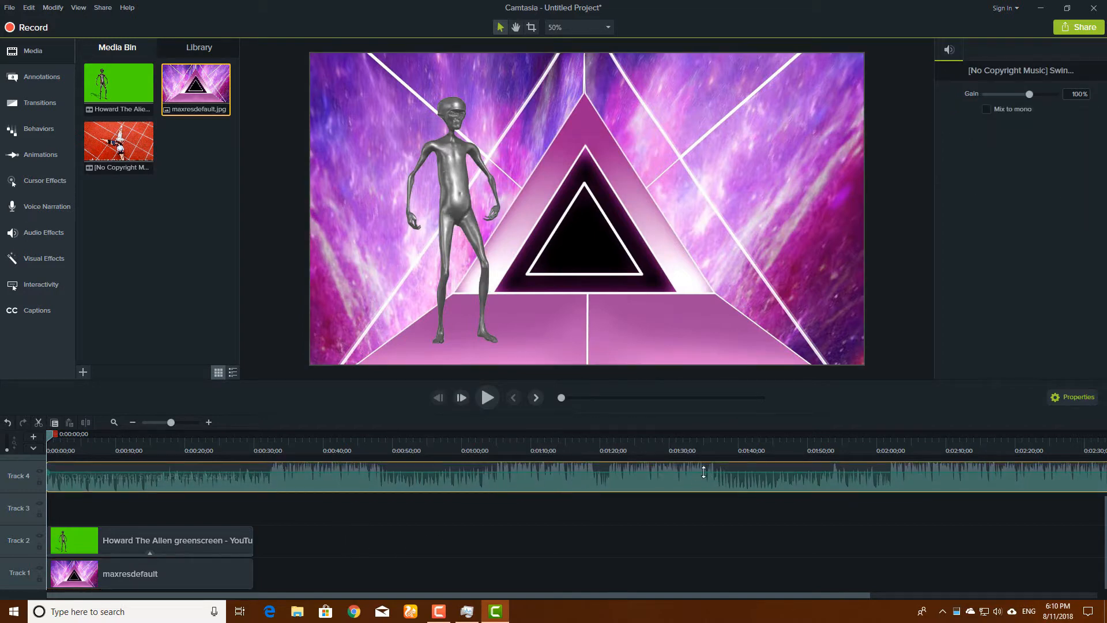
pyautogui.click(149, 540)
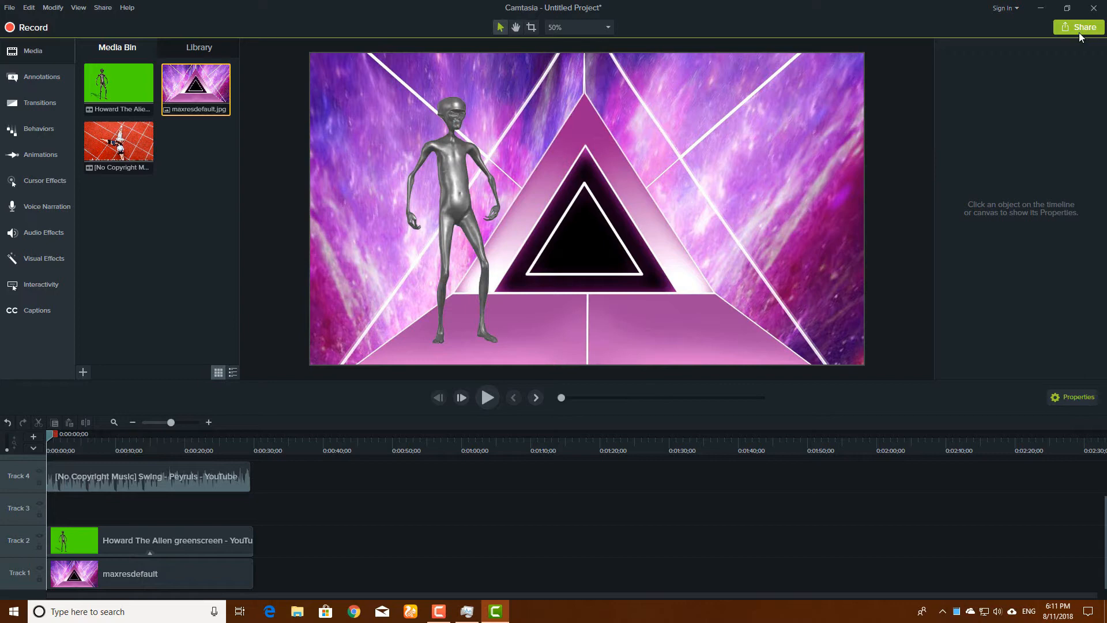
# Produce the project again as the WMV 'green screen remove' and dismiss the Production Results.
pyautogui.click(1078, 27)
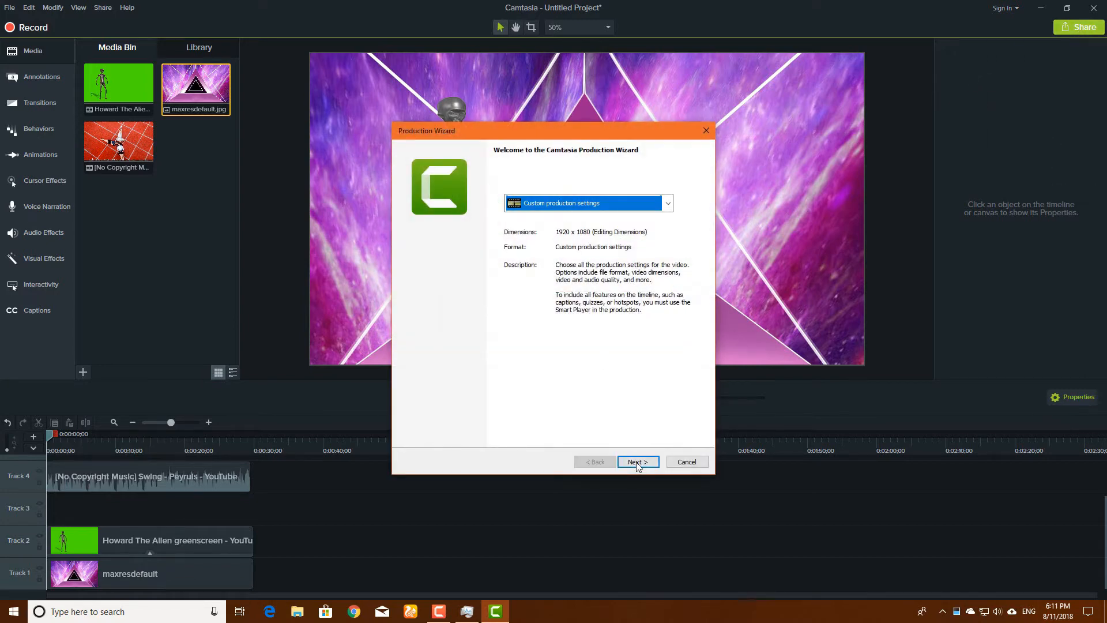
pyautogui.click(637, 461)
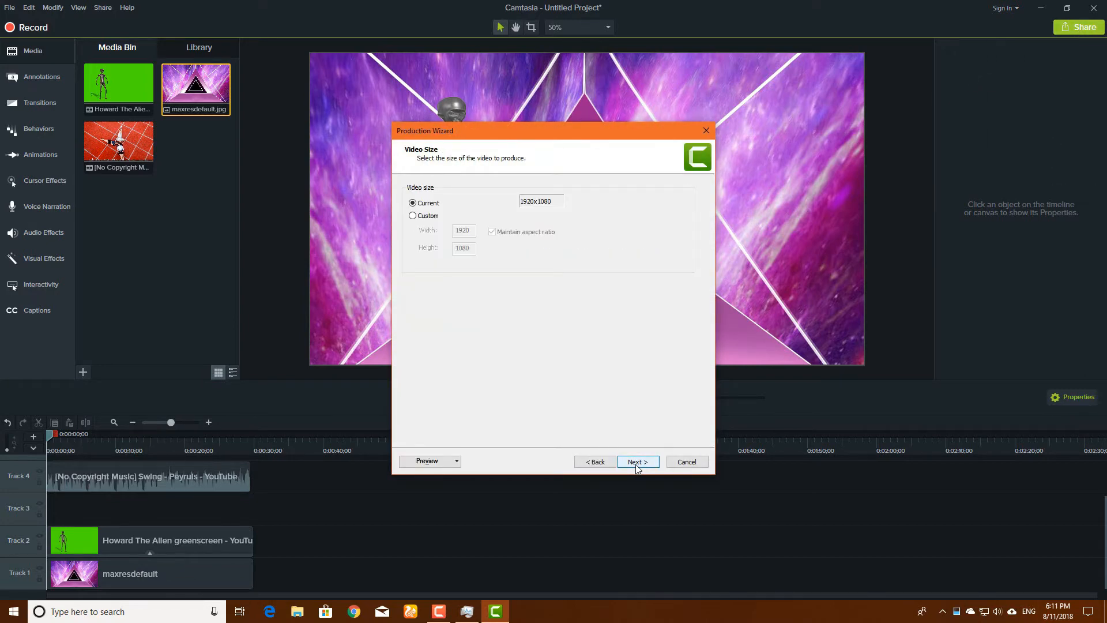
pyautogui.click(637, 462)
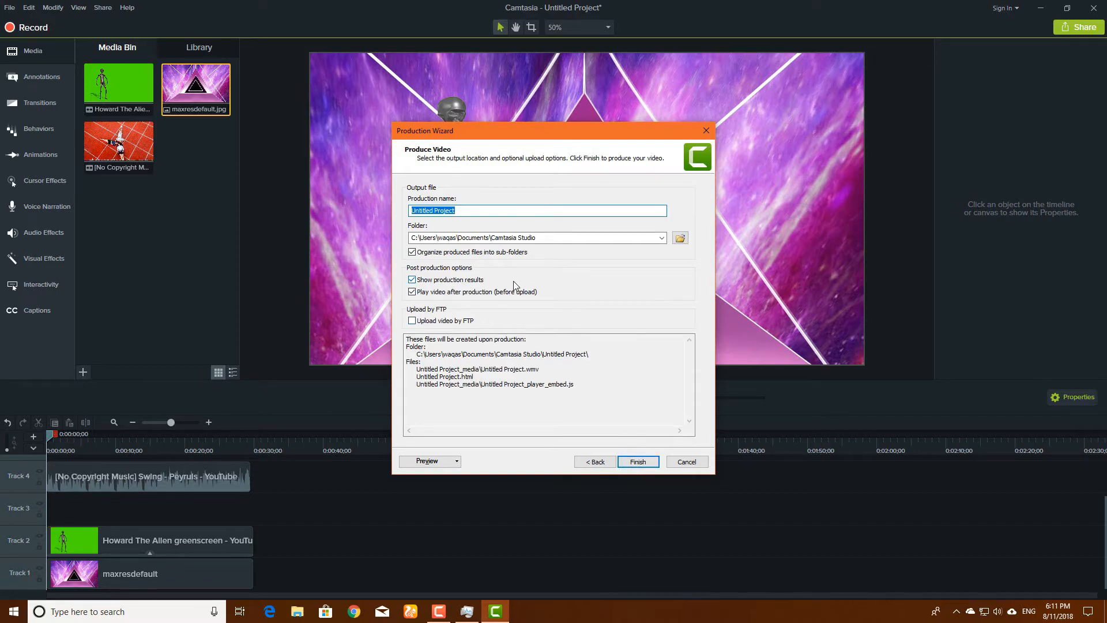
pyautogui.write('green')
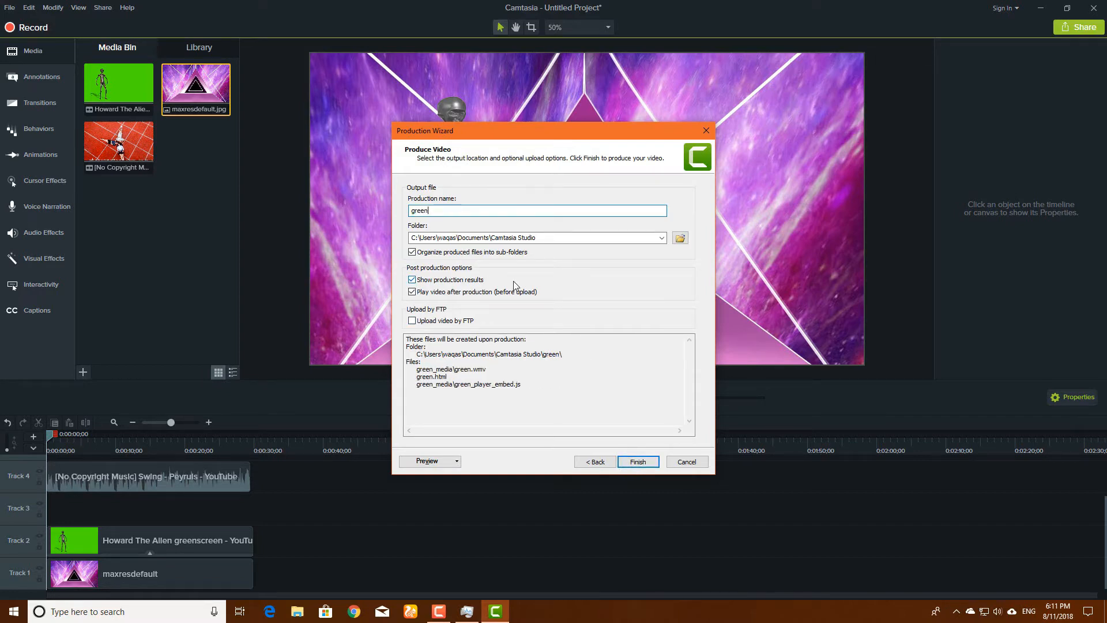
pyautogui.write('screen rem')
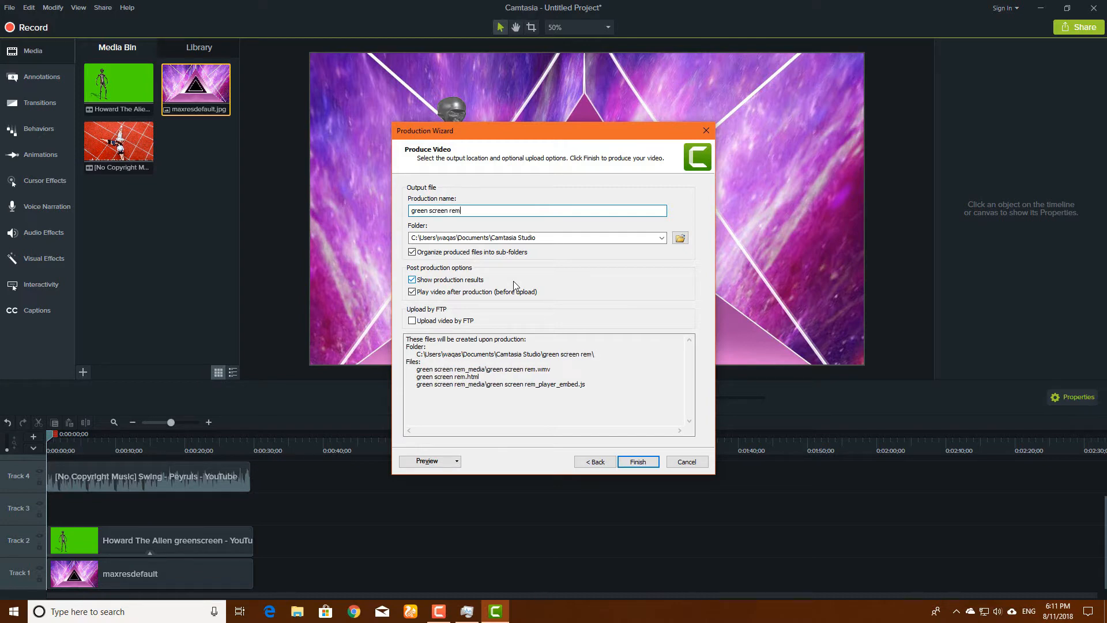
pyautogui.click(636, 461)
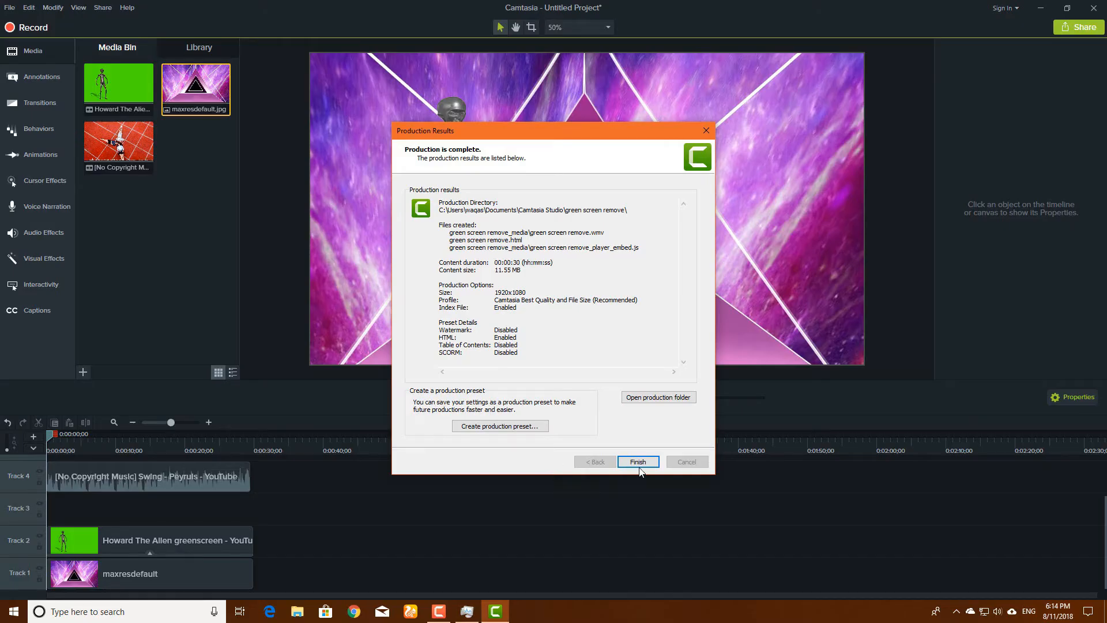
pyautogui.click(637, 461)
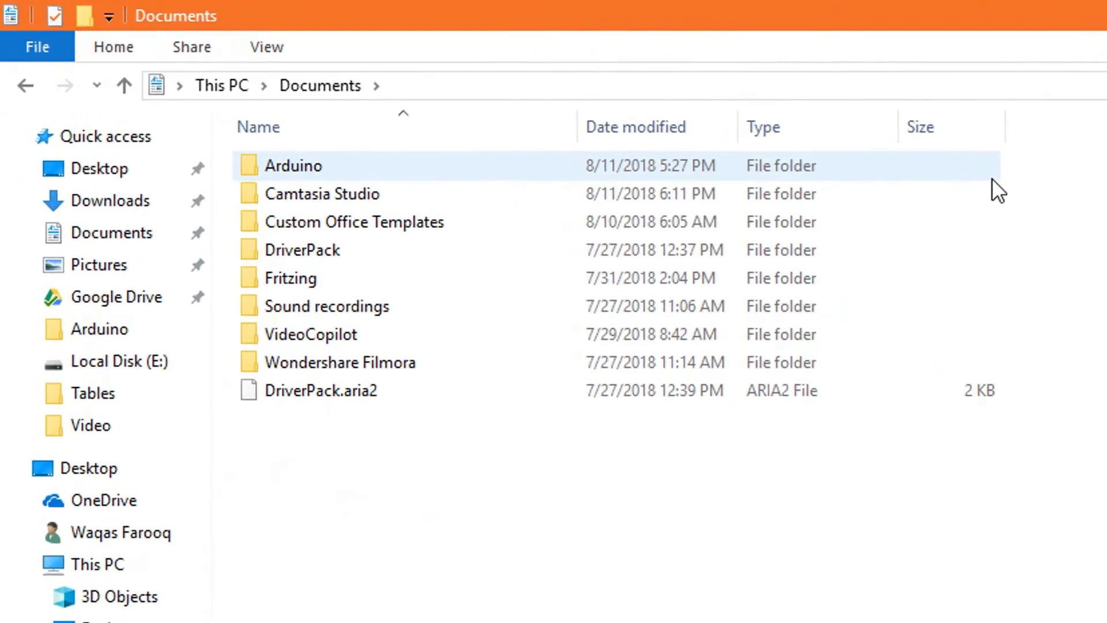
# Browse into Camtasia Studio > green screen remove media folder, set the WMV to open with VLC and play it.
pyautogui.click(328, 197)
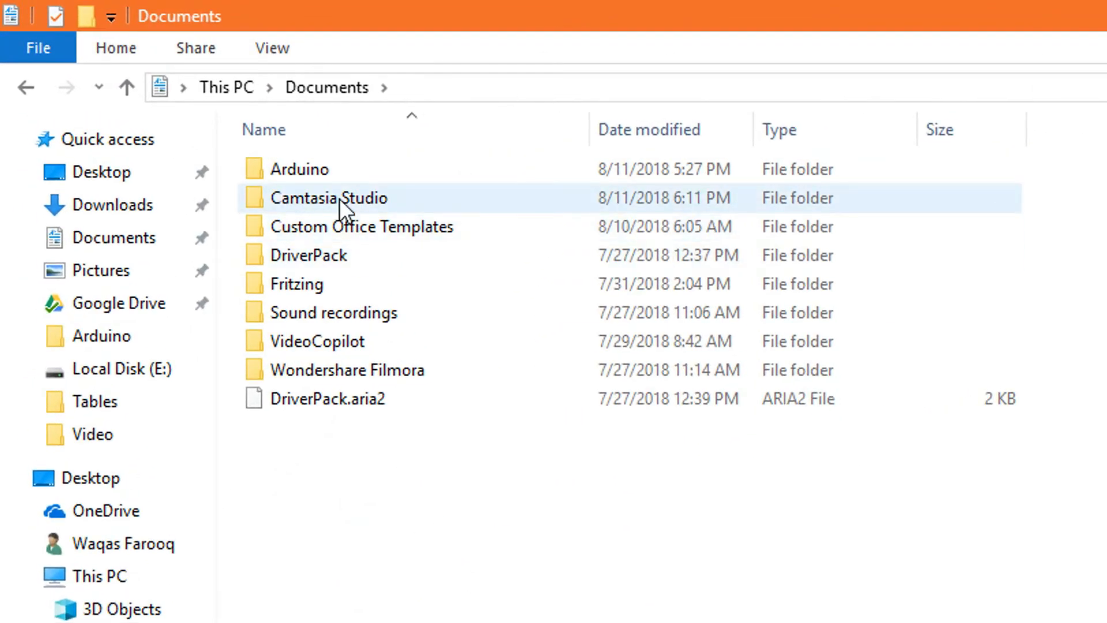
pyautogui.doubleClick(329, 197)
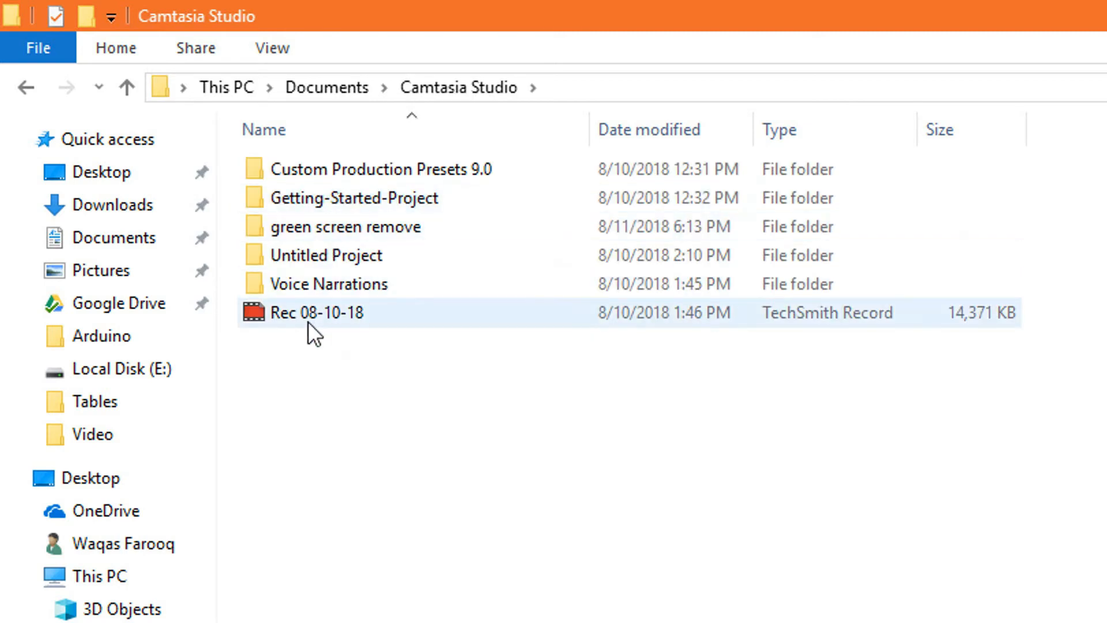
pyautogui.click(346, 227)
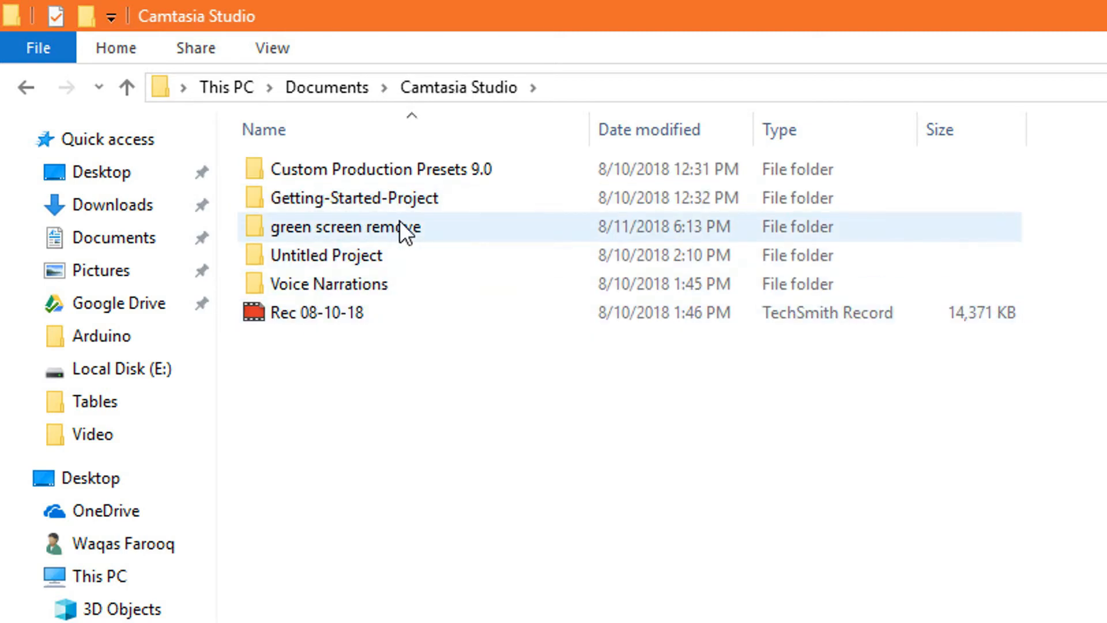
pyautogui.doubleClick(346, 227)
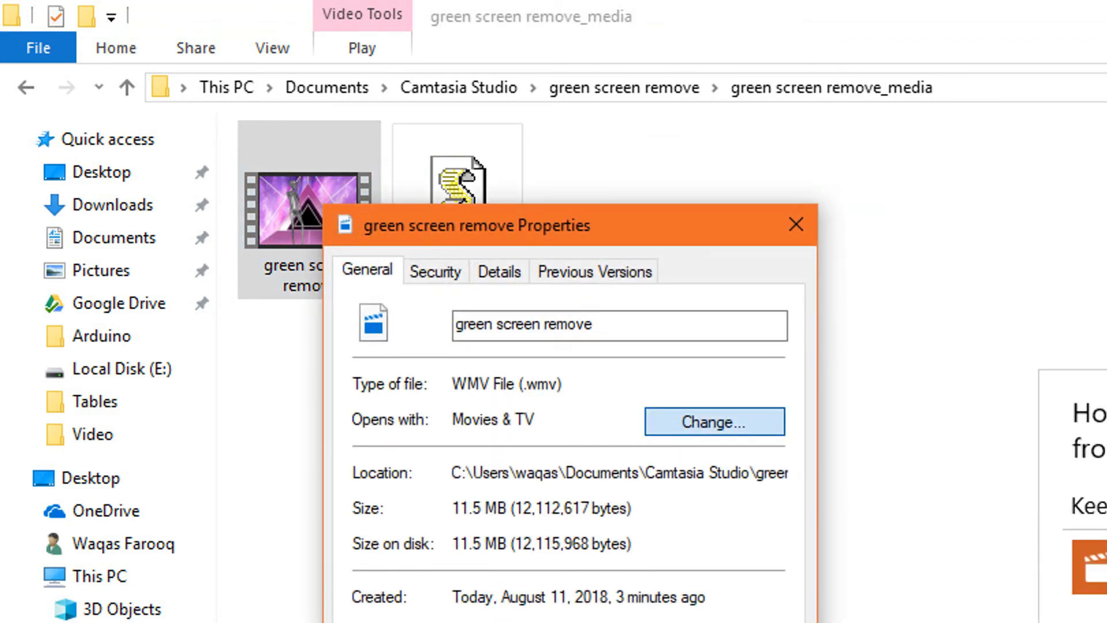
pyautogui.click(796, 224)
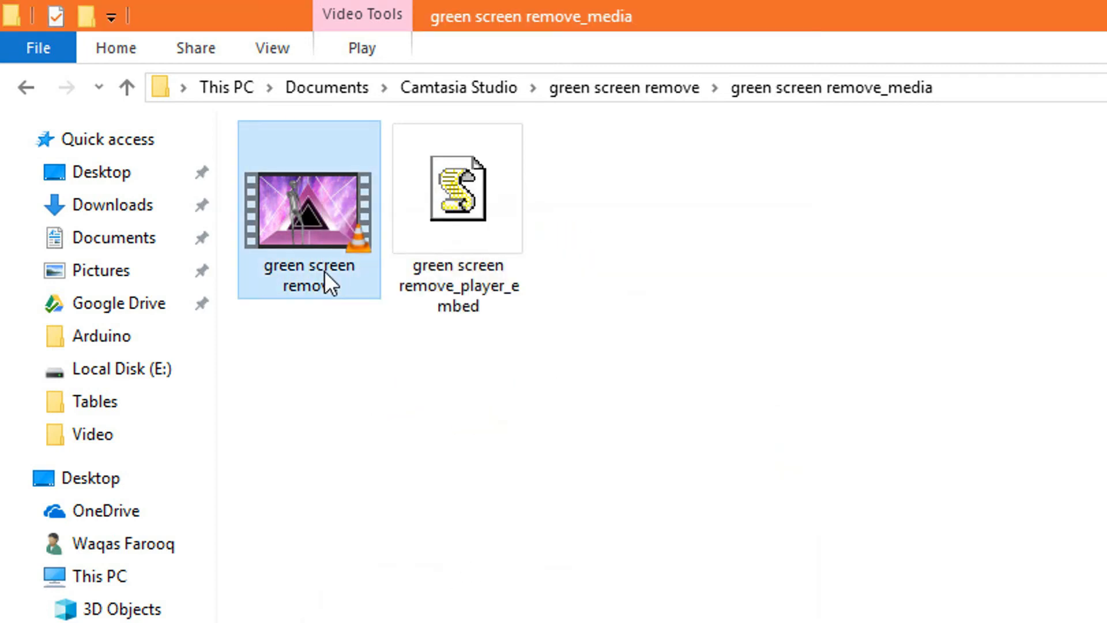
pyautogui.doubleClick(308, 212)
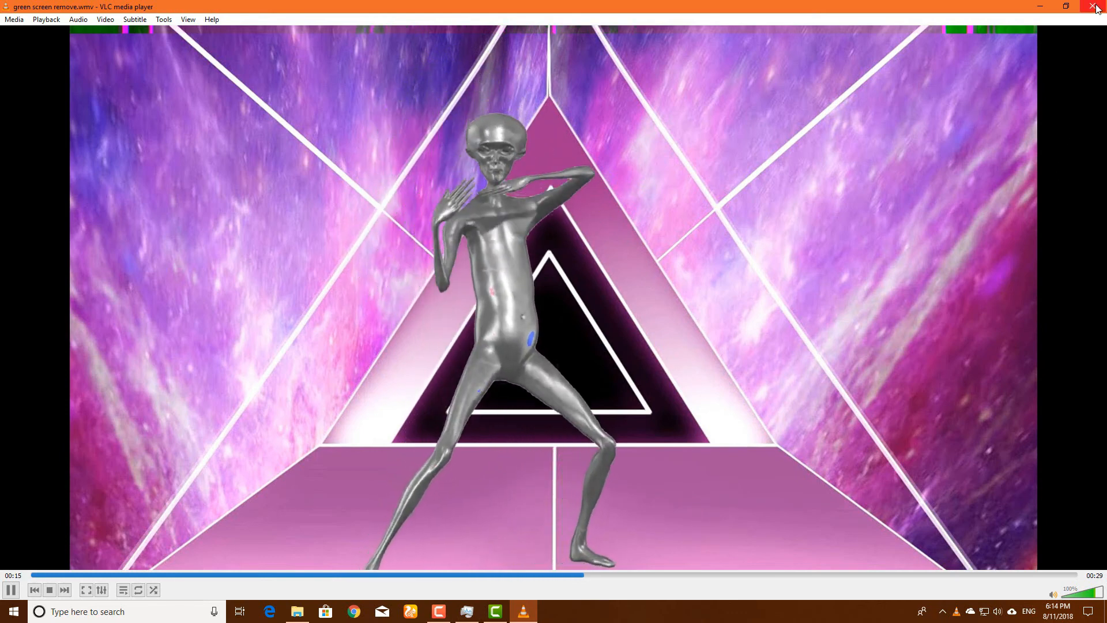
# Close VLC after watching the exported alien video.
pyautogui.click(1100, 7)
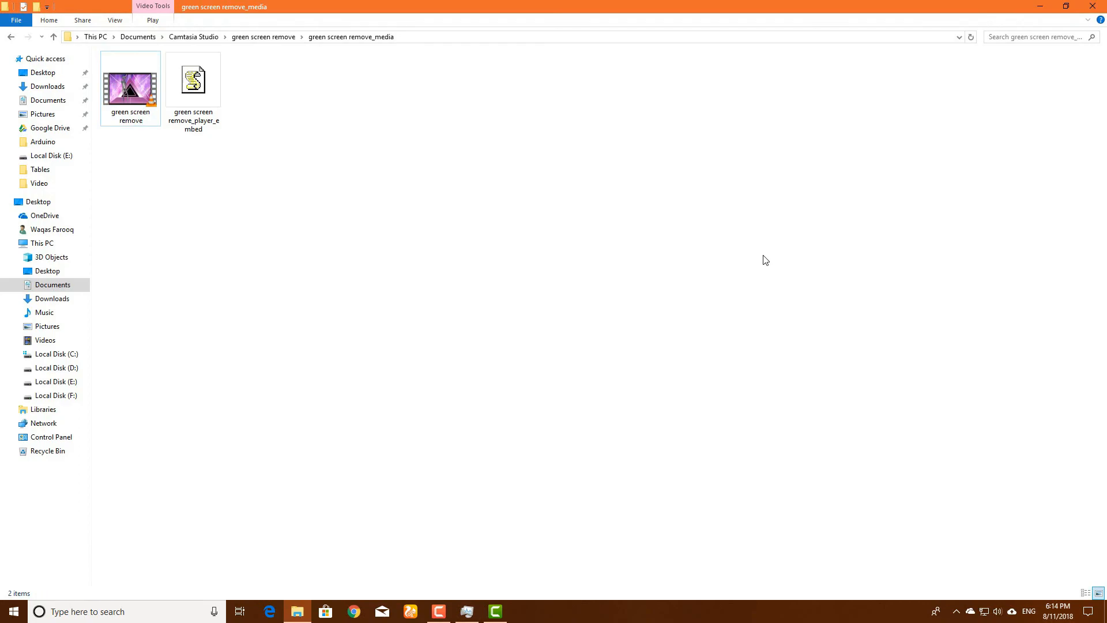